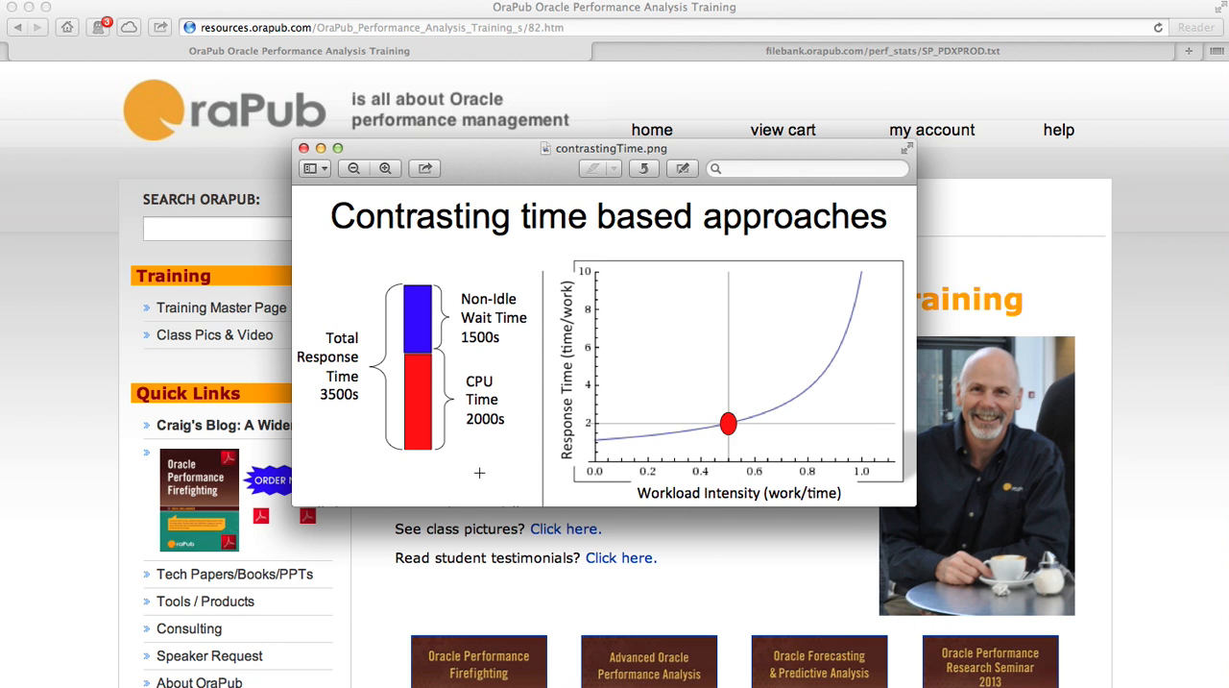
mouse_move(472, 484)
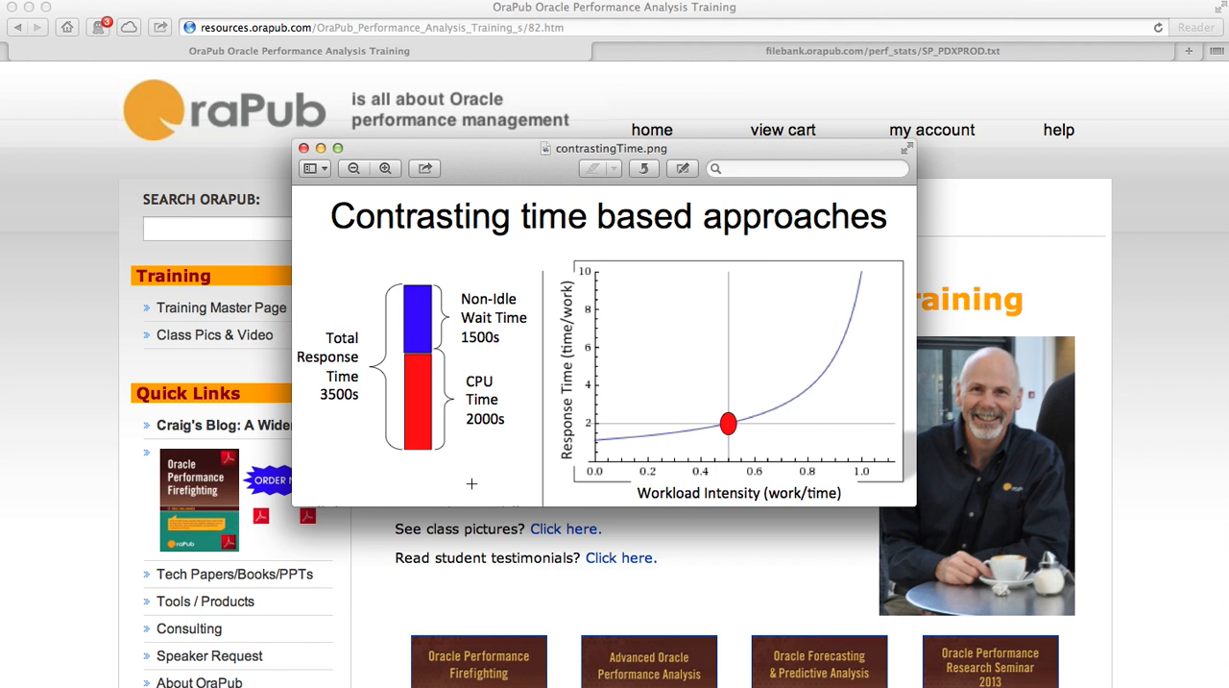
mouse_move(488, 246)
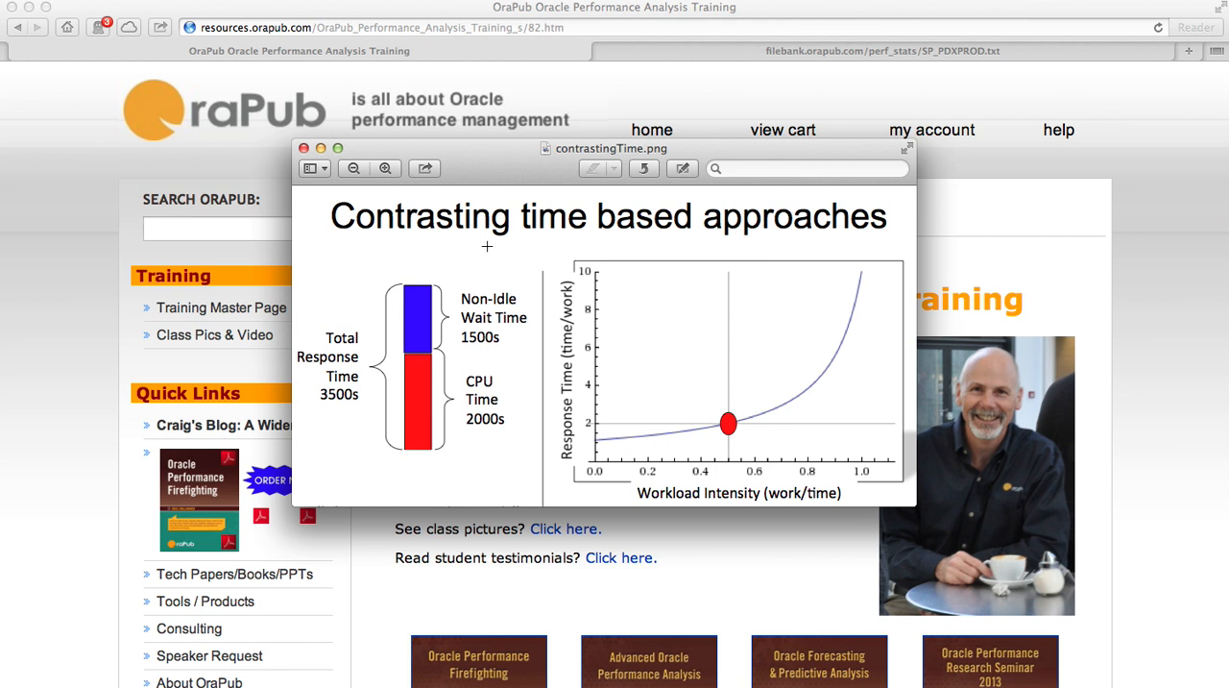
mouse_move(473, 484)
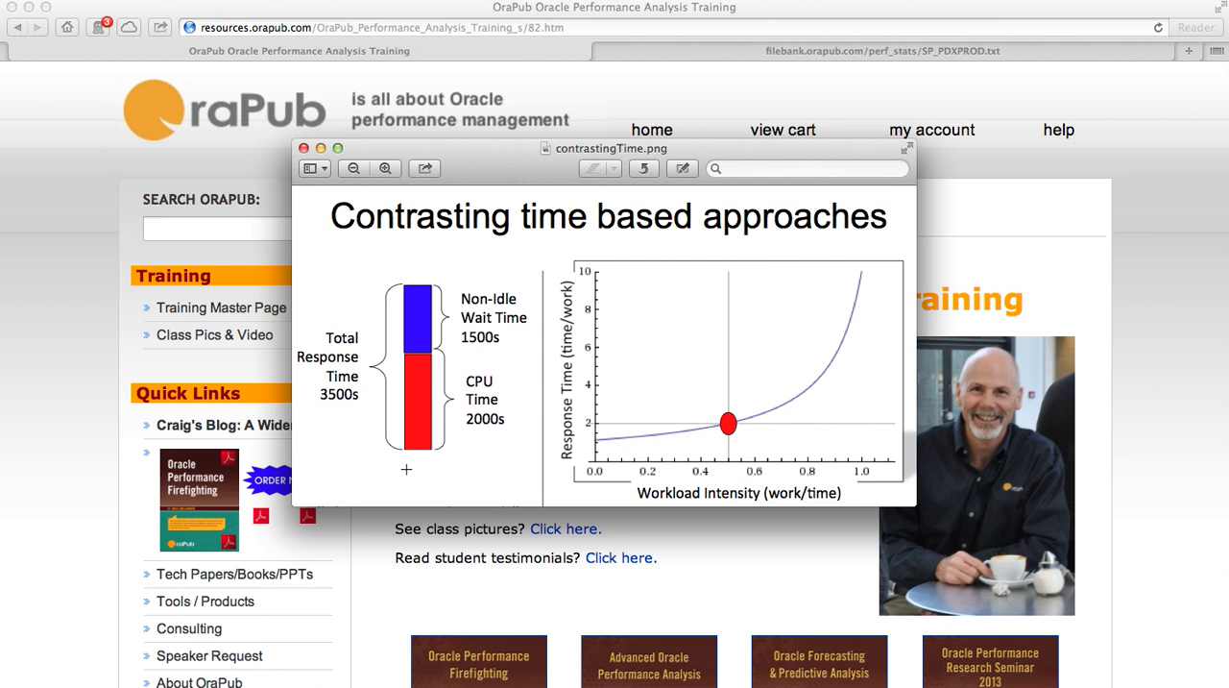
mouse_move(417, 422)
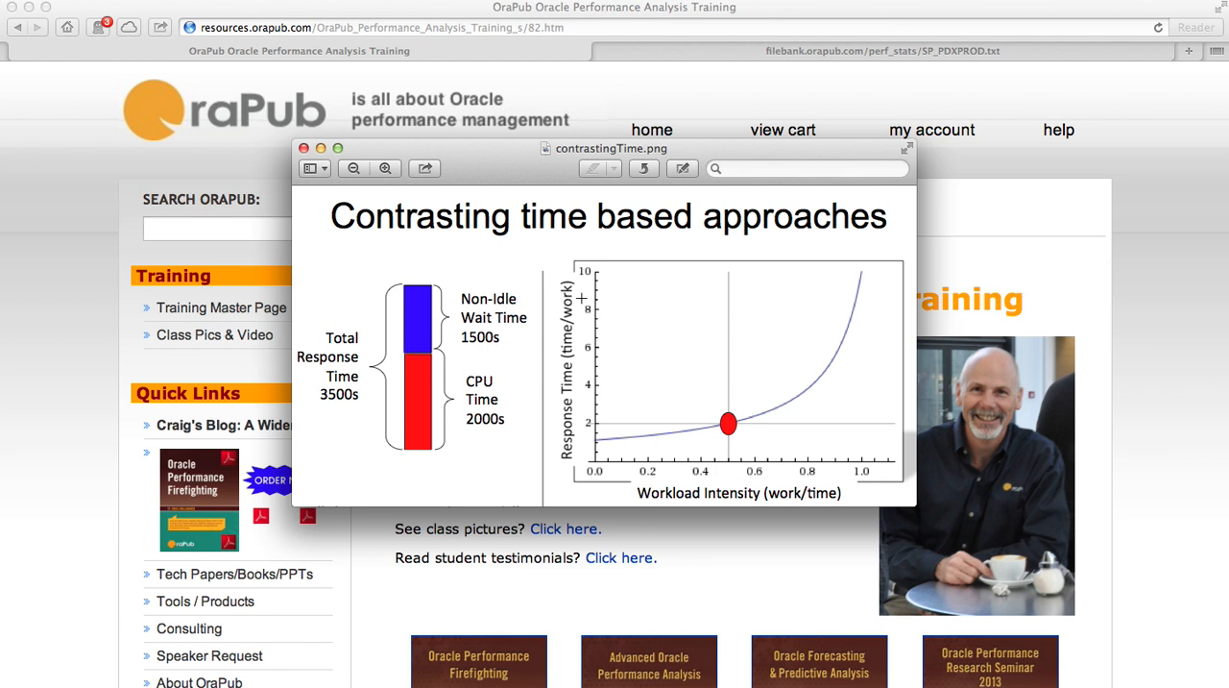
mouse_move(636, 369)
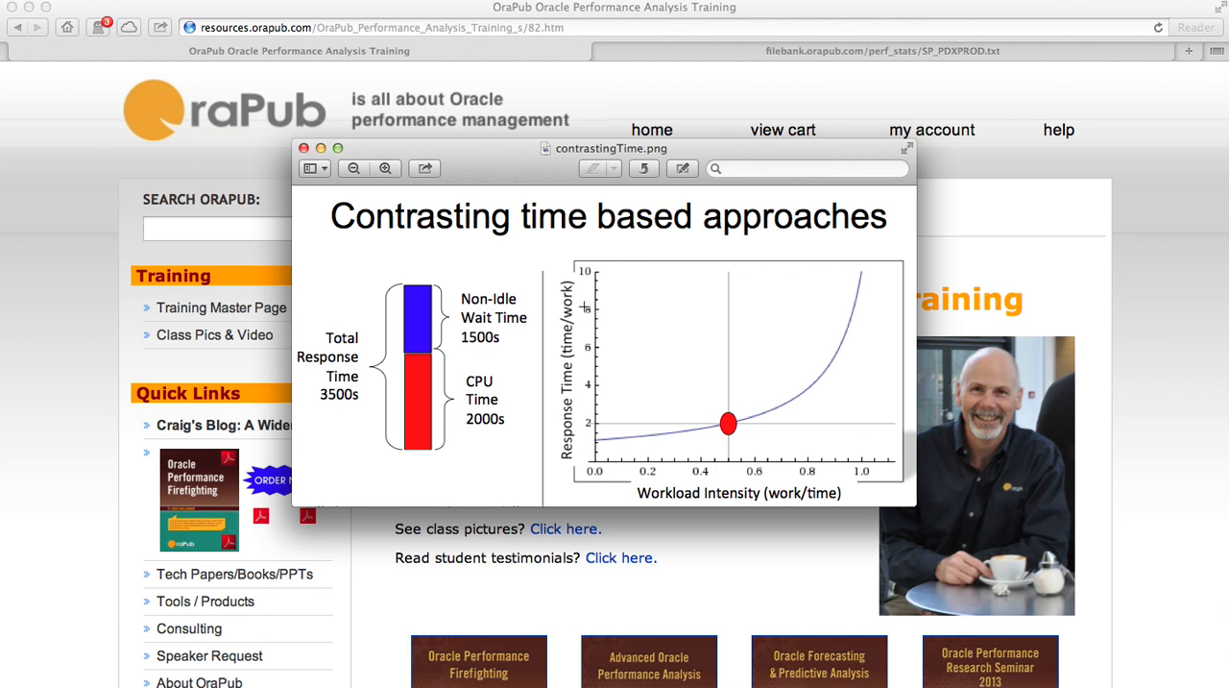
mouse_move(580, 309)
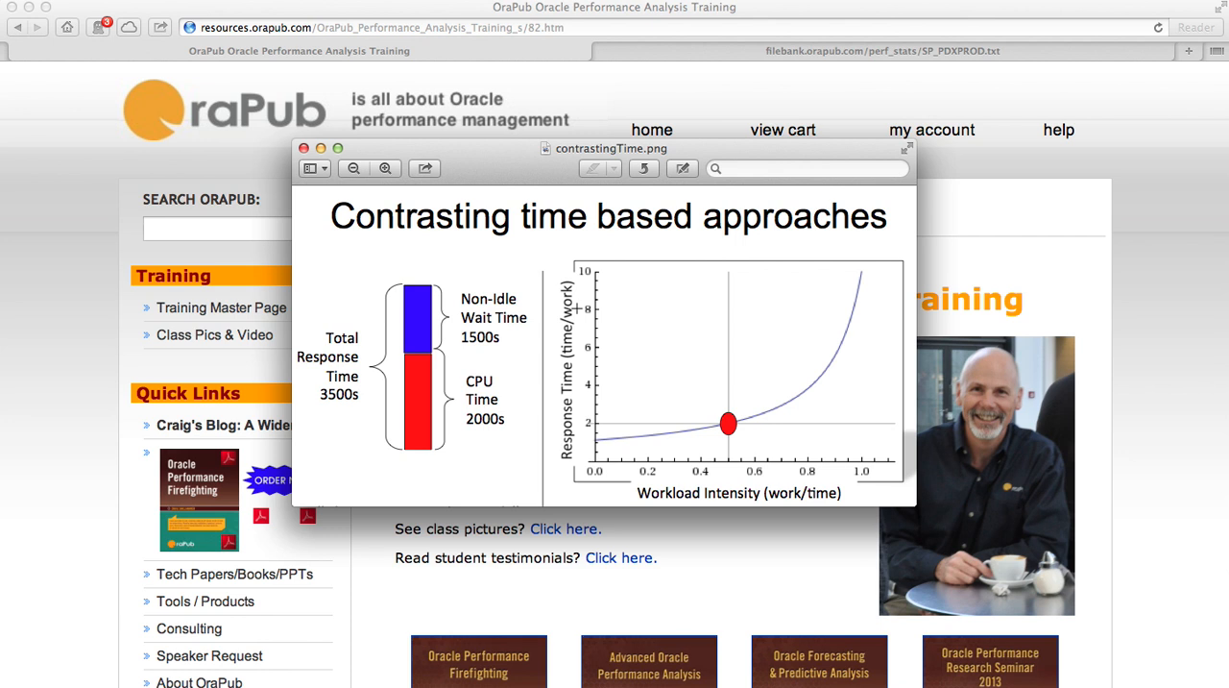
mouse_move(593, 465)
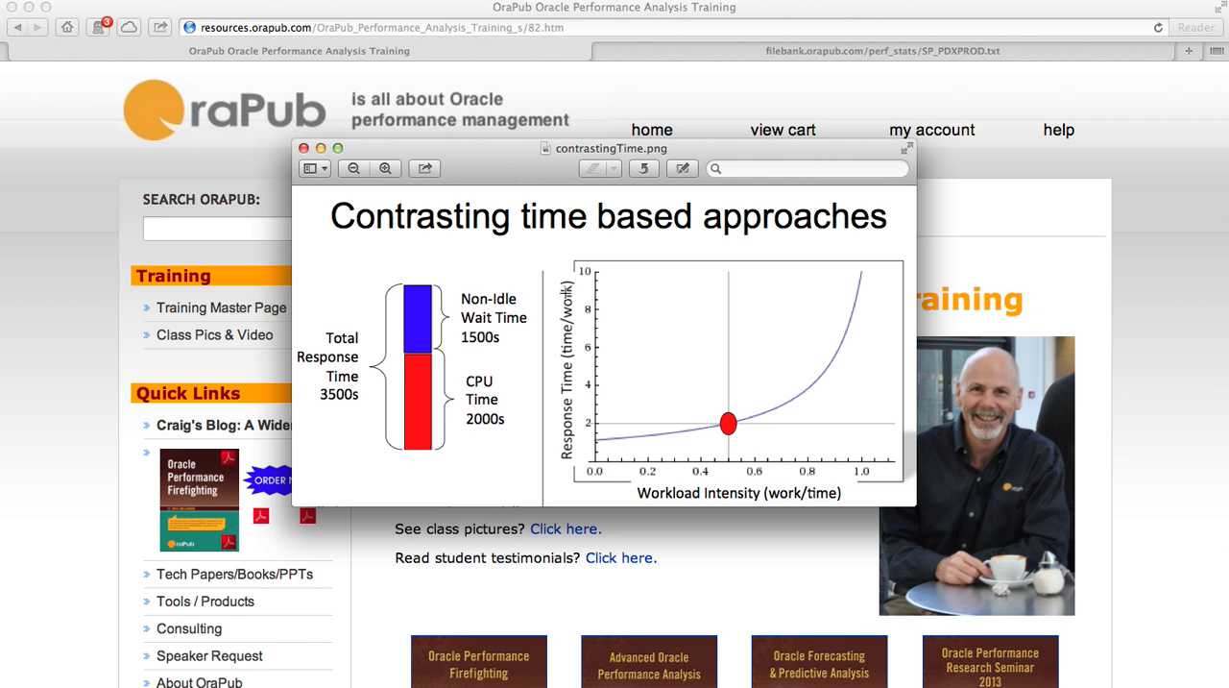
mouse_move(619, 417)
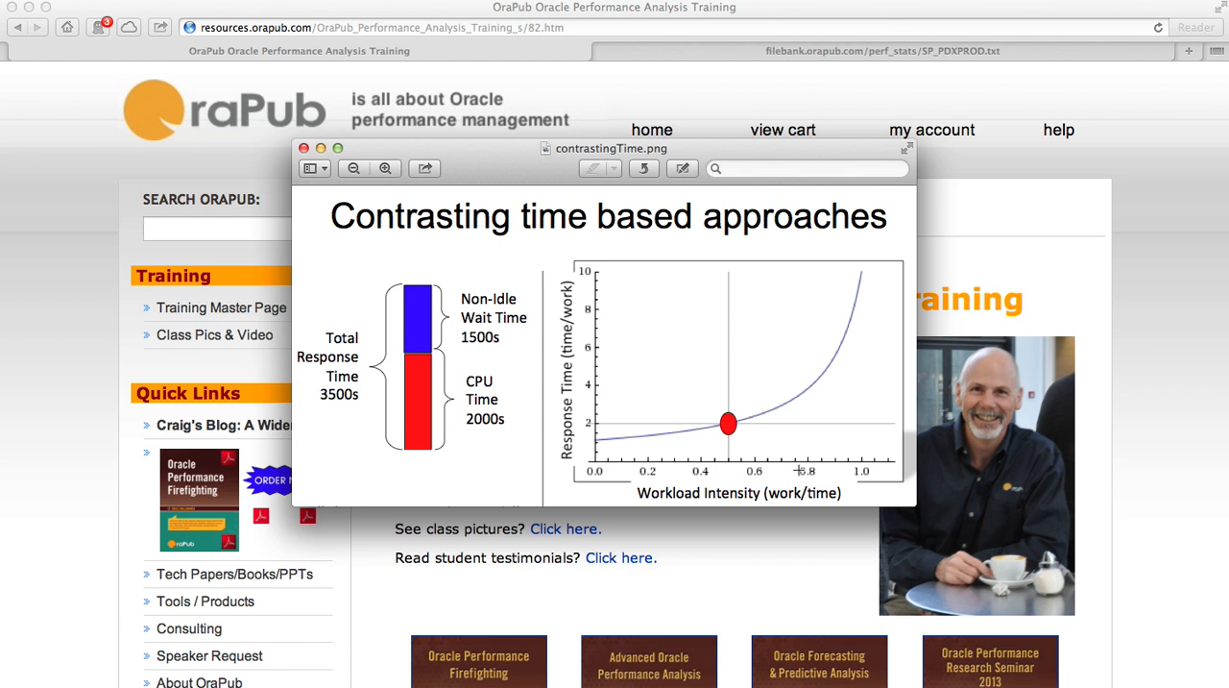
mouse_move(795, 492)
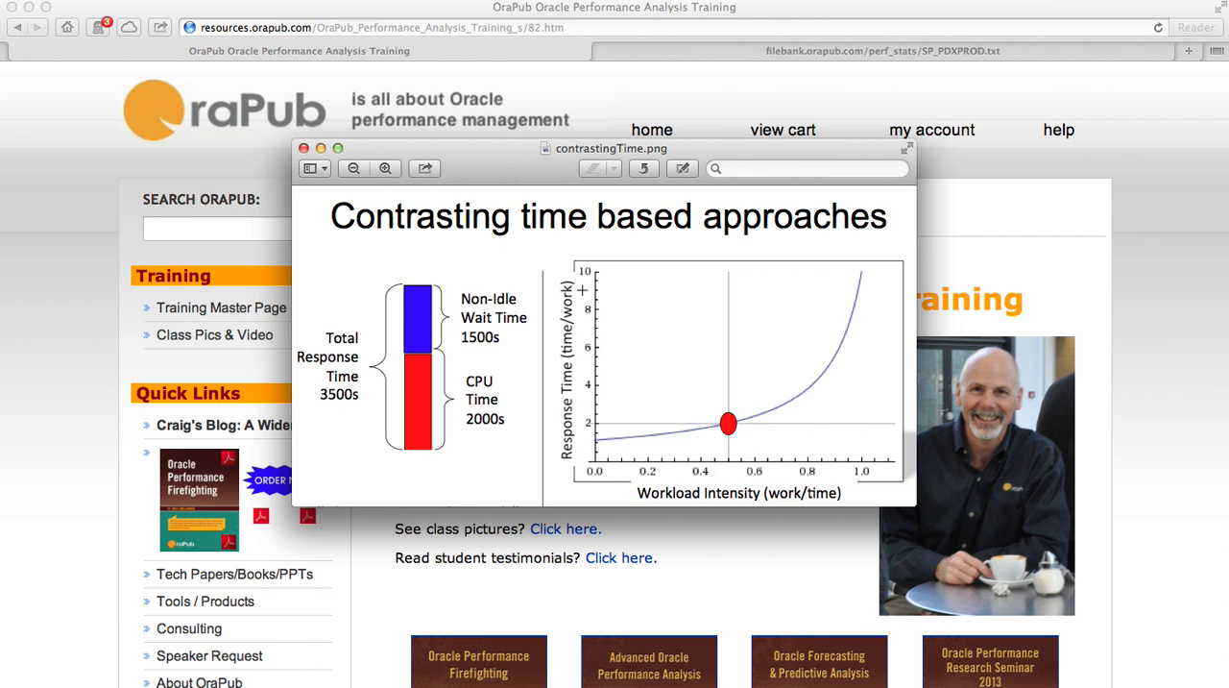
mouse_move(599, 438)
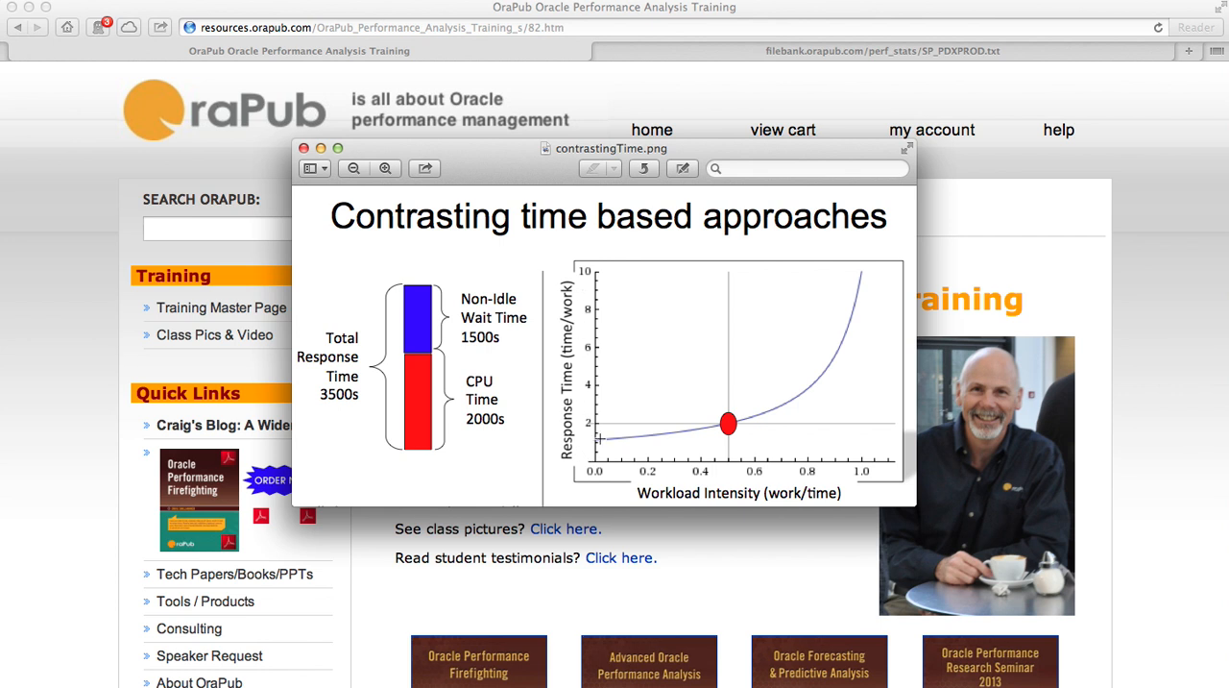
mouse_move(776, 398)
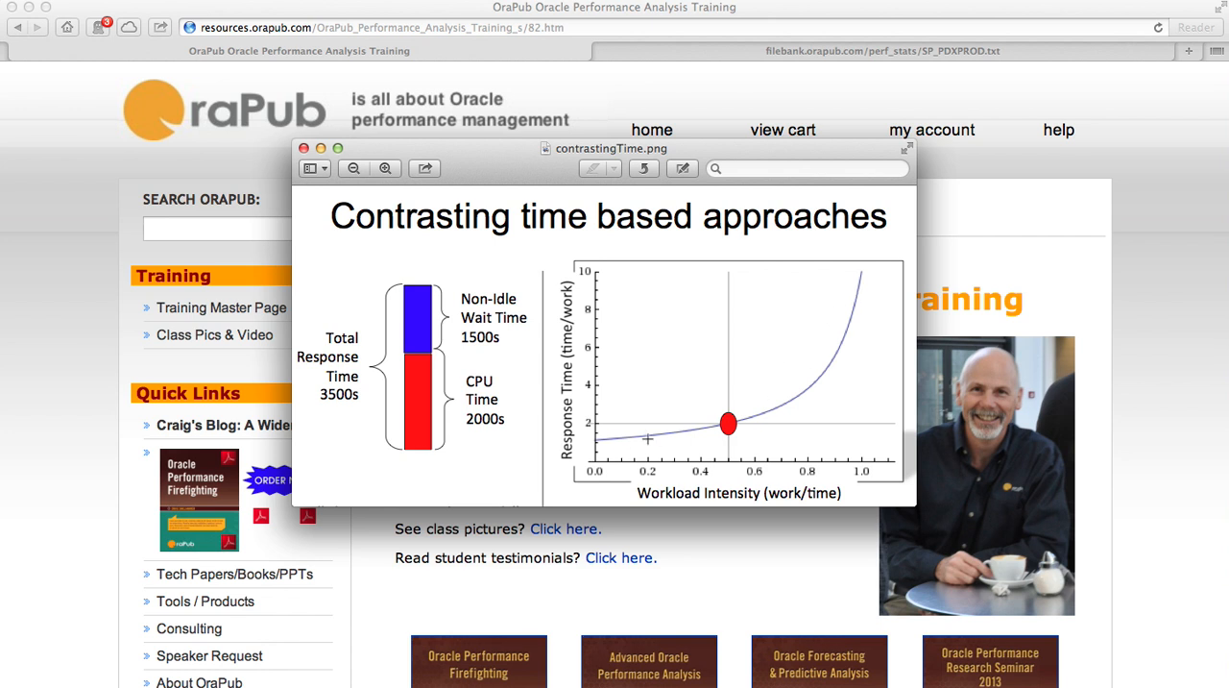
mouse_move(806, 474)
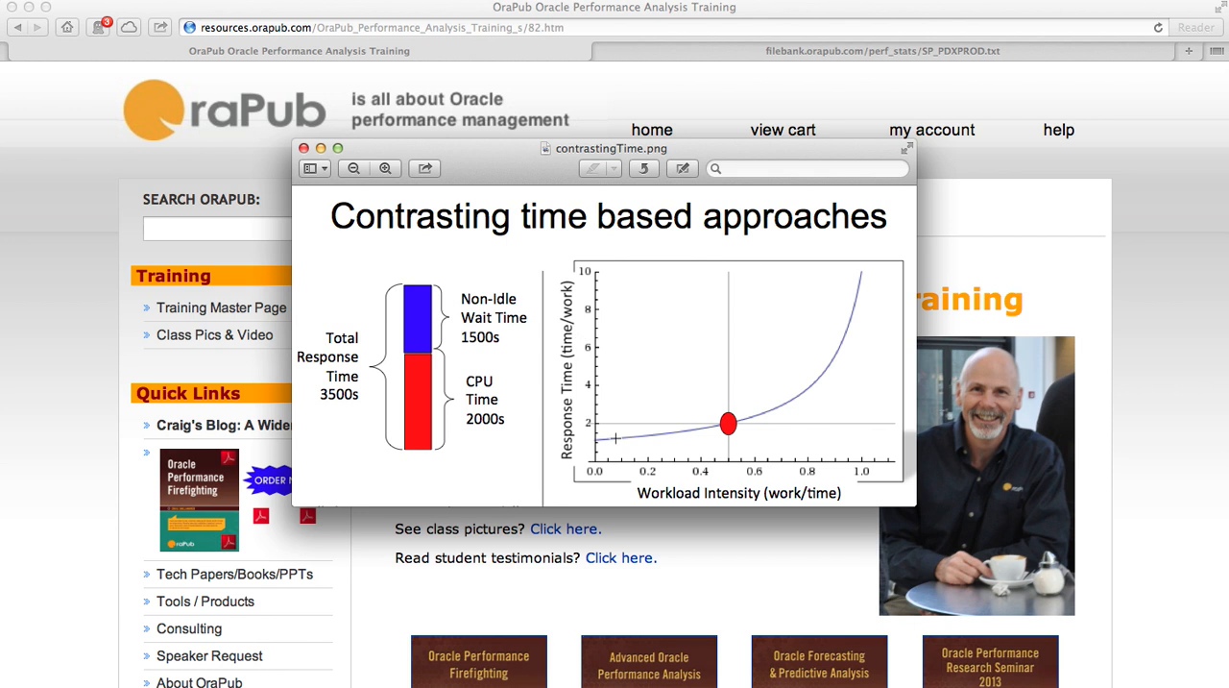
mouse_move(779, 405)
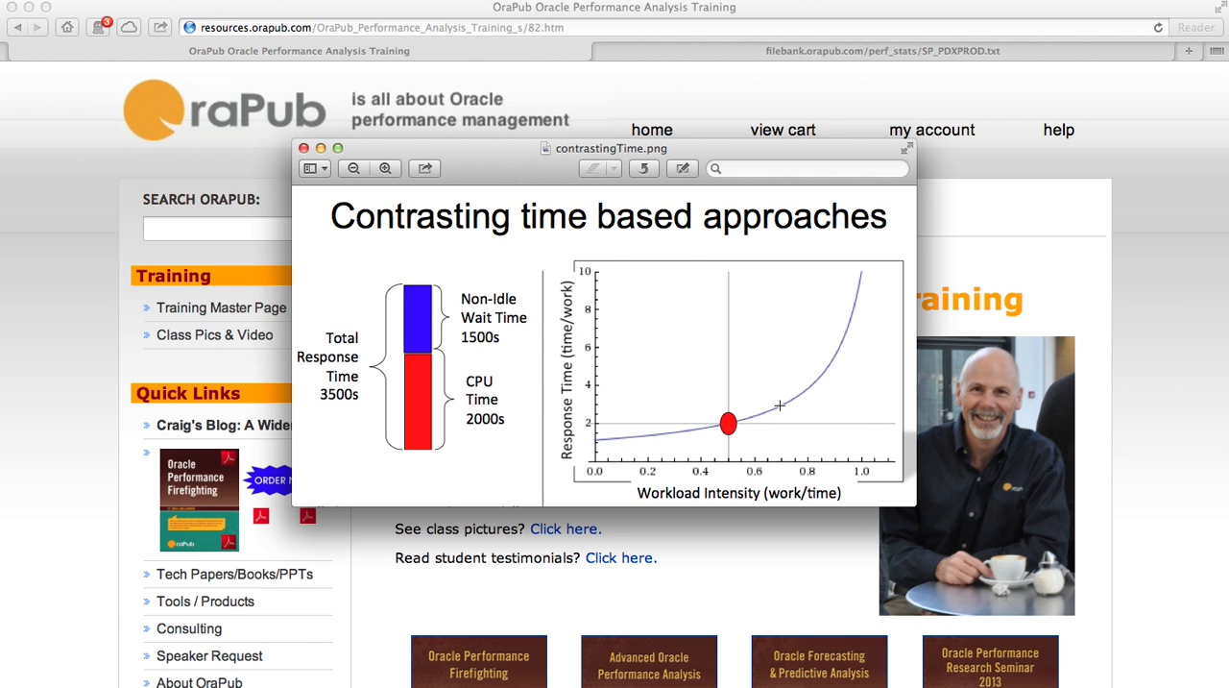
mouse_move(807, 382)
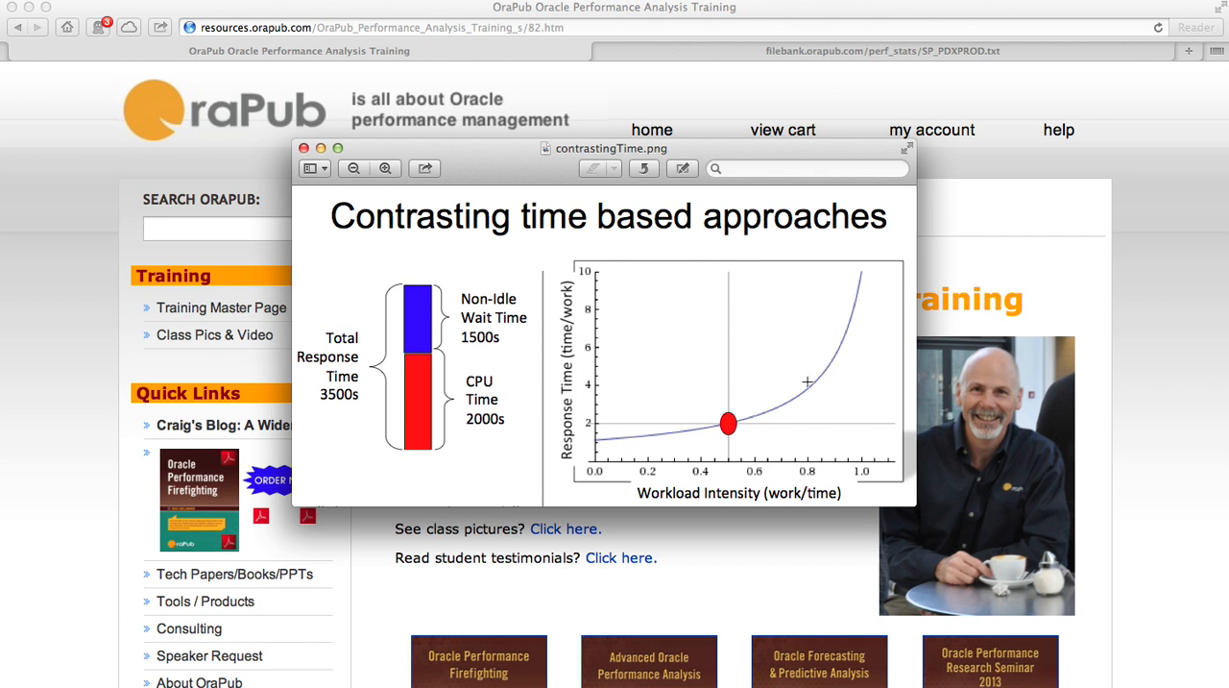
mouse_move(688, 342)
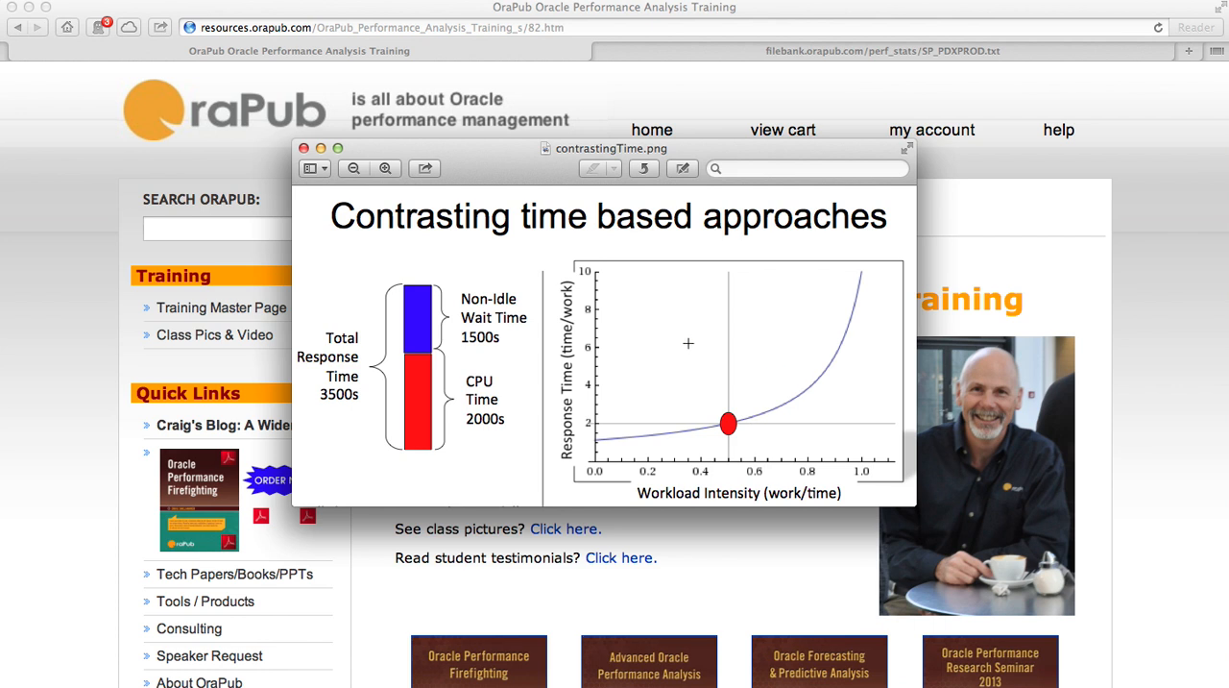
mouse_move(446, 438)
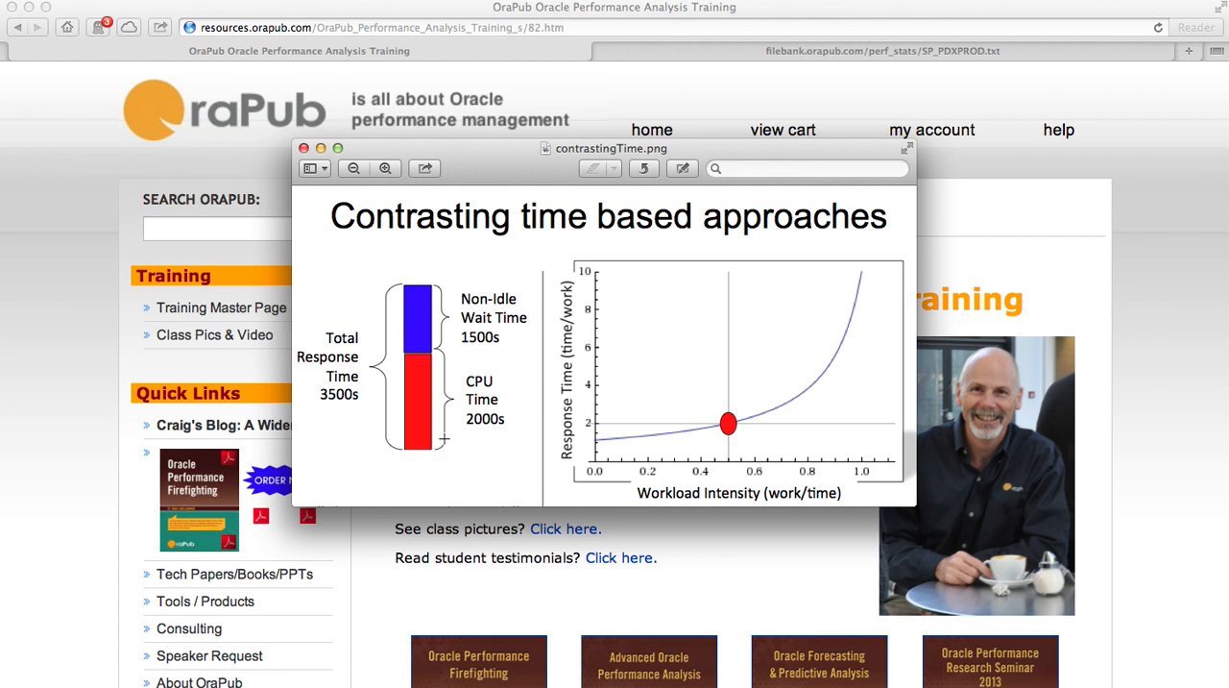
mouse_move(421, 336)
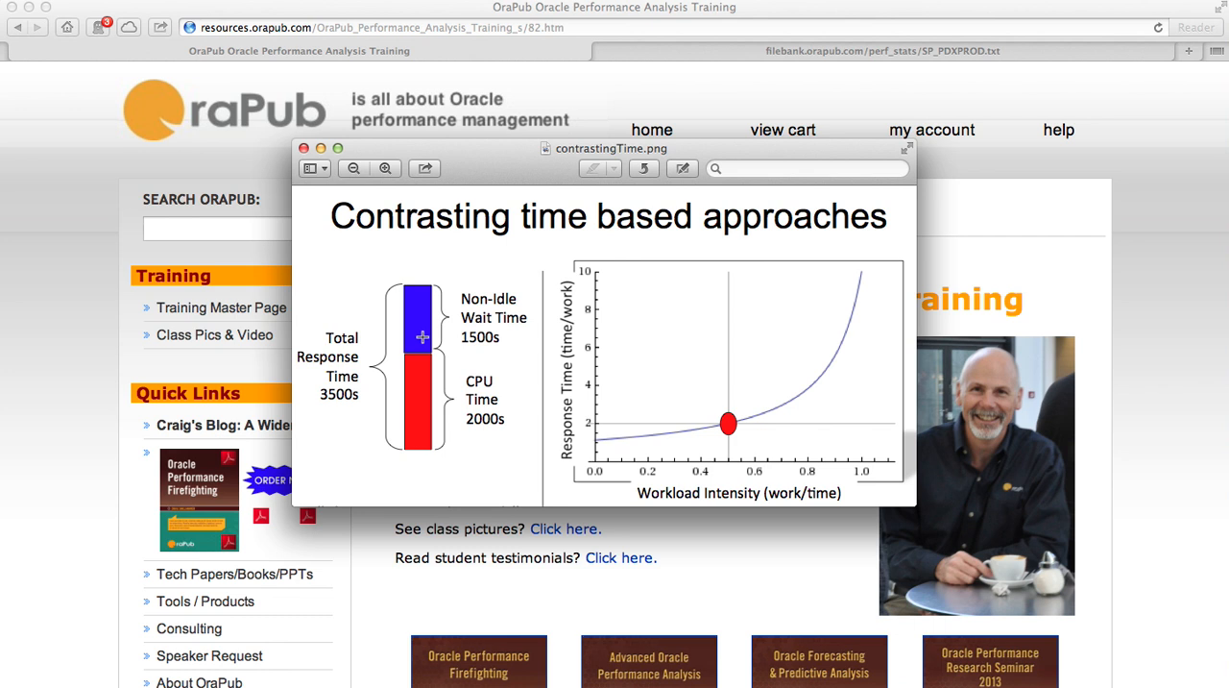
mouse_move(421, 382)
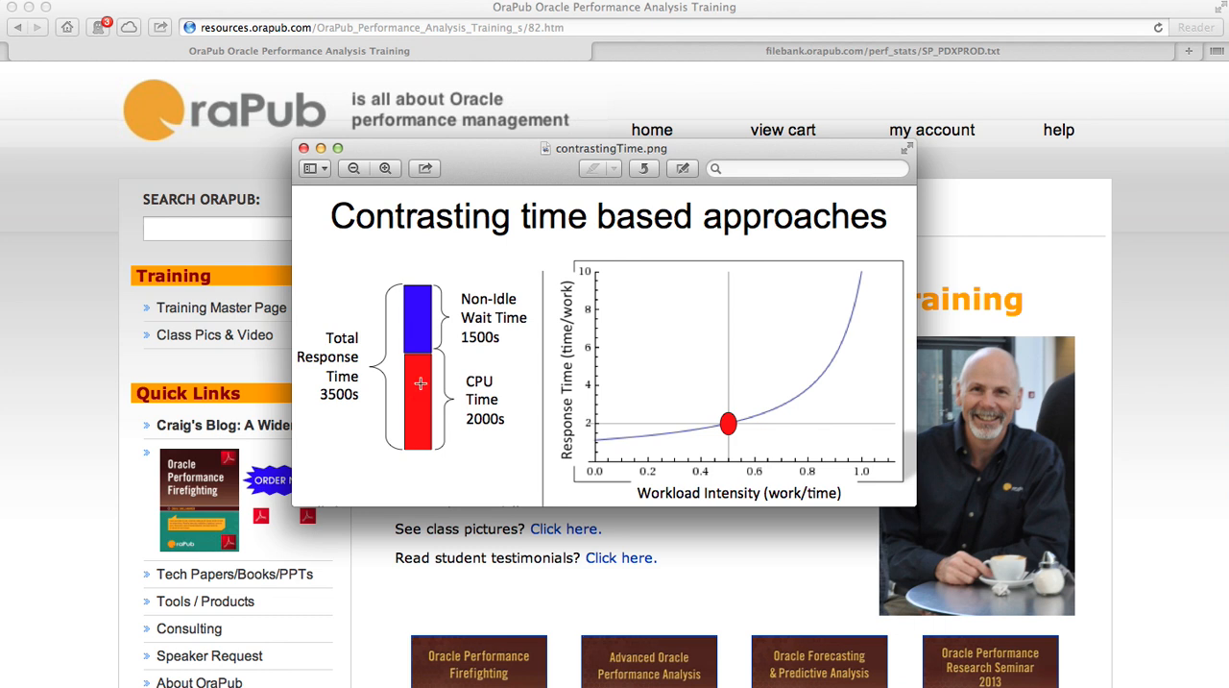
mouse_move(420, 434)
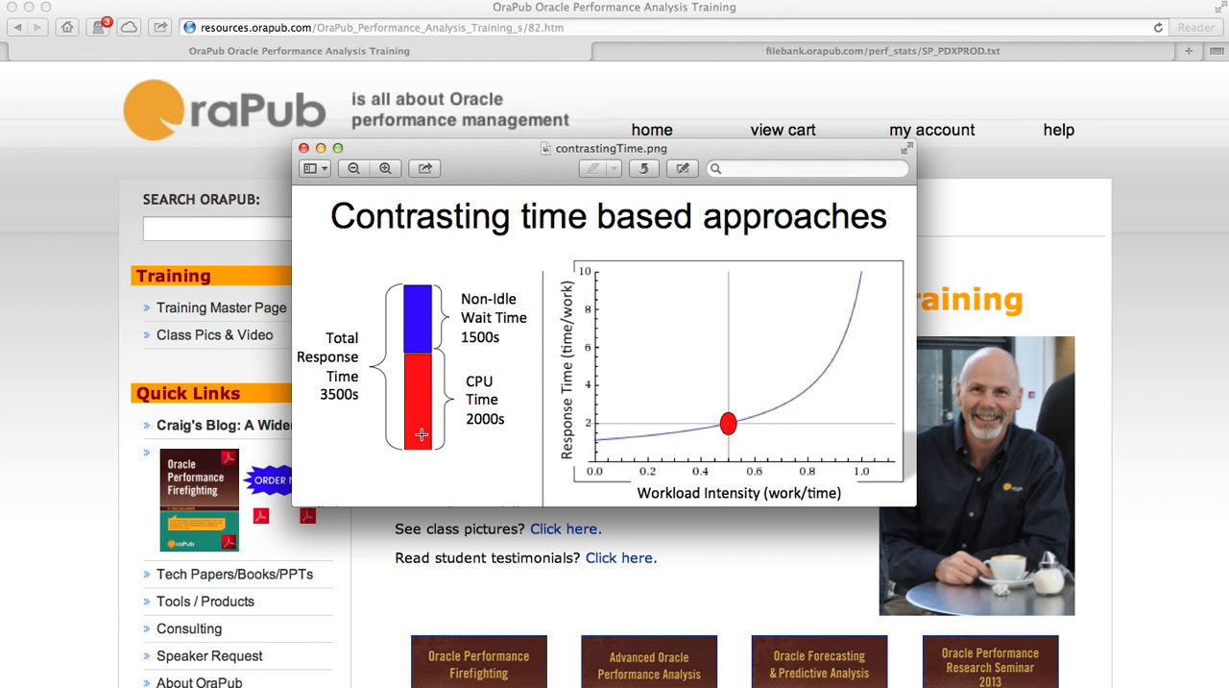
mouse_move(457, 289)
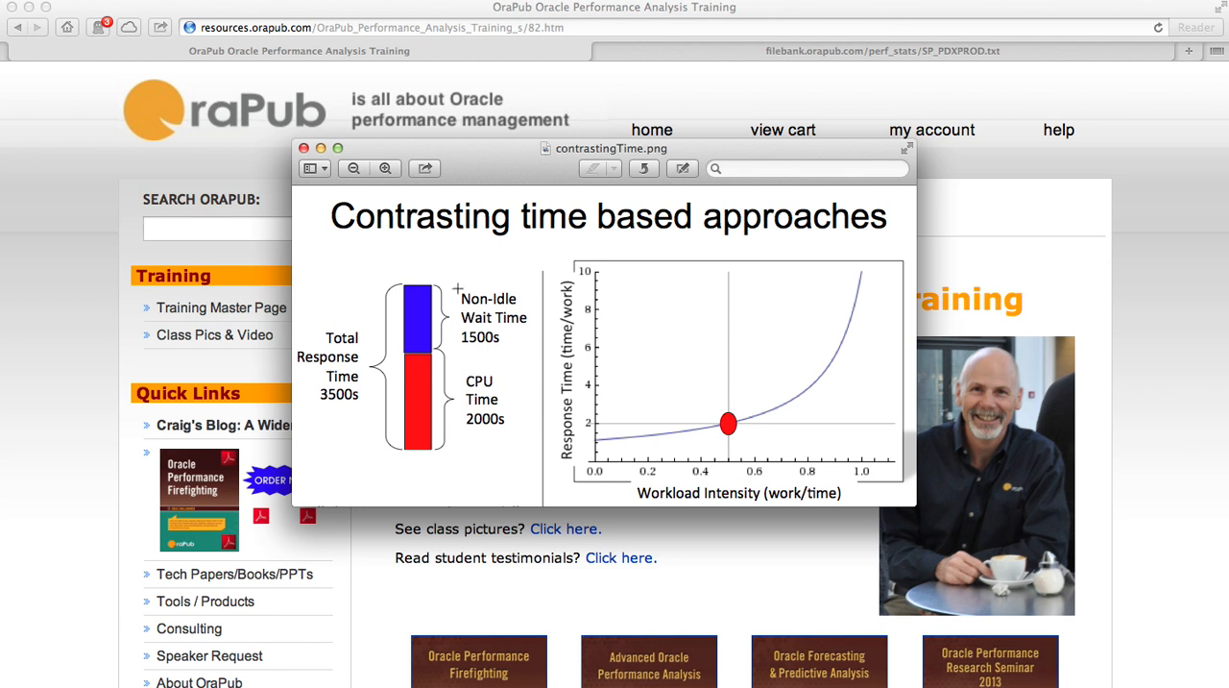
mouse_move(481, 276)
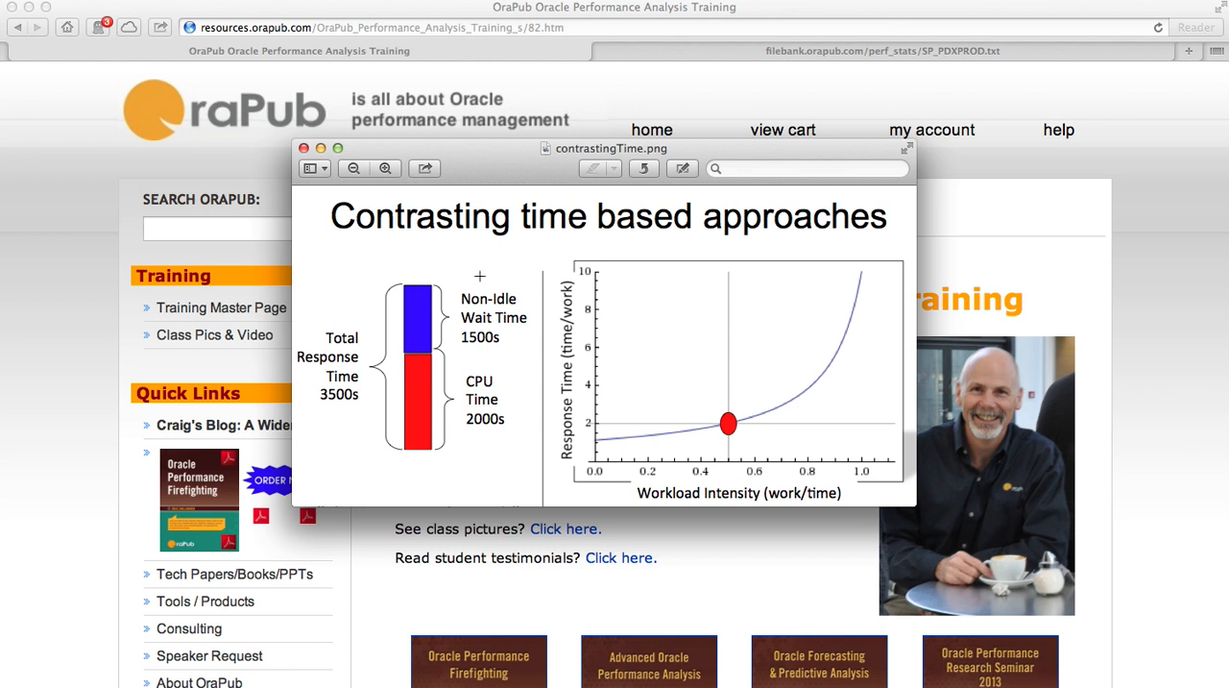
mouse_move(388, 273)
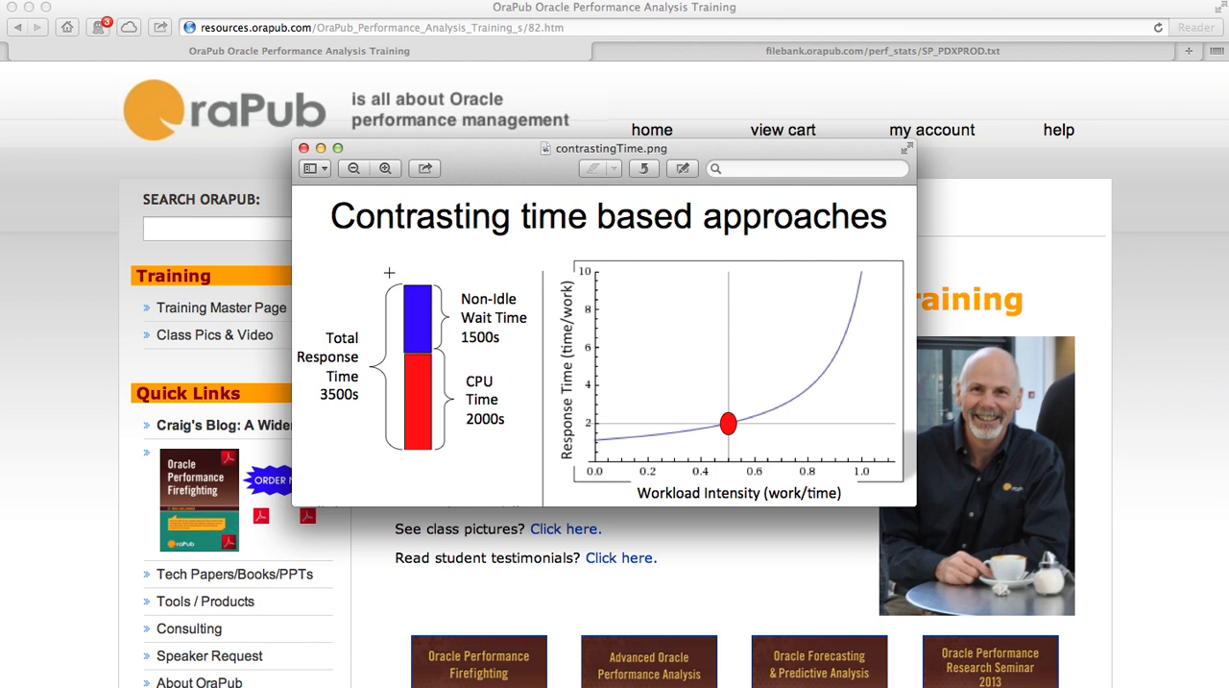
mouse_move(901, 415)
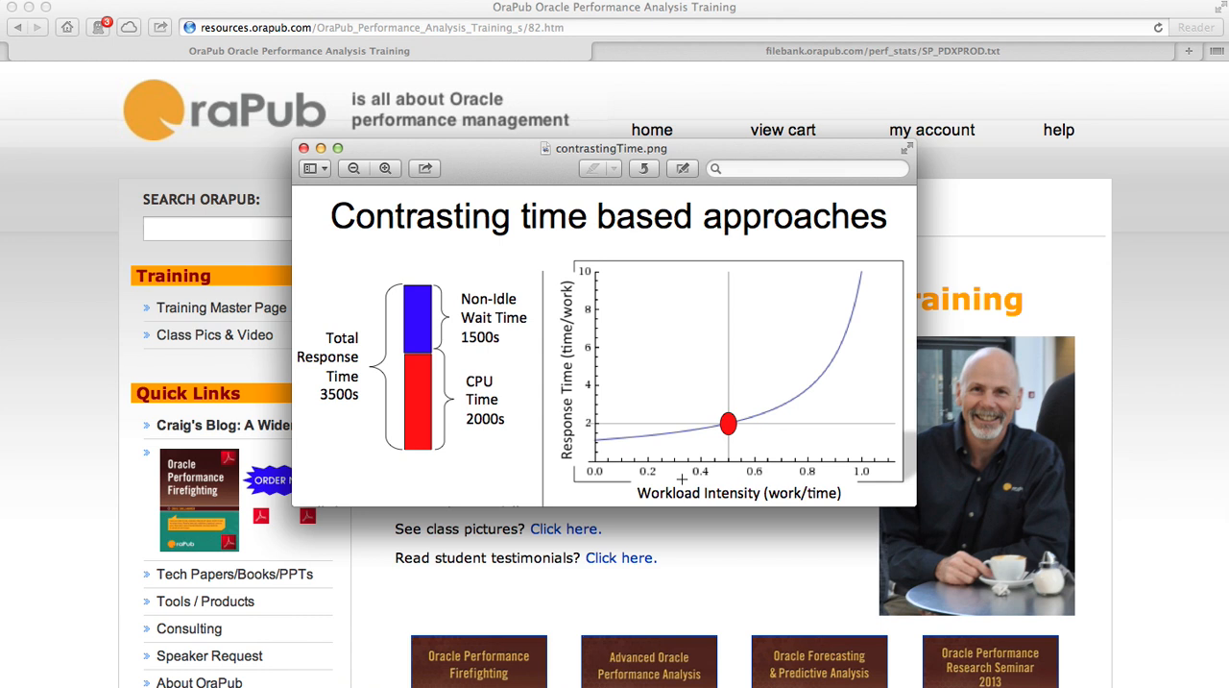
mouse_move(359, 479)
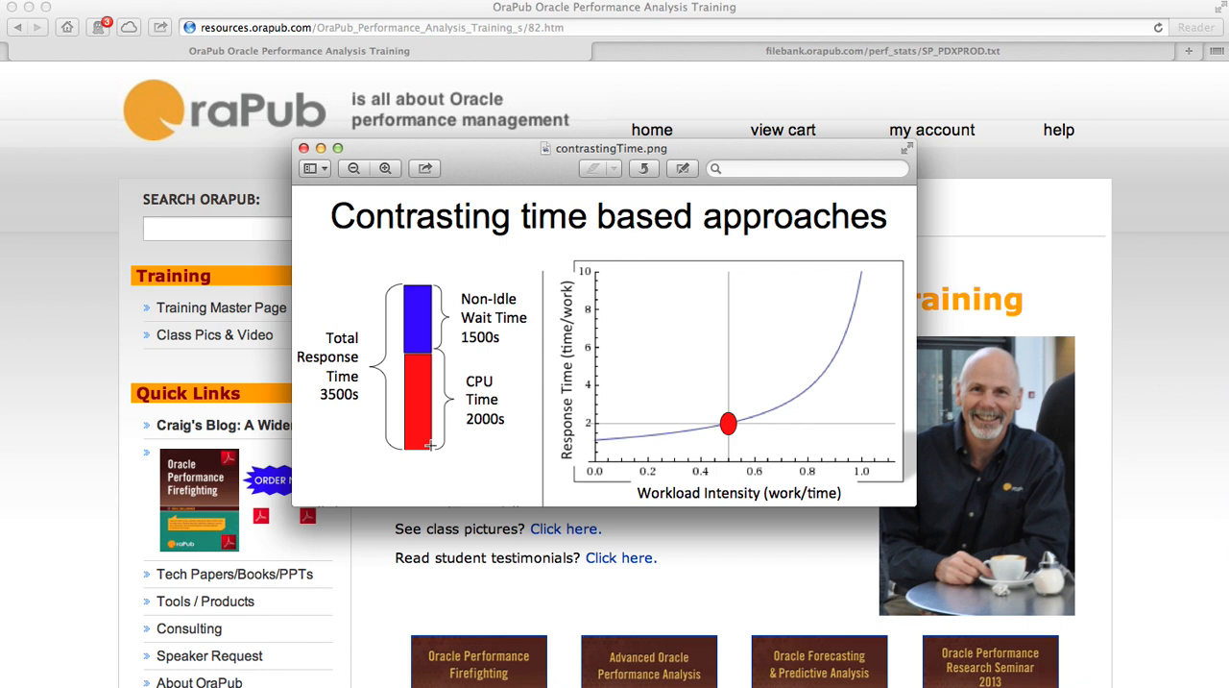
mouse_move(760, 436)
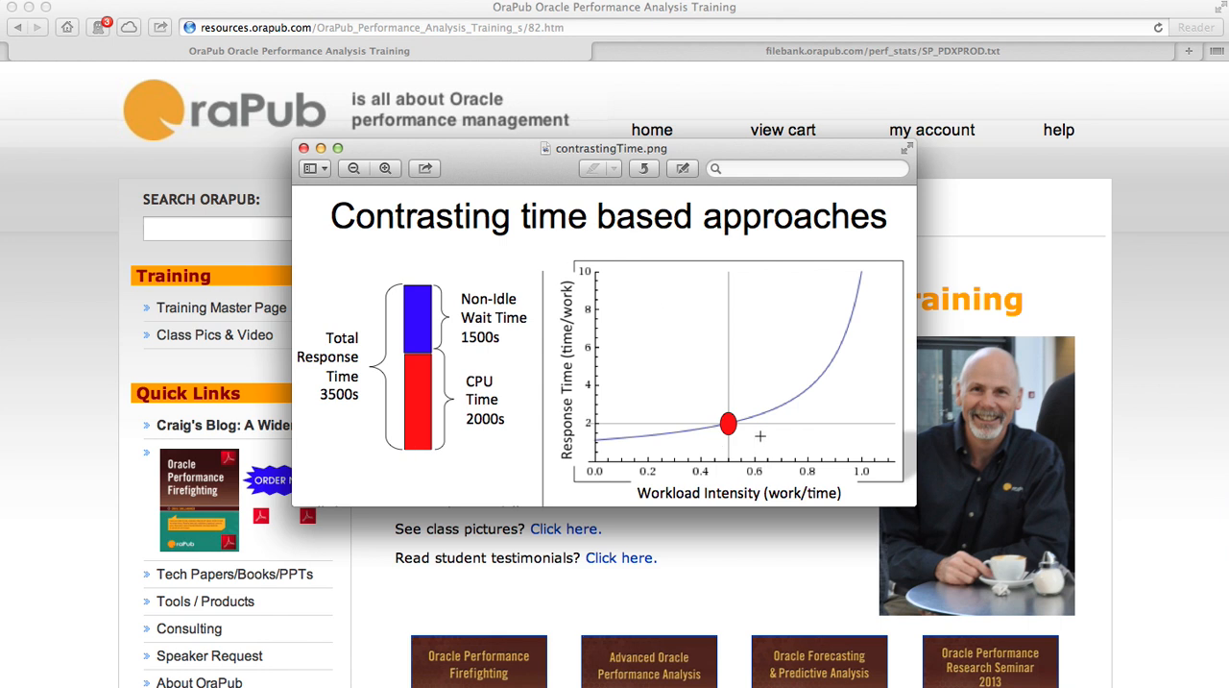
mouse_move(757, 440)
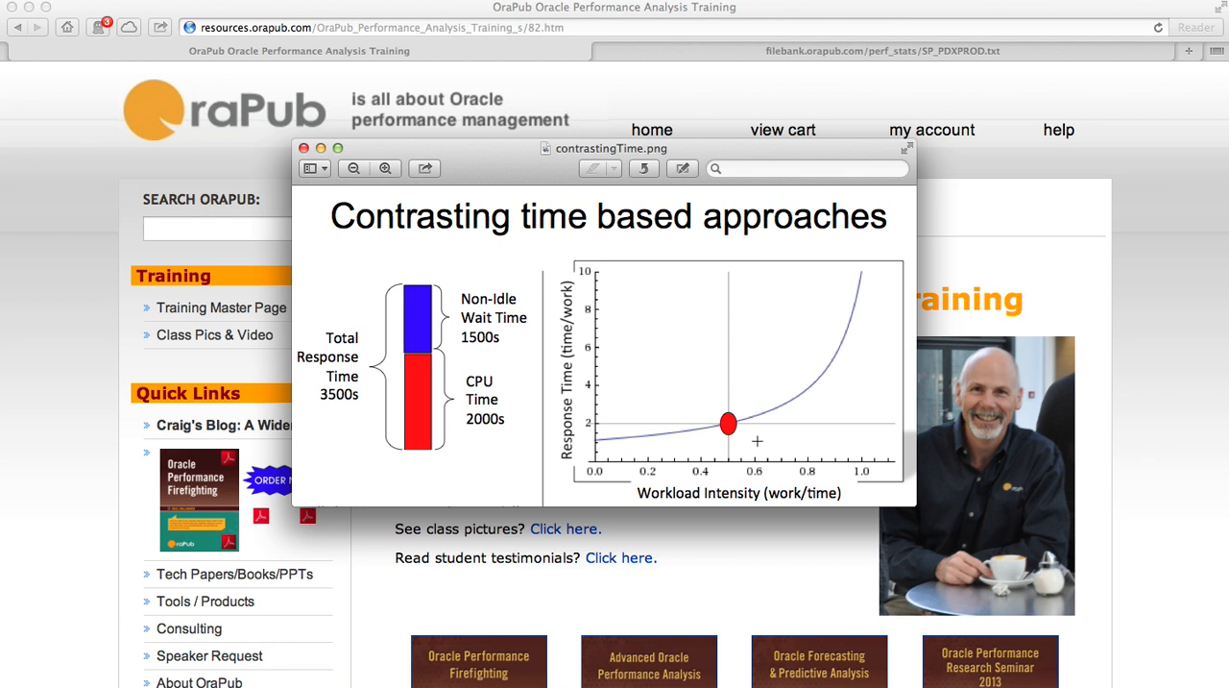
mouse_move(784, 330)
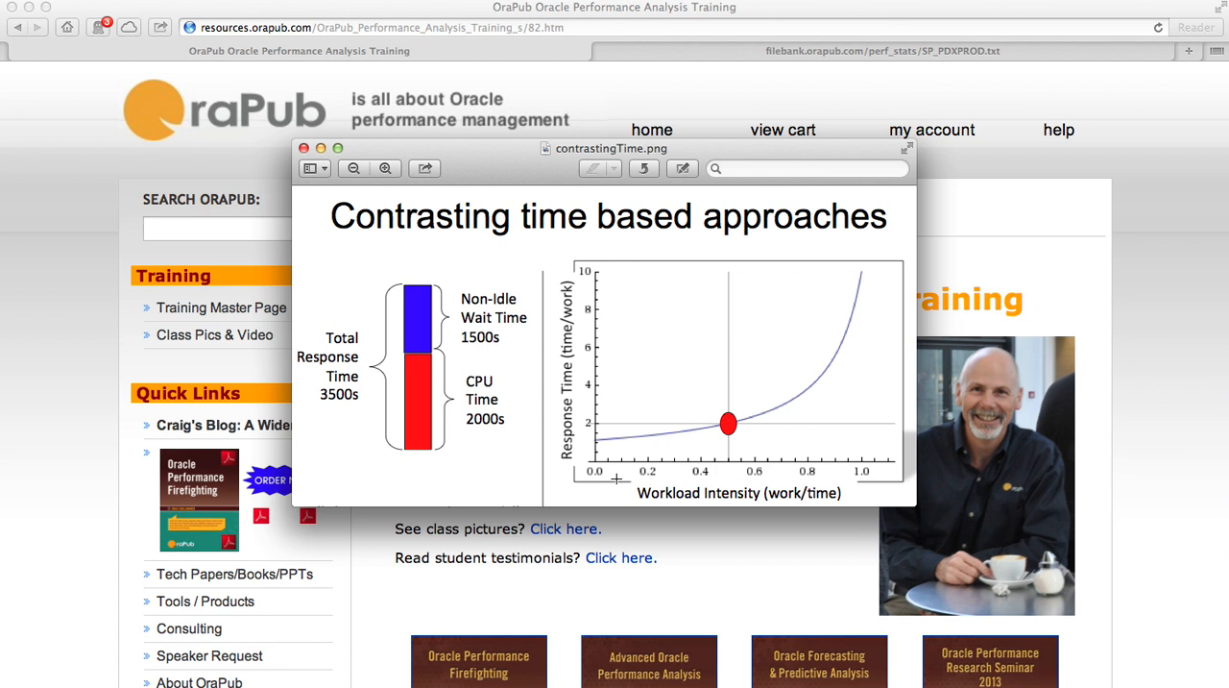
mouse_move(615, 476)
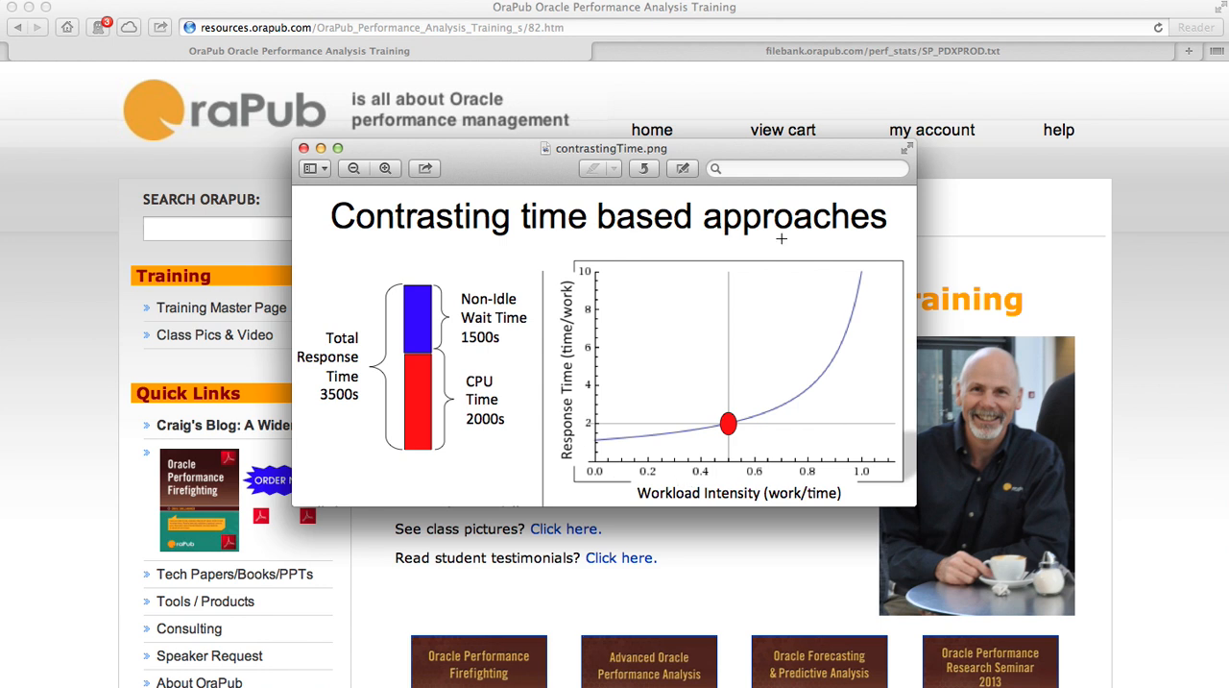
mouse_move(707, 486)
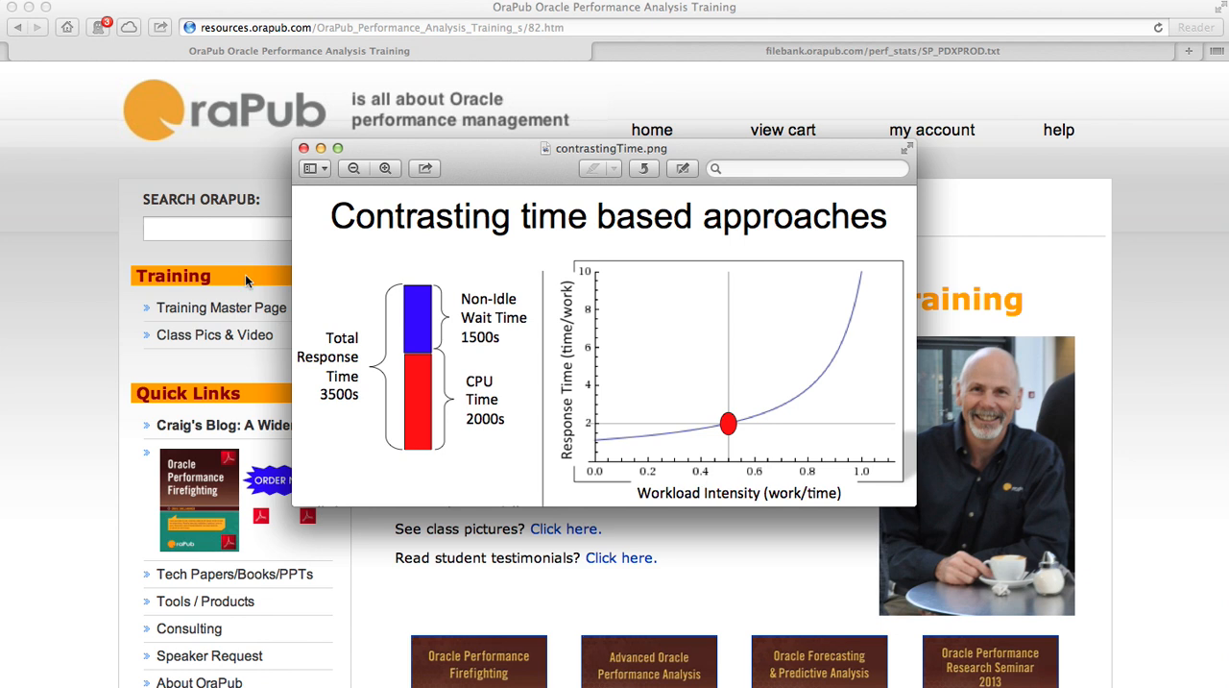
Step: Search the OraPub site for "unit of work" to list the Quick UOWTBA web application
left_click(304, 148)
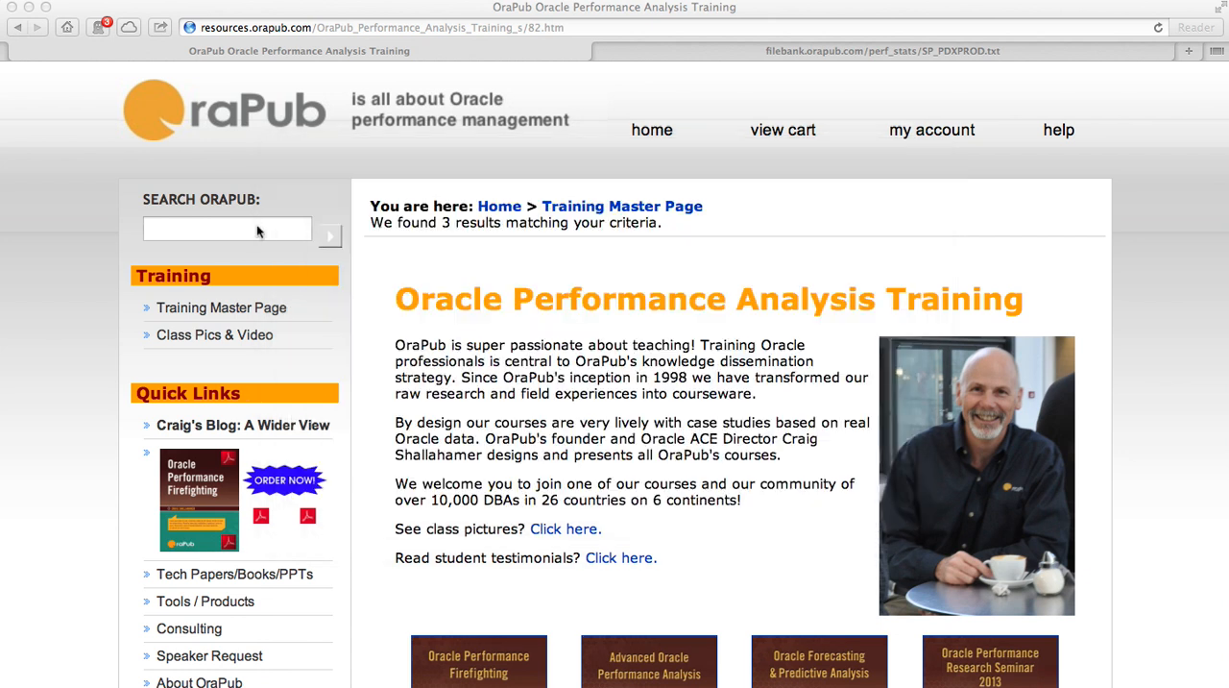
left_click(227, 229)
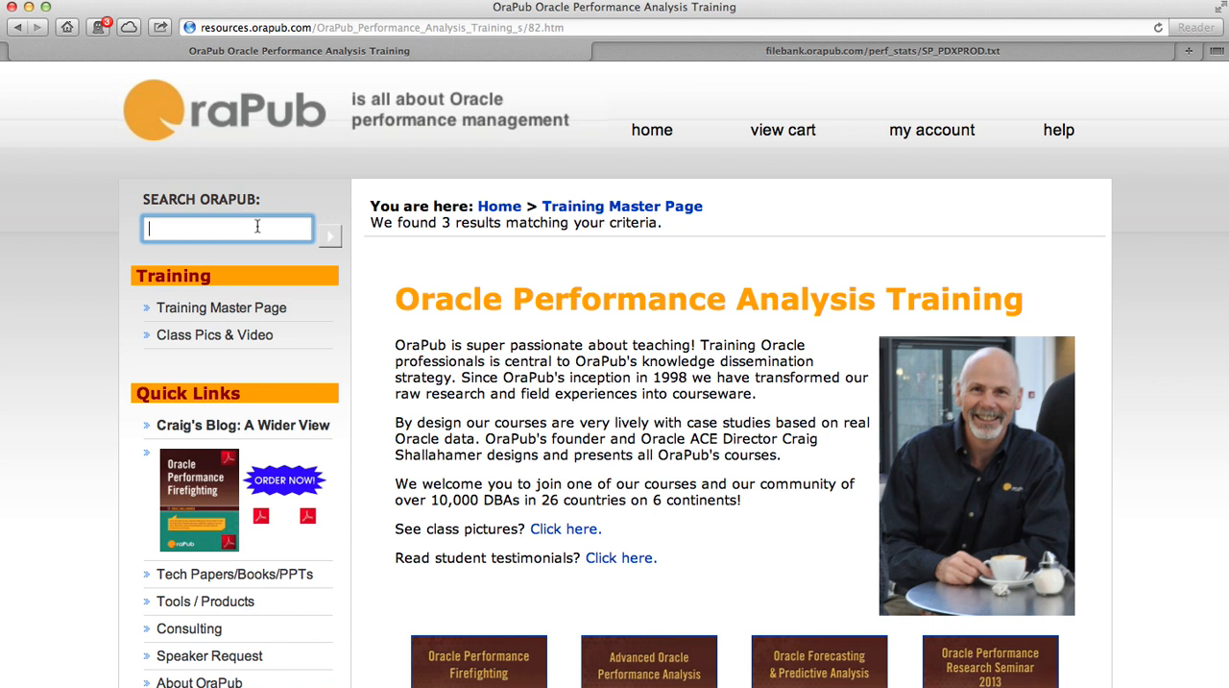
type("unit of o")
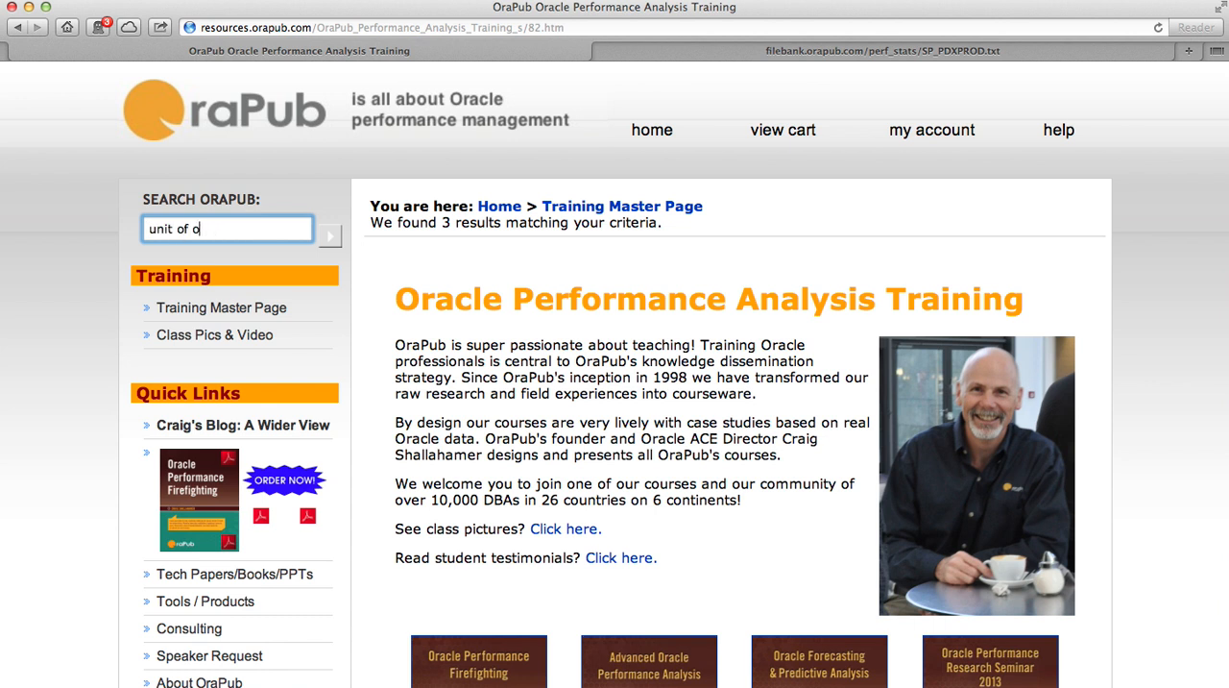
type("unit of work")
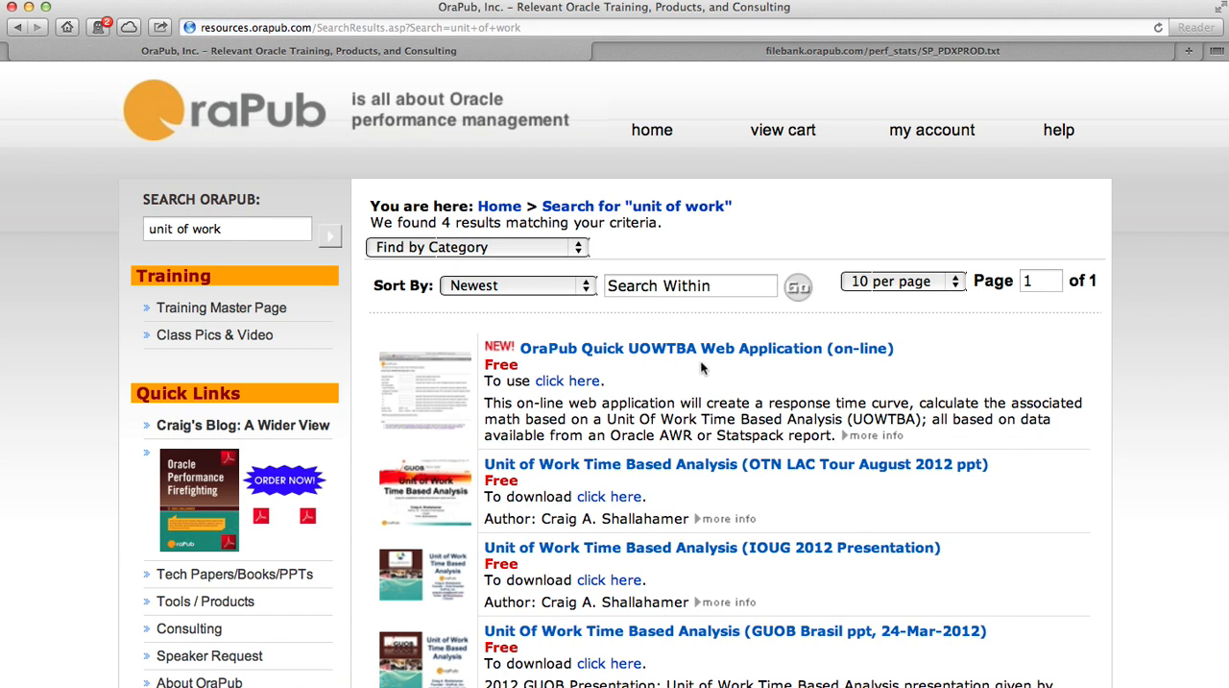
mouse_move(495, 561)
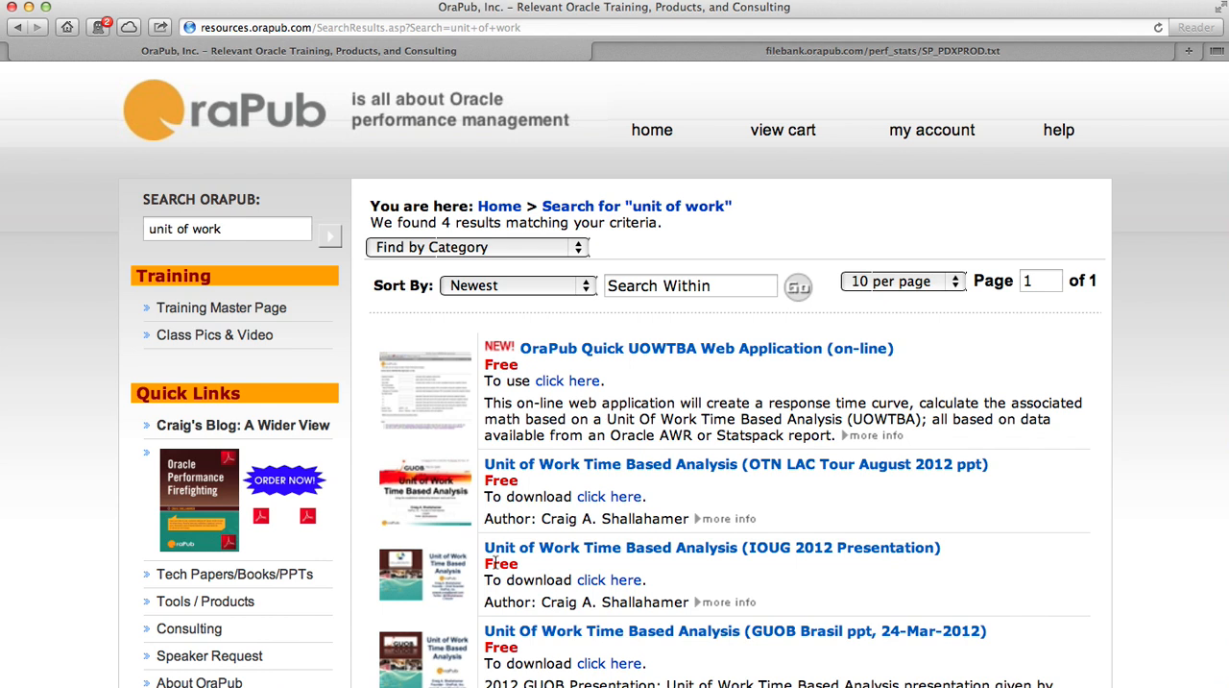
mouse_move(688, 404)
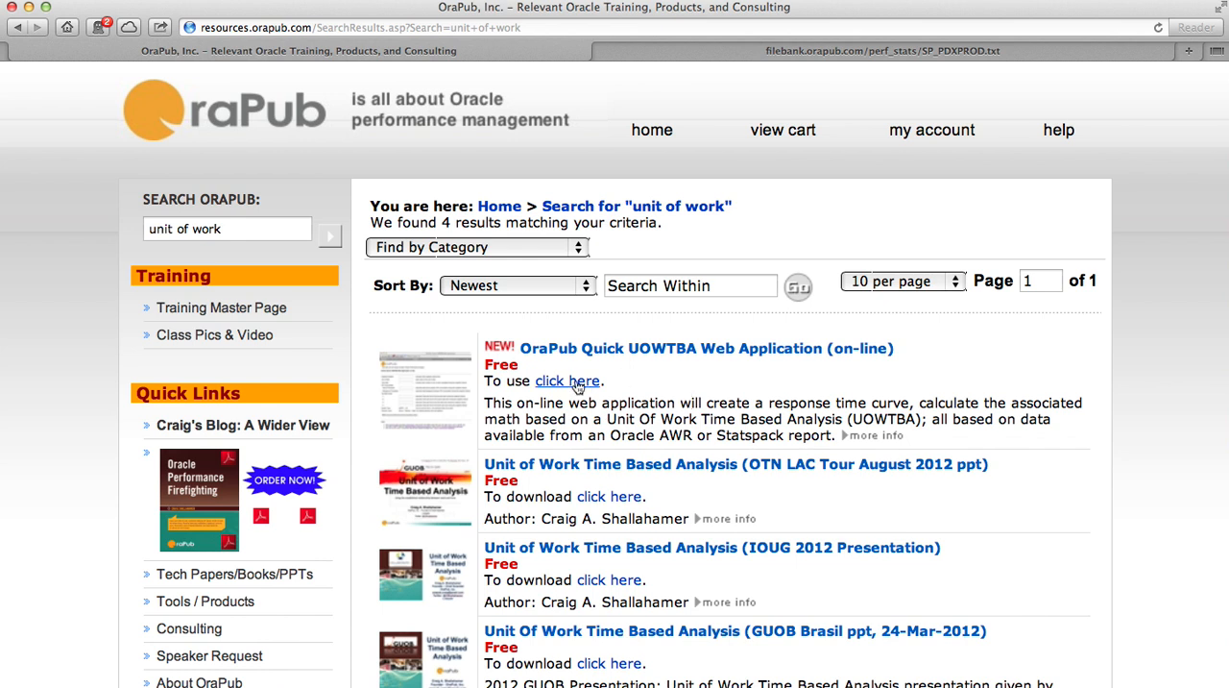
Step: Open the Quick UOWTBA web application form from the search results
left_click(569, 380)
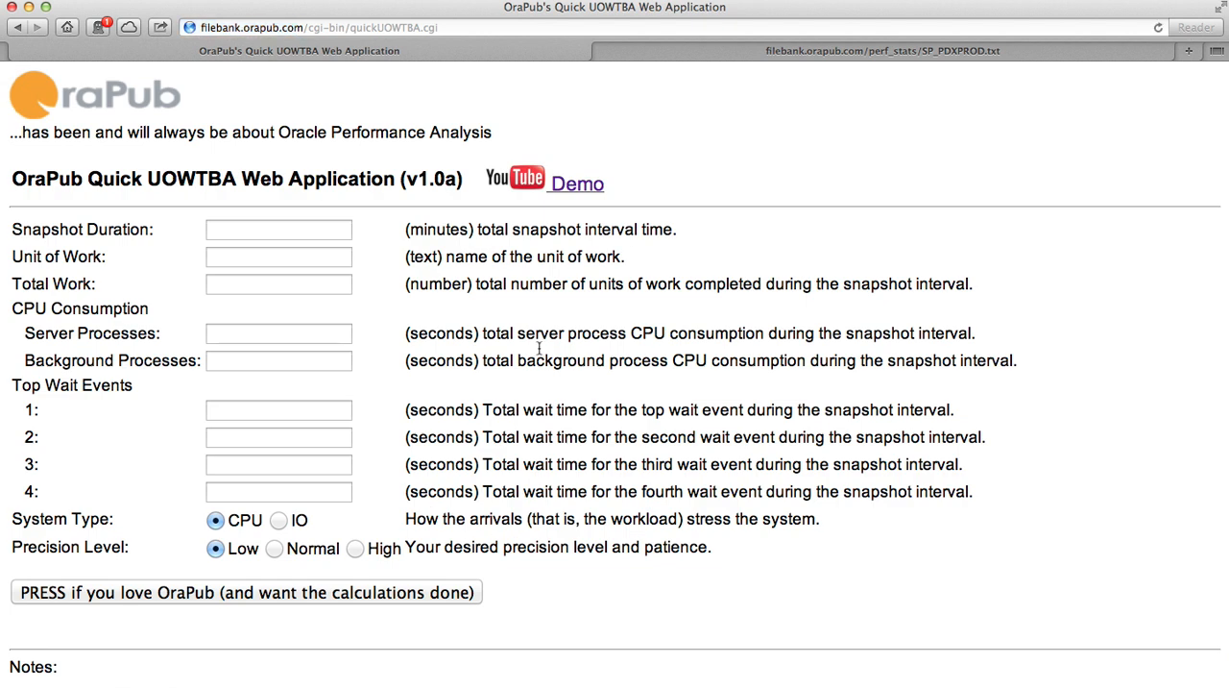
mouse_move(365, 328)
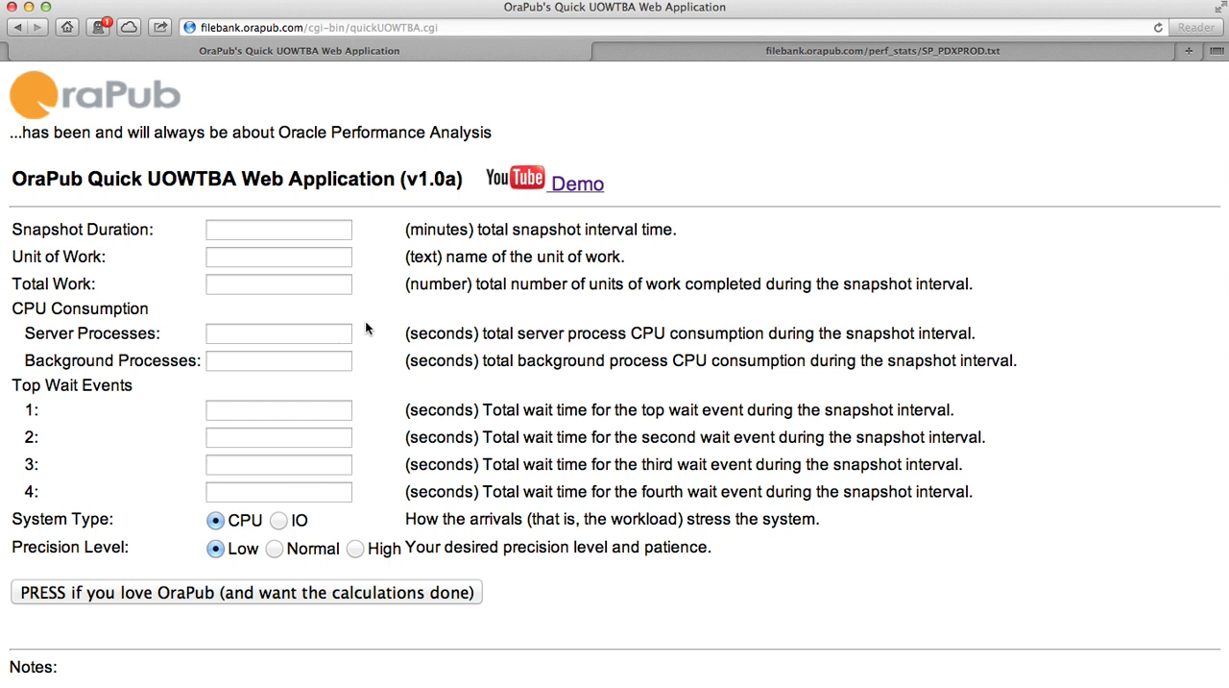
mouse_move(161, 376)
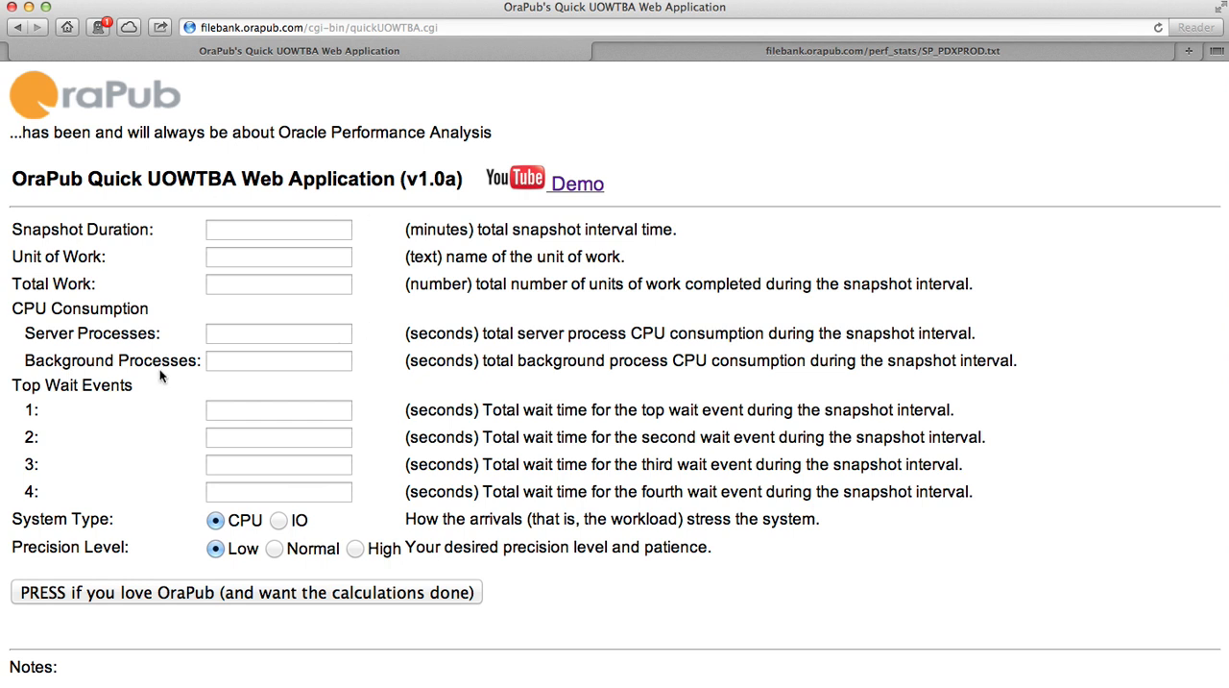
mouse_move(365, 388)
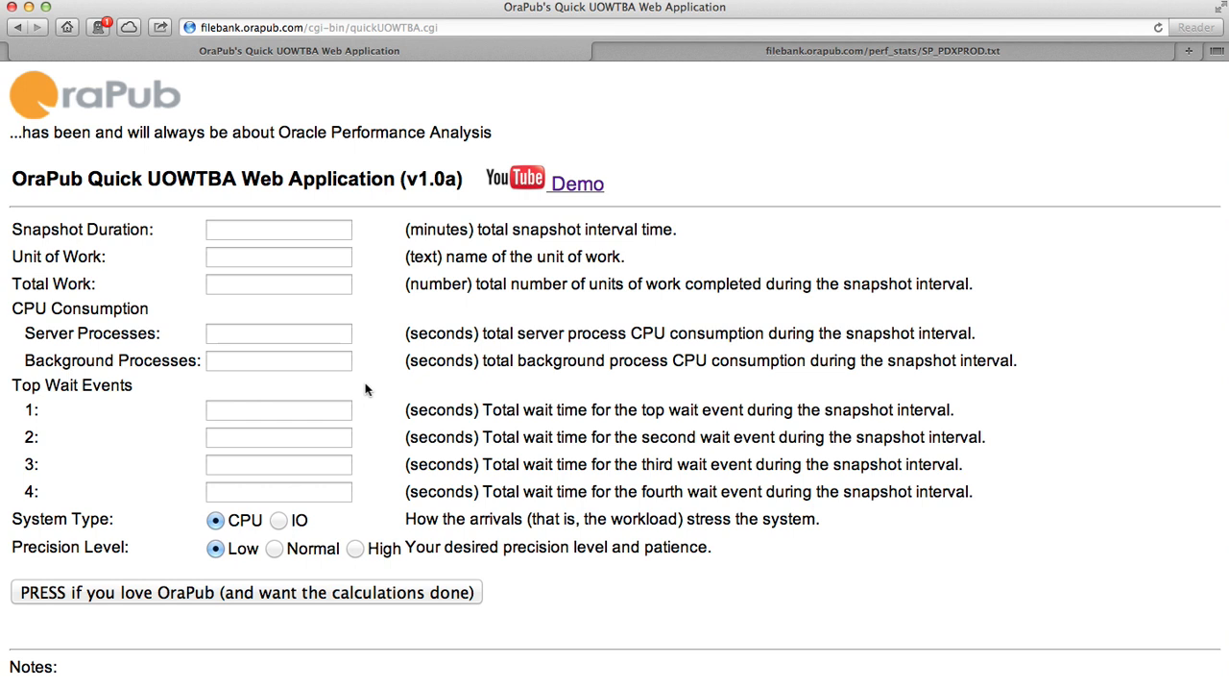
left_click(279, 228)
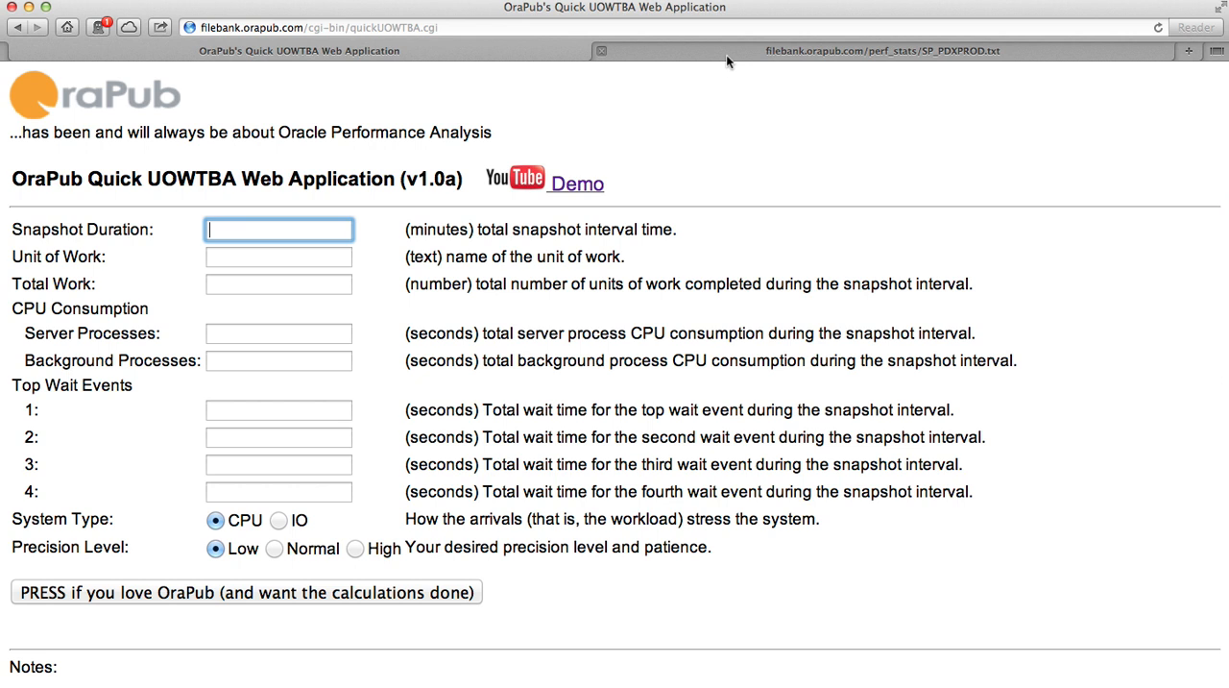
Step: Copy the 149.97-minute elapsed time from the Statspack report into Snapshot Duration
left_click(882, 50)
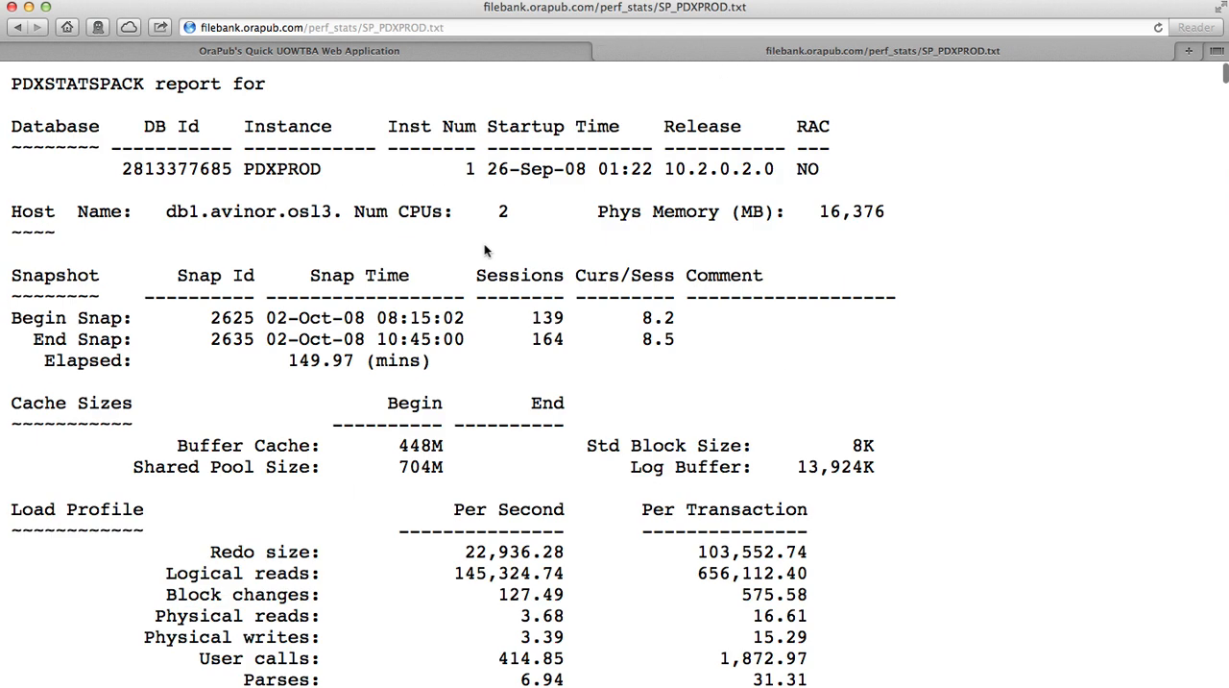
mouse_move(338, 346)
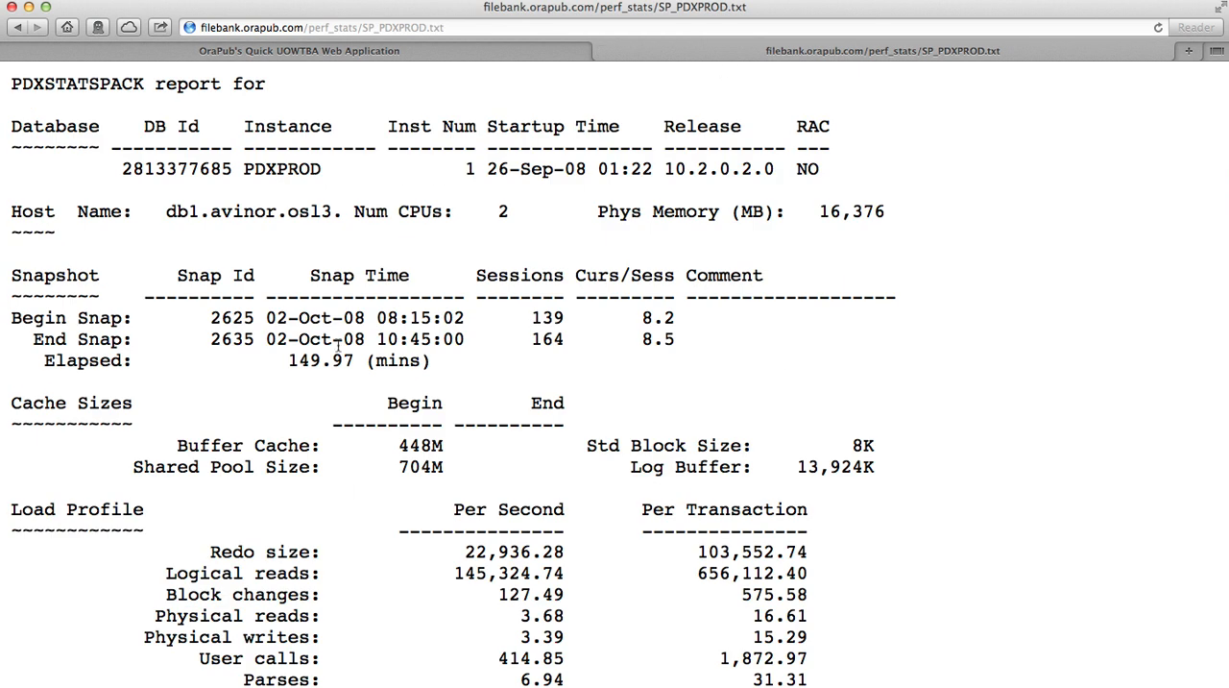
double_click(321, 361)
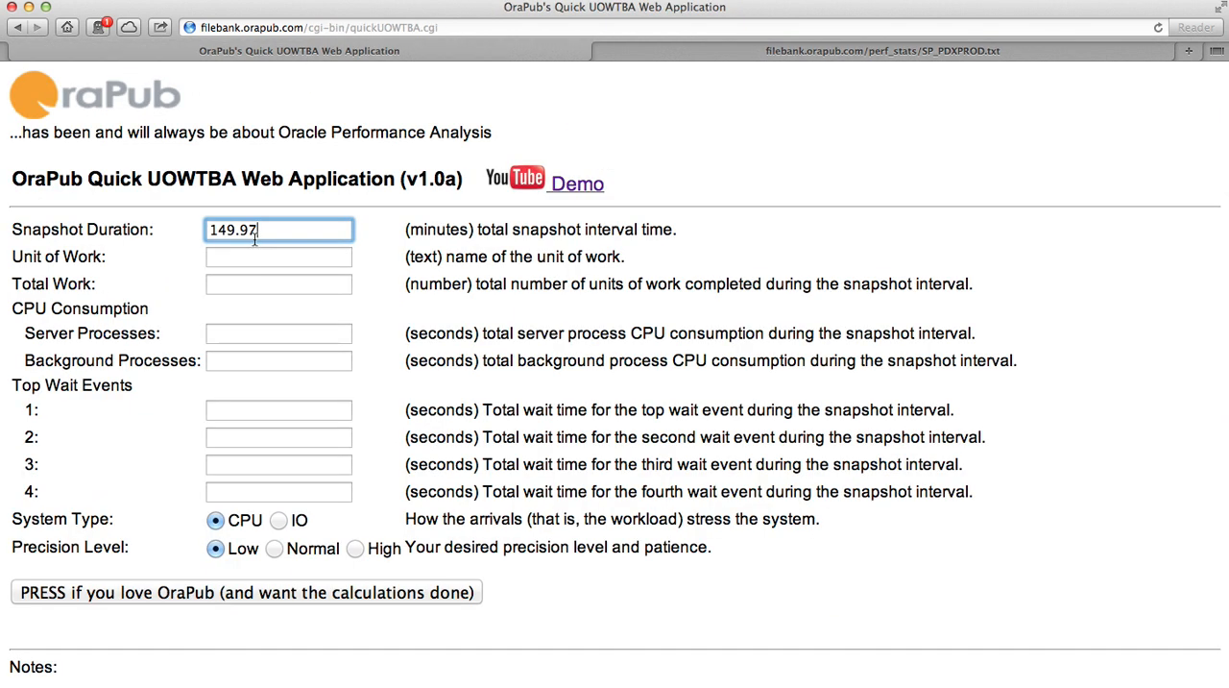
left_click(278, 257)
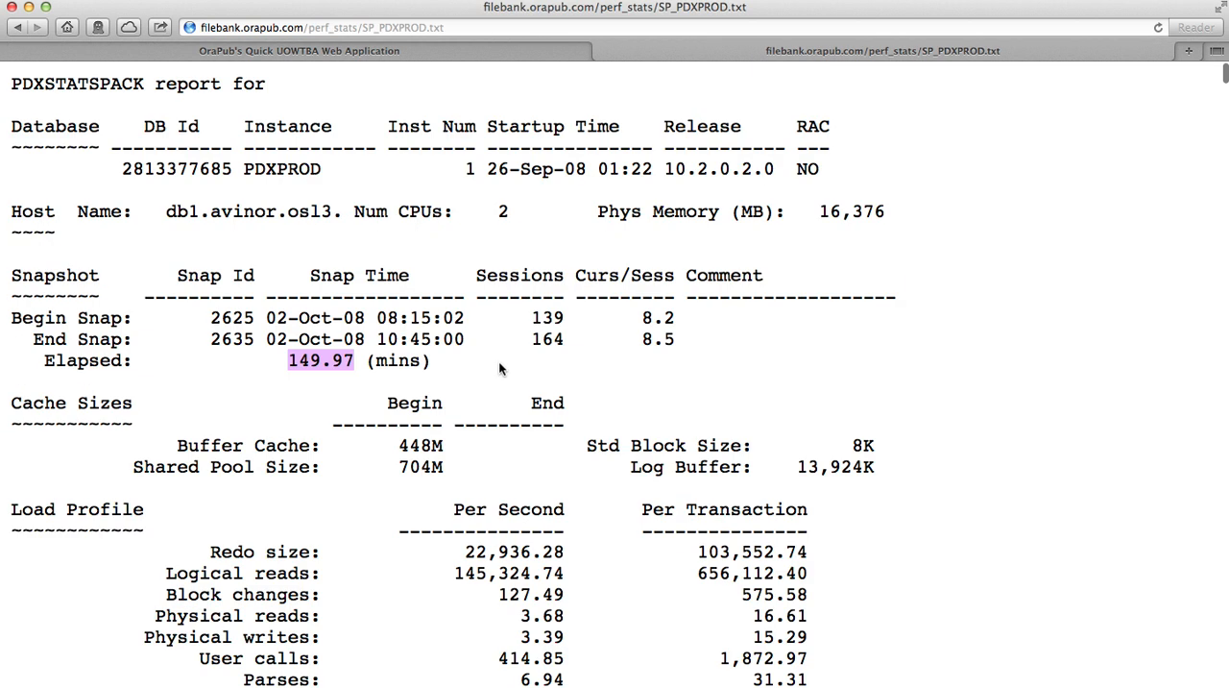
scroll("down", 3)
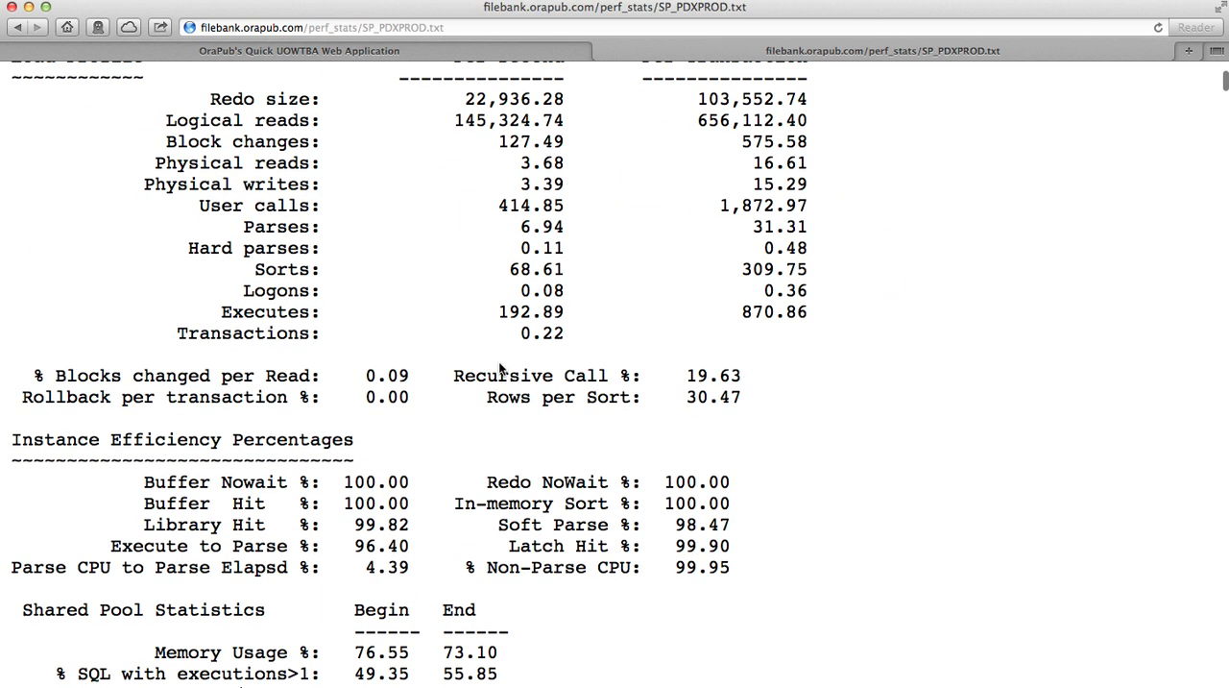
scroll("down", 3)
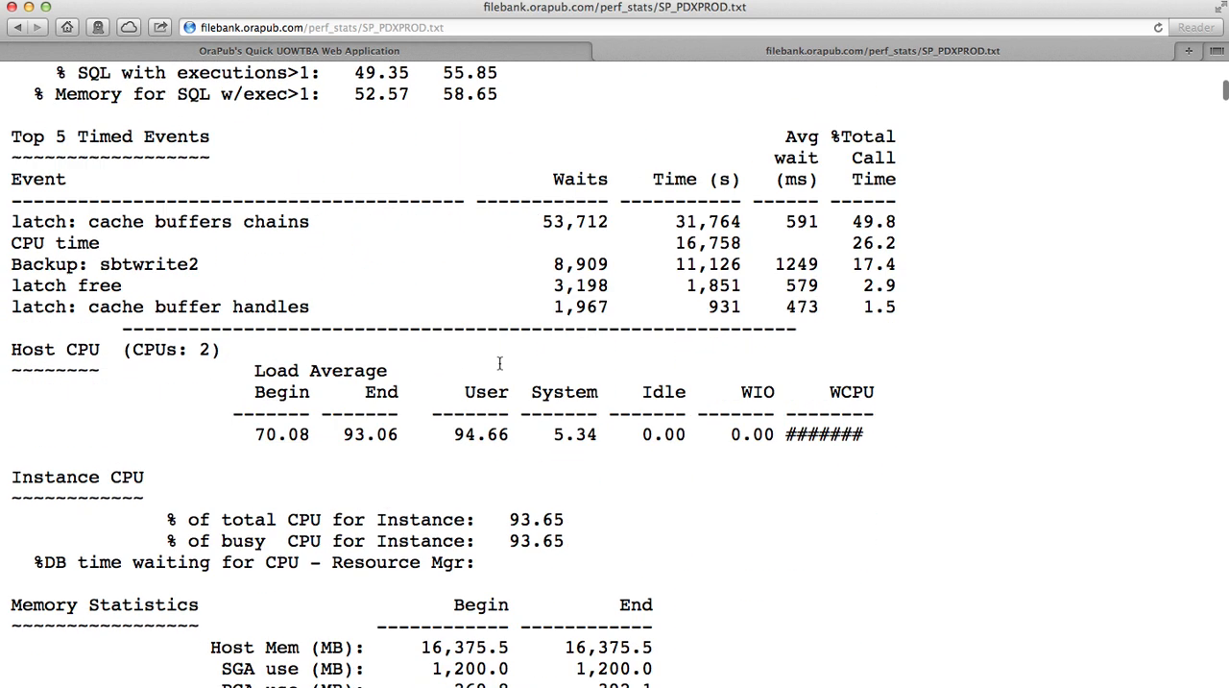
Step: Find the session logical reads statistic in the report and pick out its total 1,307,632,015
scroll("down", 3)
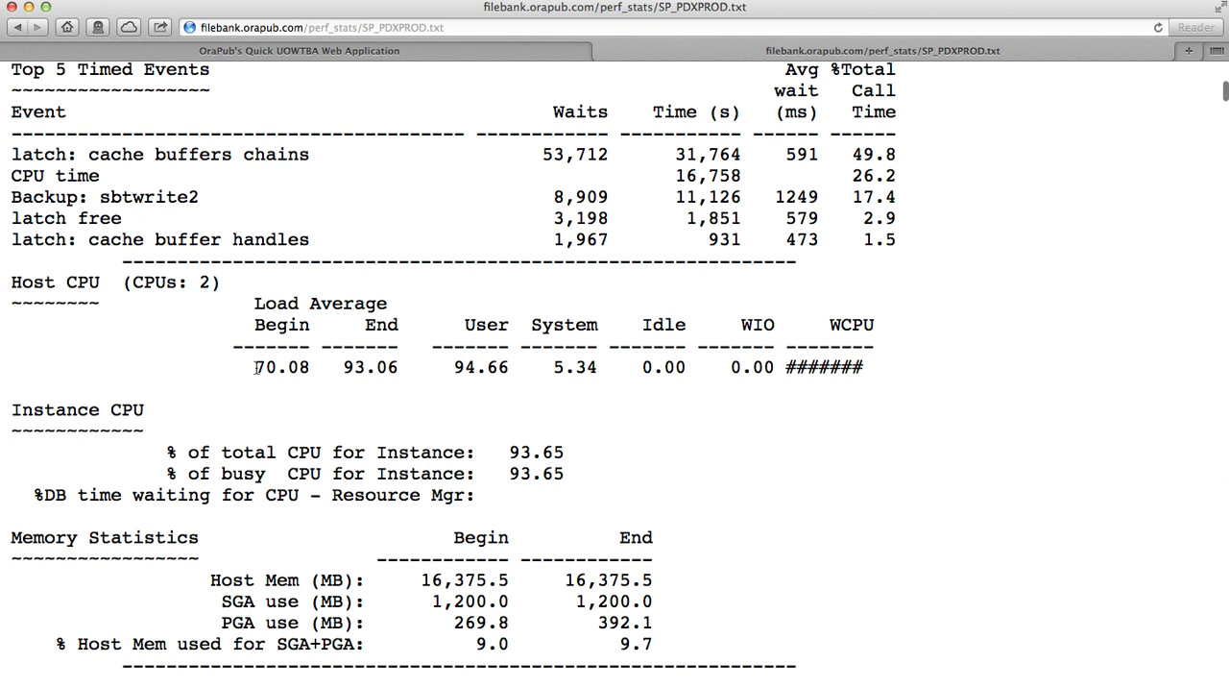
mouse_move(438, 367)
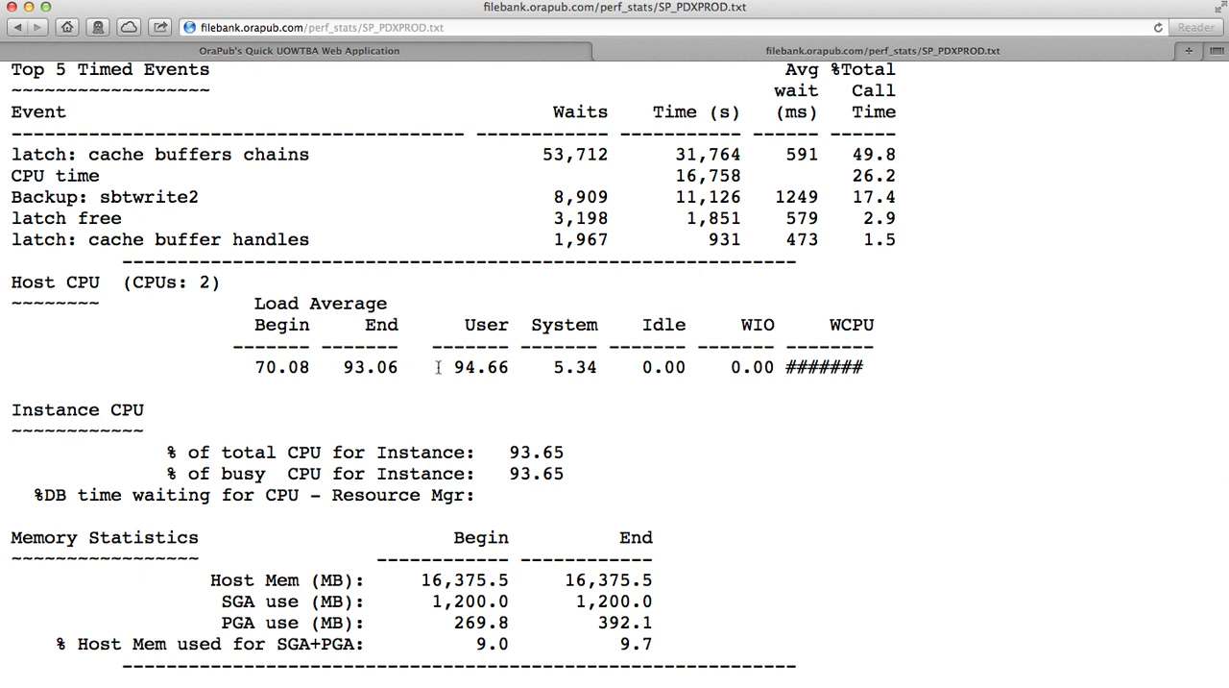
left_click_drag(438, 367, 864, 367)
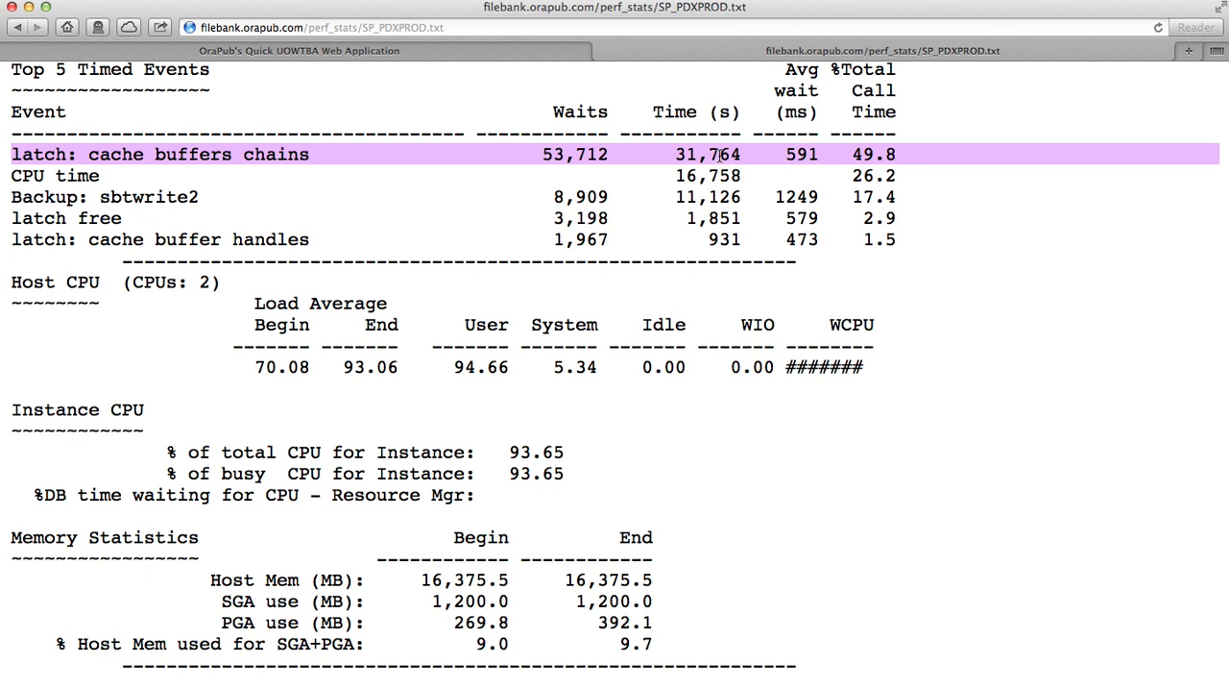
mouse_move(554, 335)
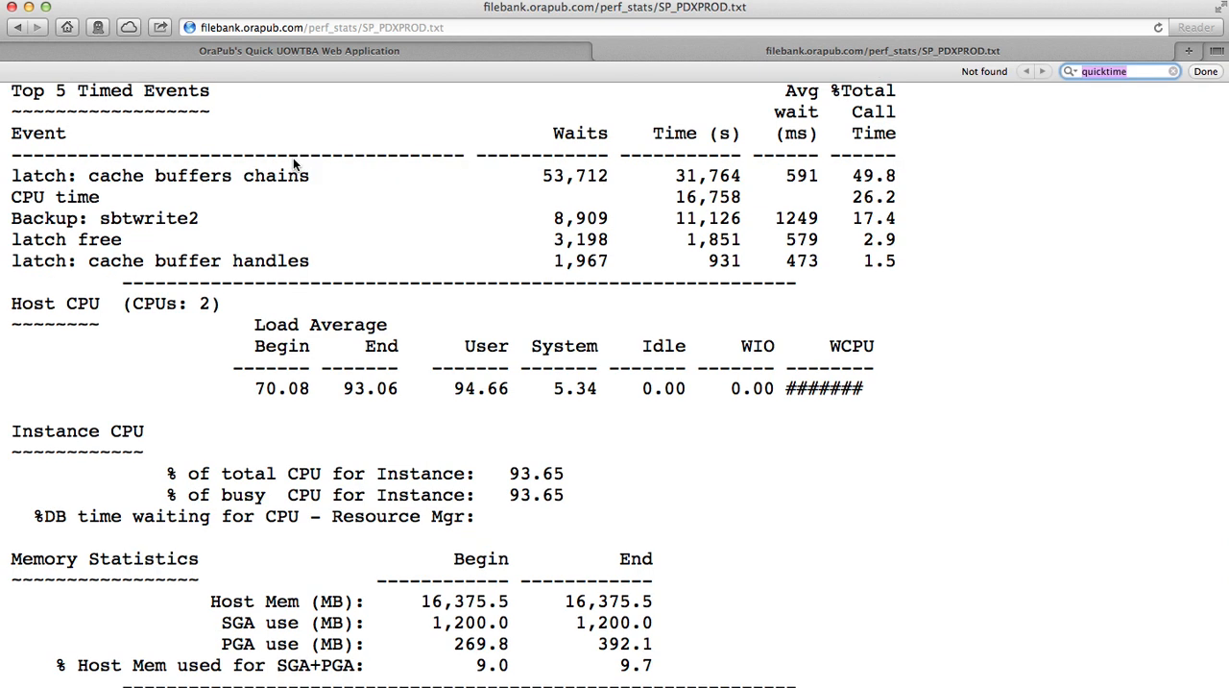
type("session")
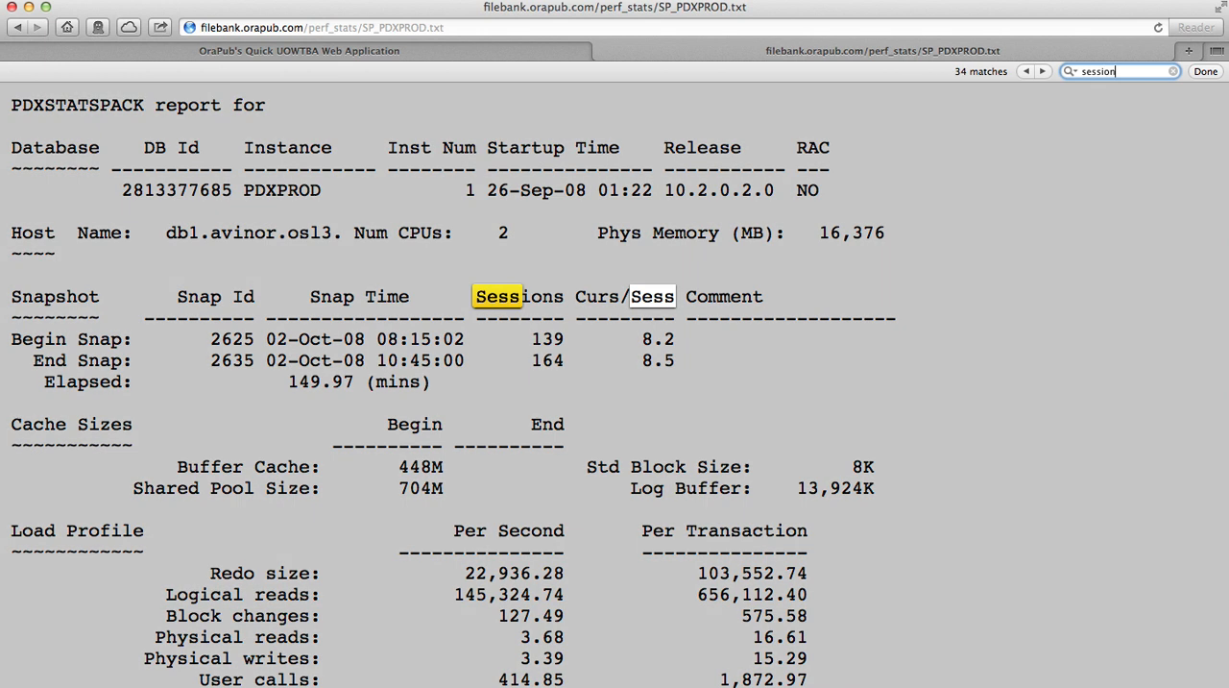
left_click(1041, 71)
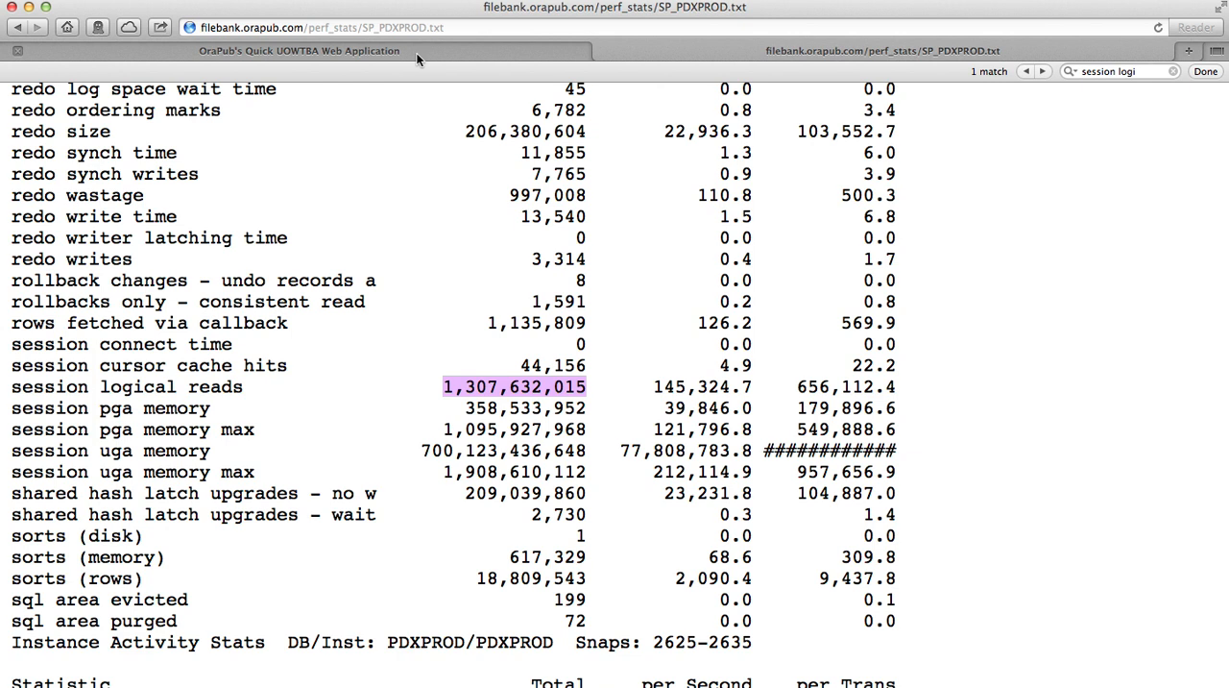
Step: Enter Total Work 1,307,632,015 with Unit of Work LIO, then return to the report for CPU figures
left_click(300, 50)
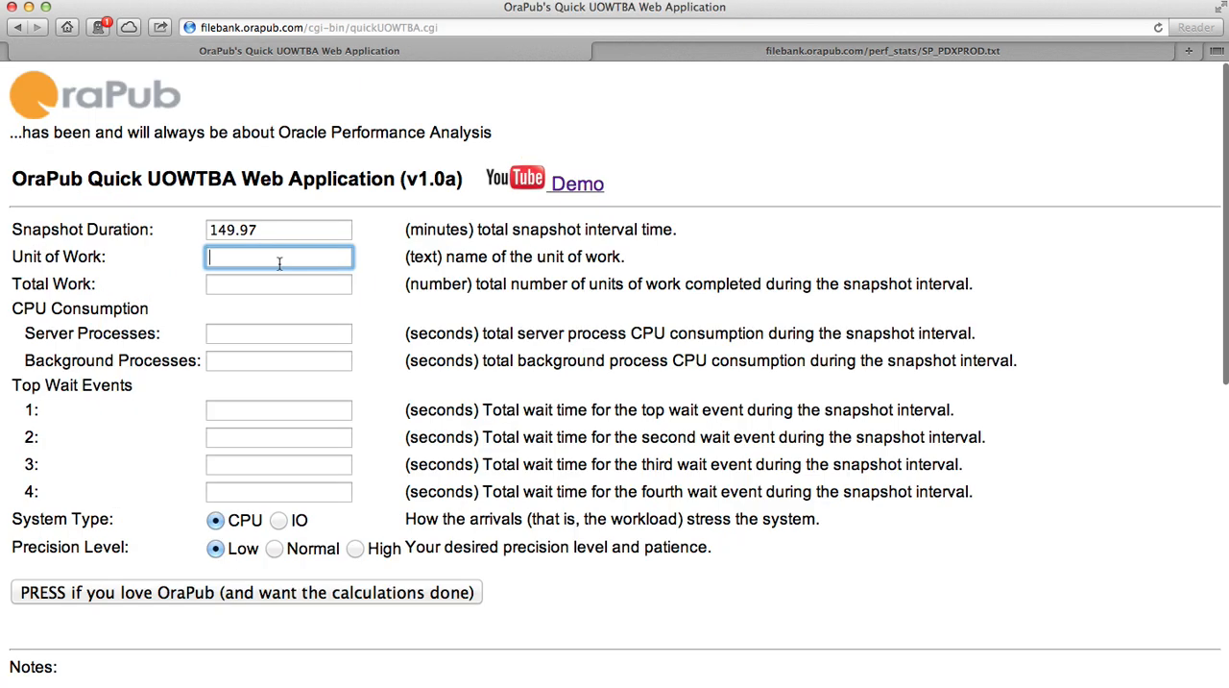
left_click(279, 284)
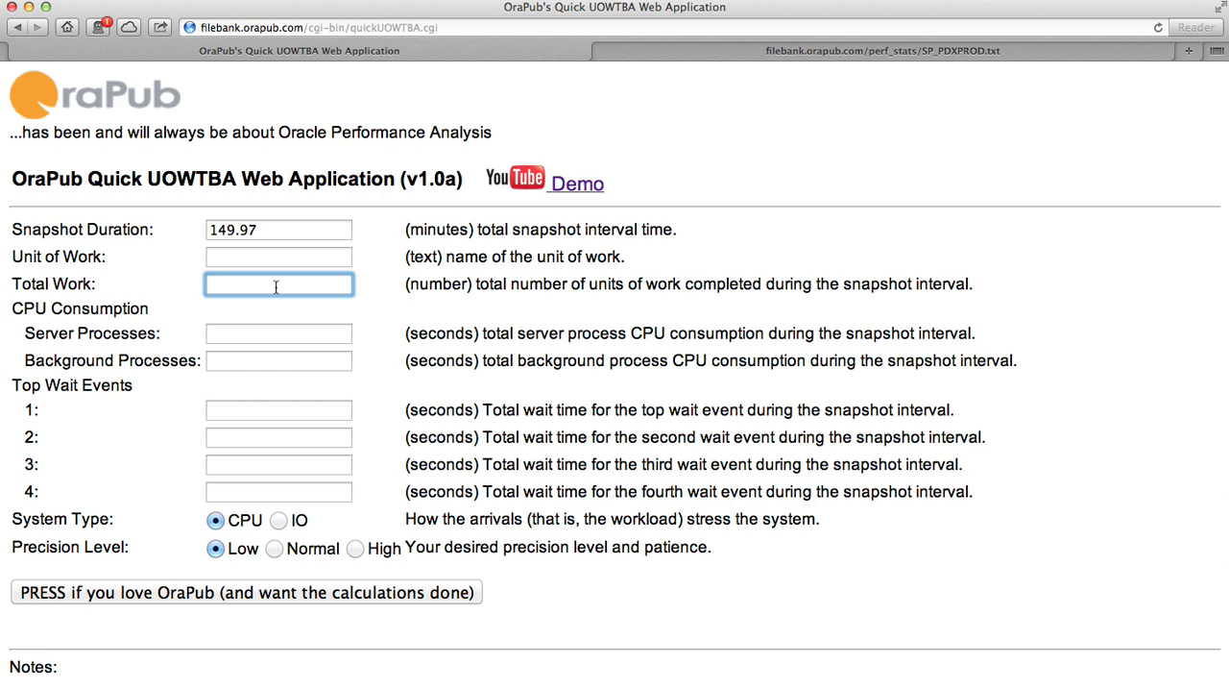
type("1,307,632,015")
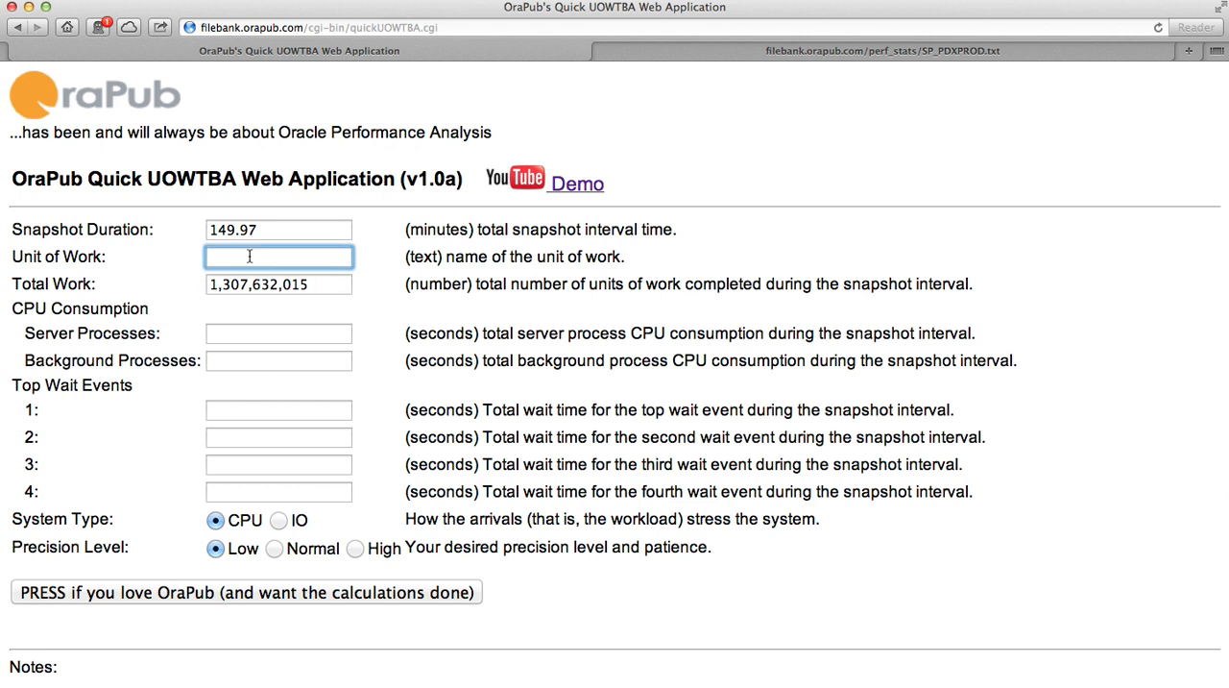
type("LIO")
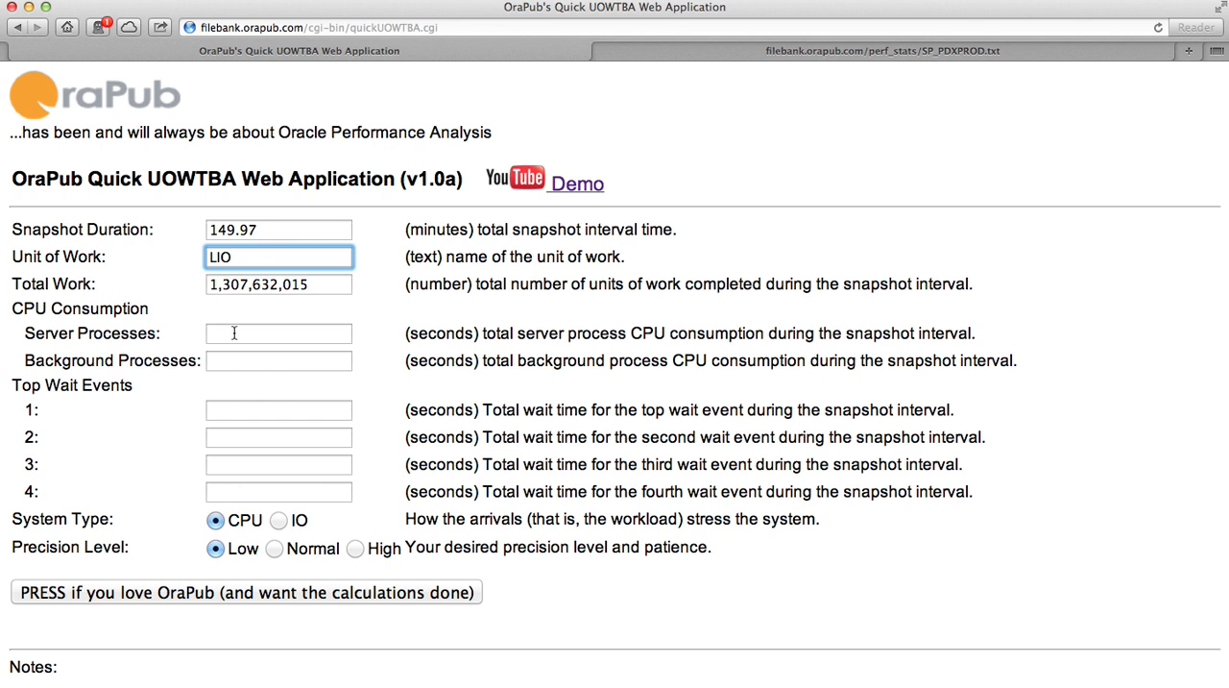
left_click(278, 332)
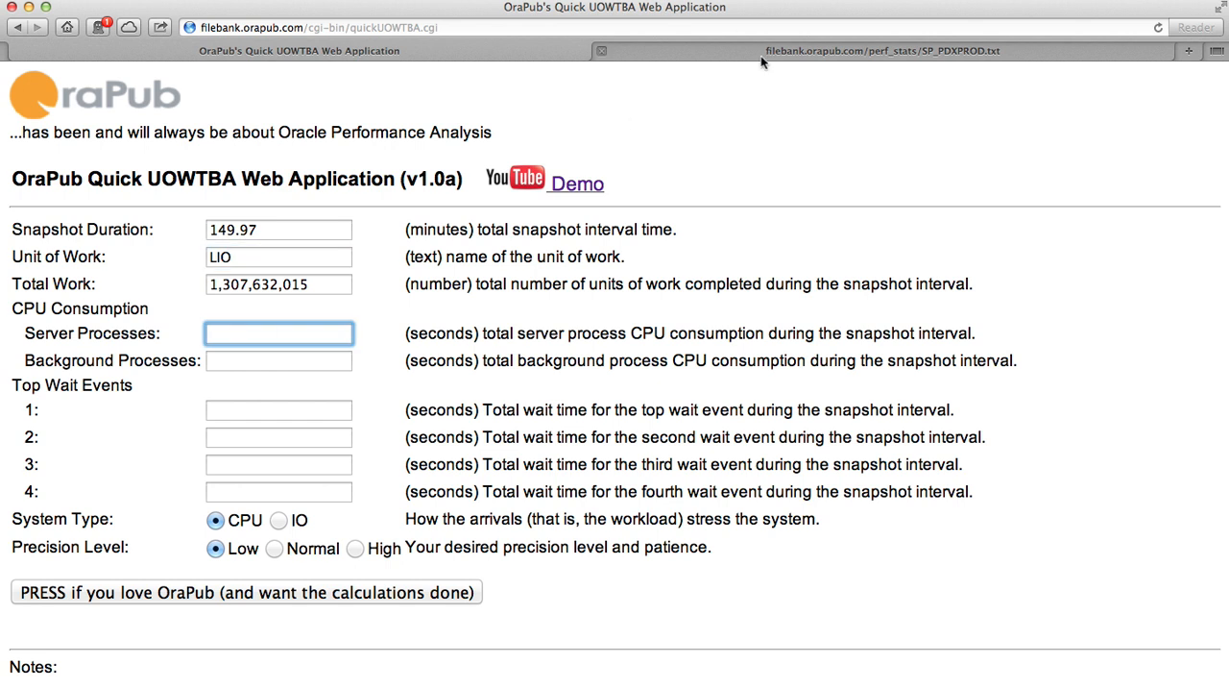
left_click(879, 50)
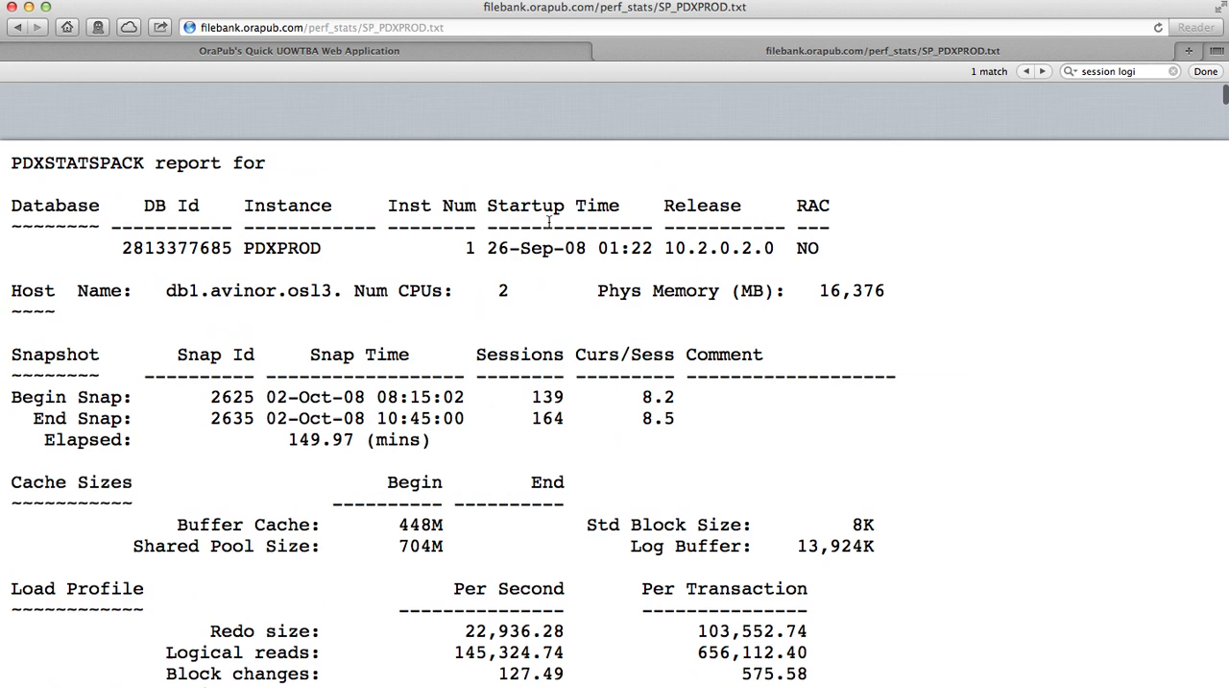
Step: Enter 16,749.8 seconds server process CPU and 131.8 seconds background CPU from the Time Model
scroll("down", 3)
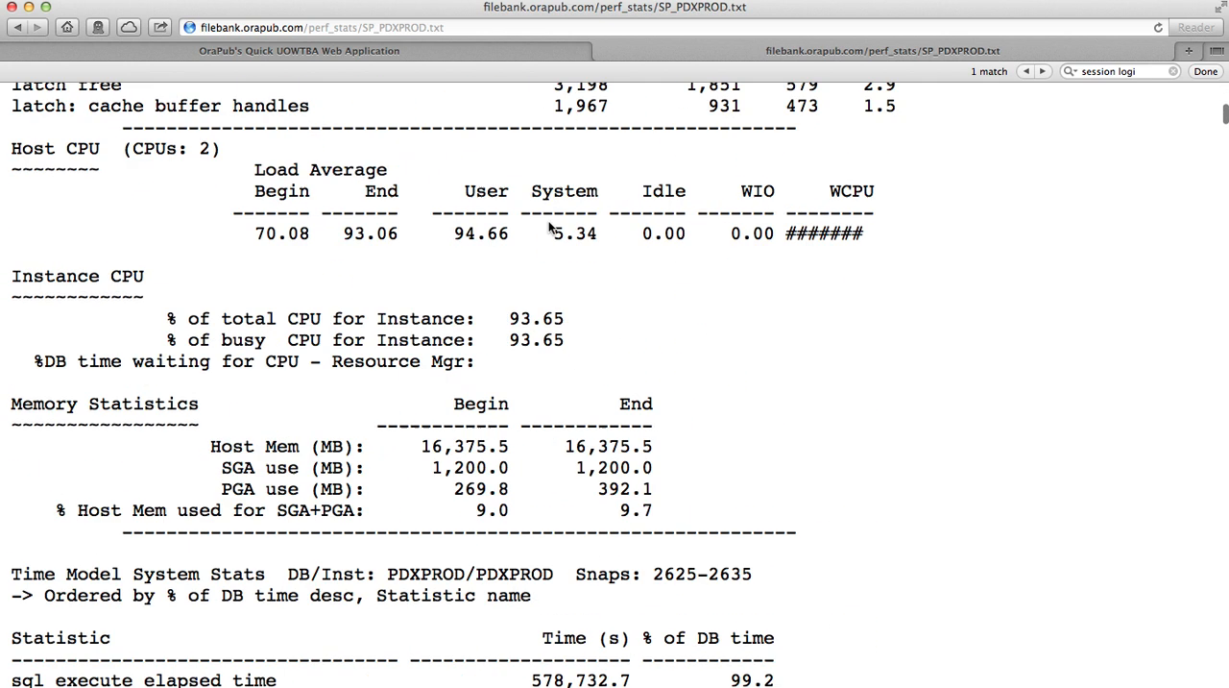
scroll("down", 3)
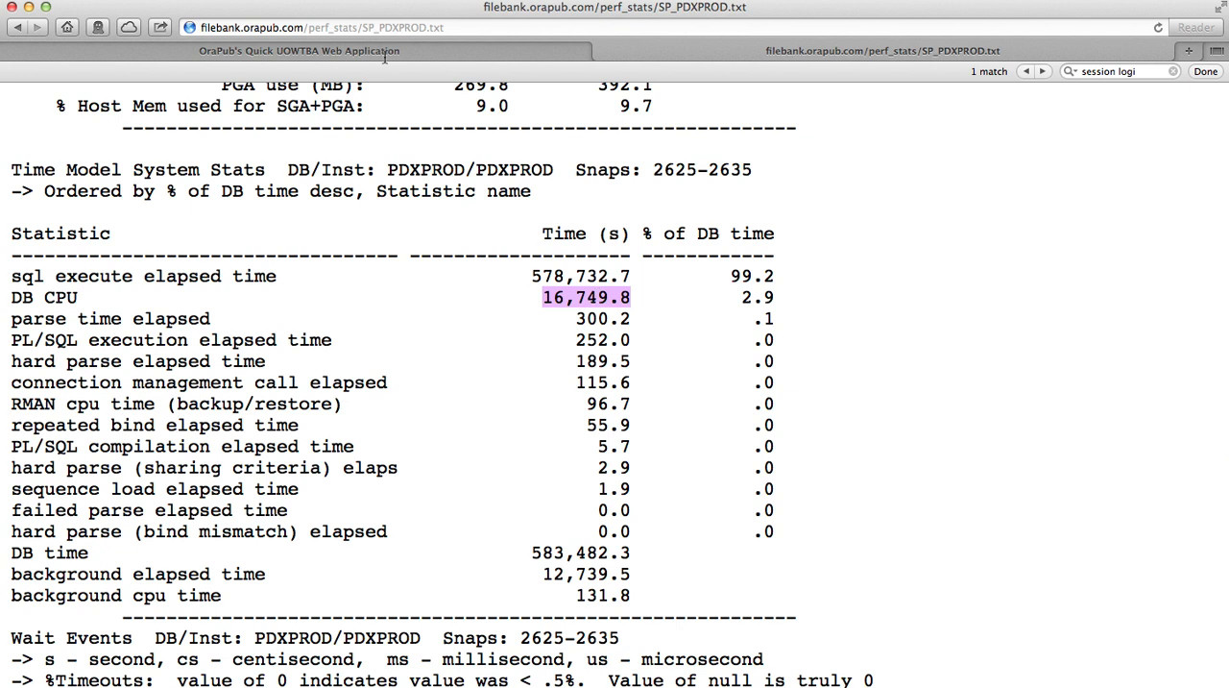
left_click(300, 50)
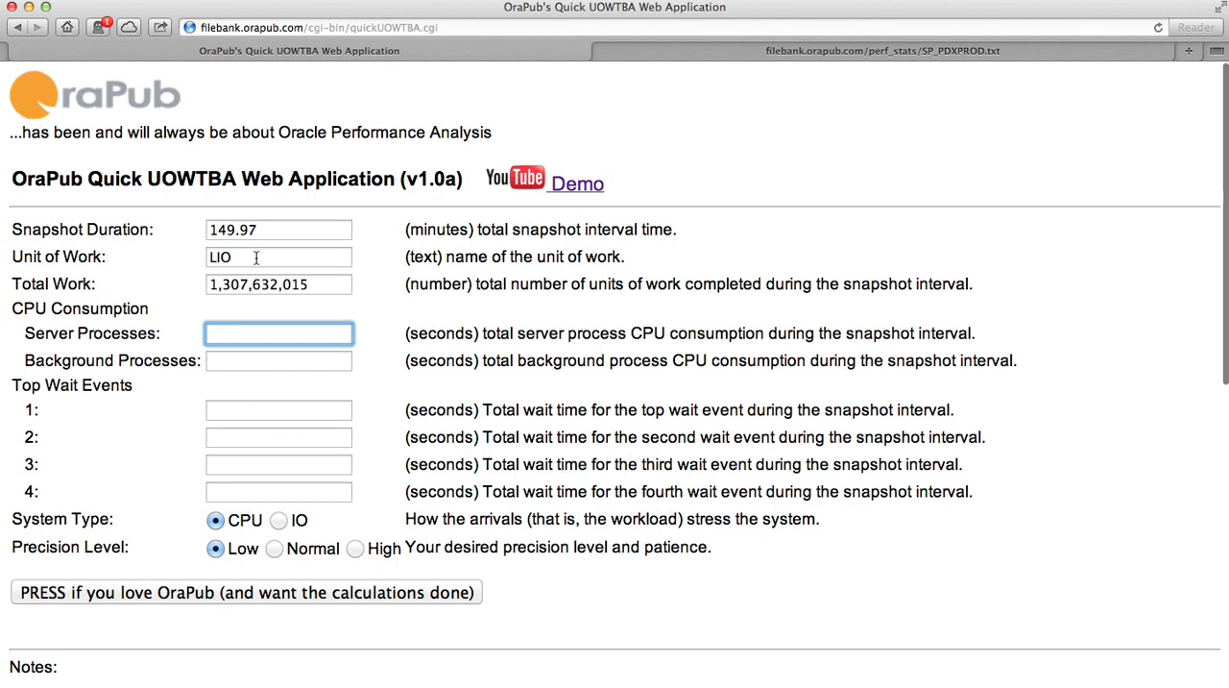
type("16,749.8")
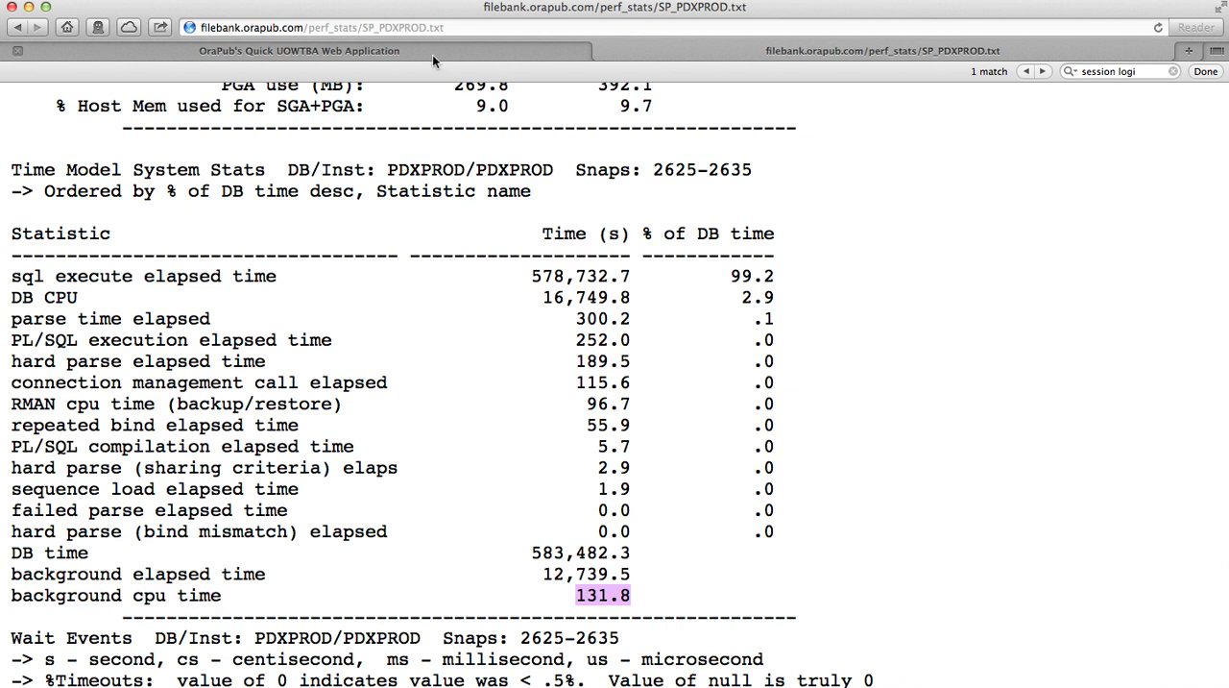
left_click(300, 49)
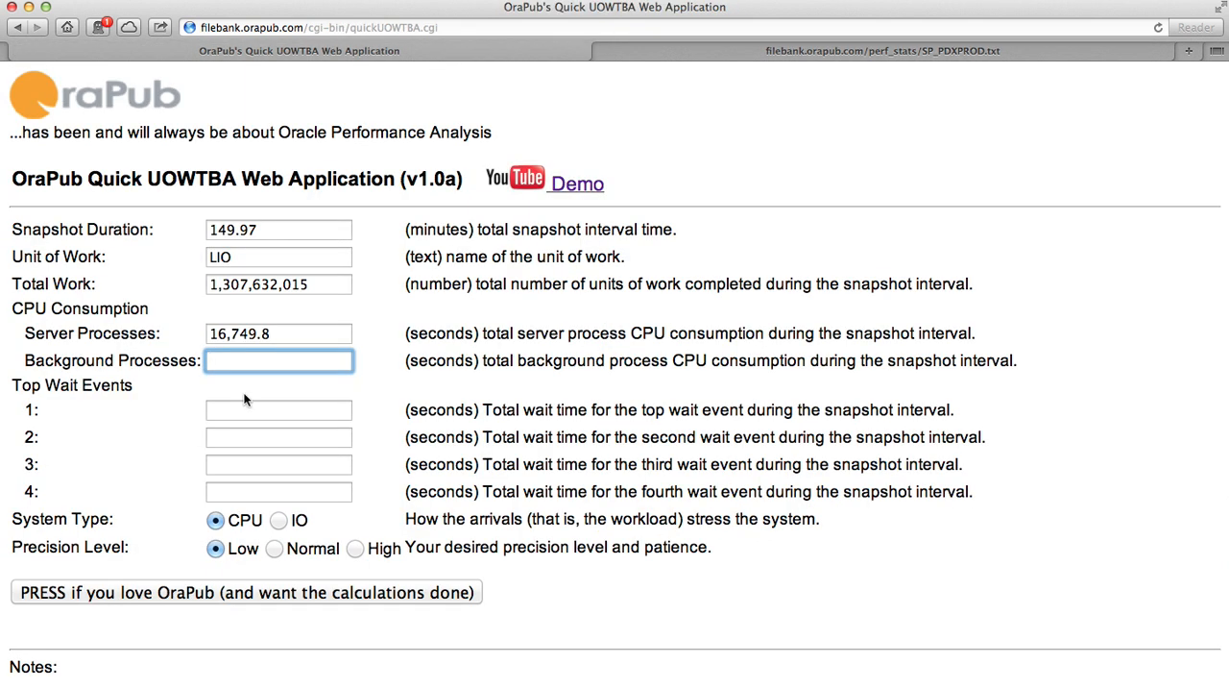
type("131.8")
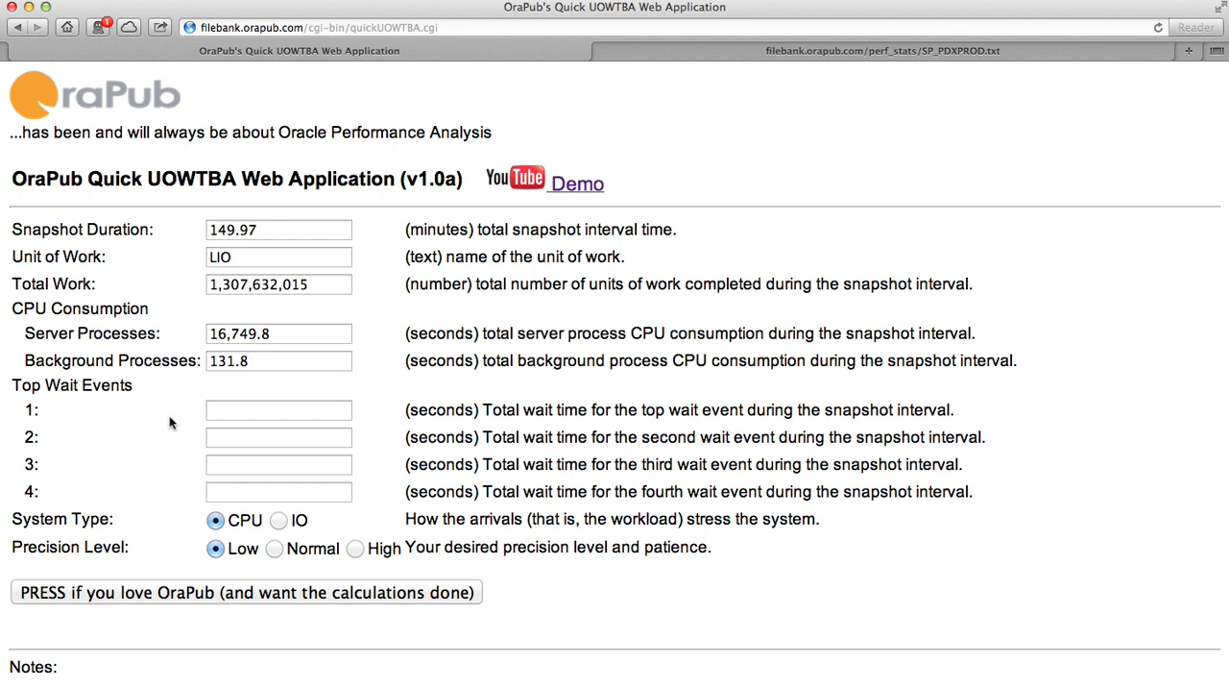
mouse_move(196, 421)
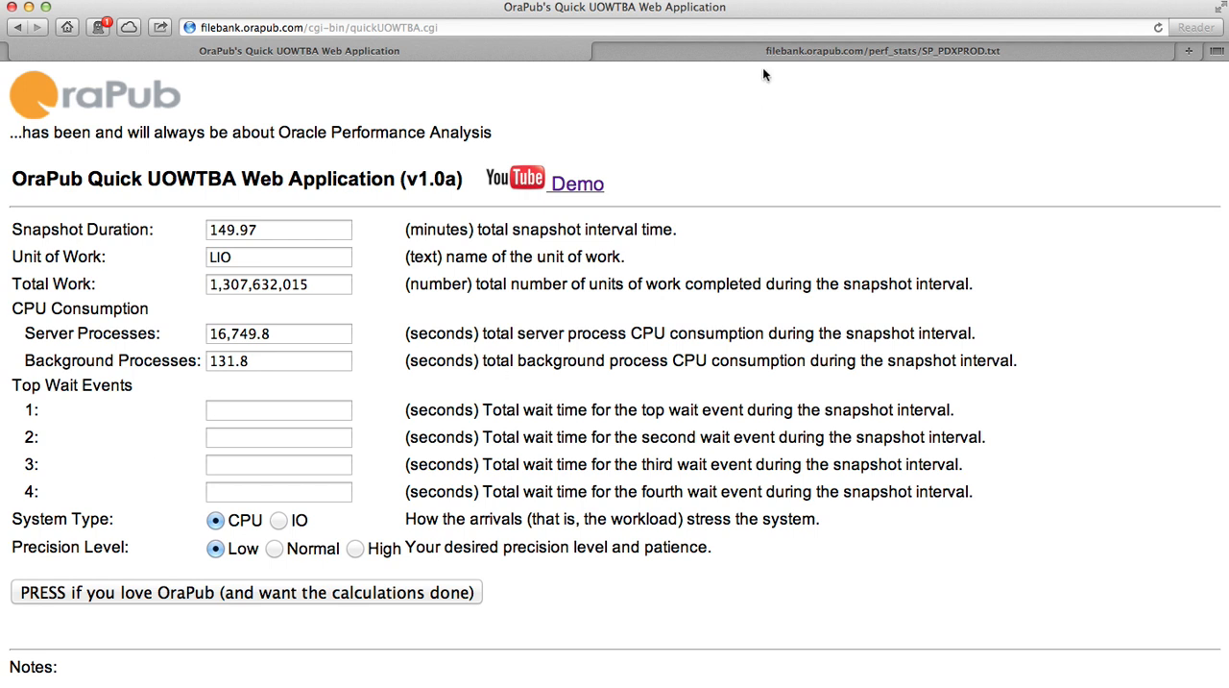
Step: Enter the first two top wait event times, 31,764 and 1,851 seconds, from the report
left_click(880, 50)
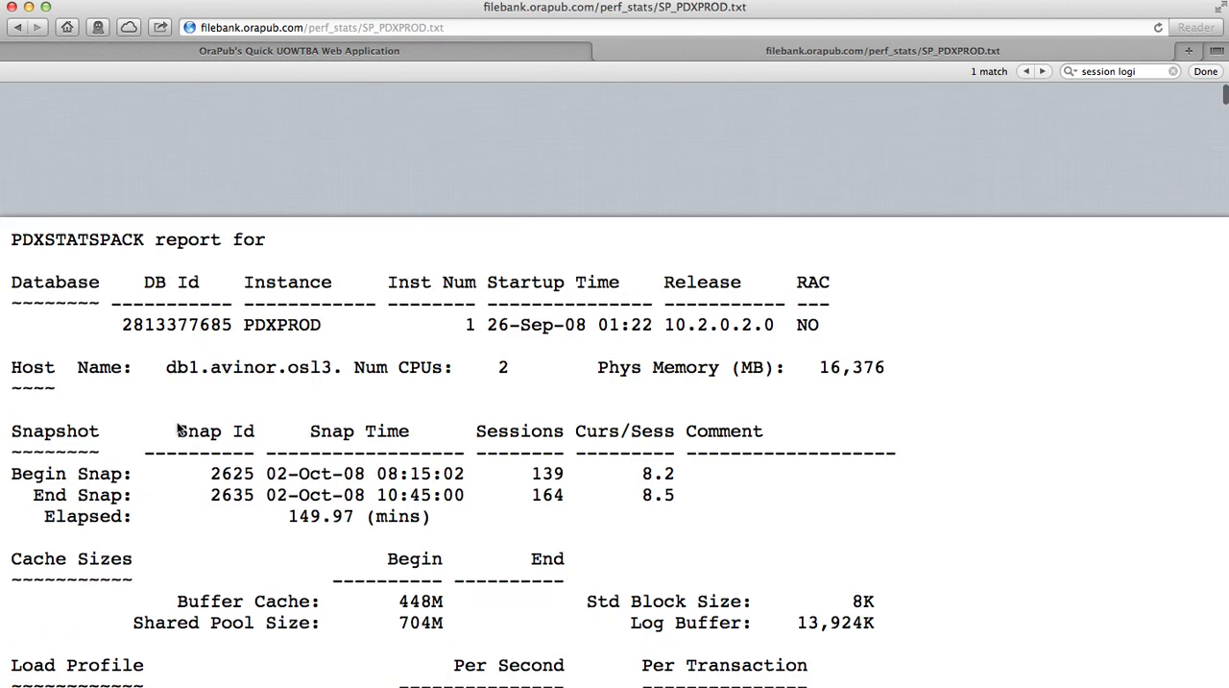
scroll("down", 3)
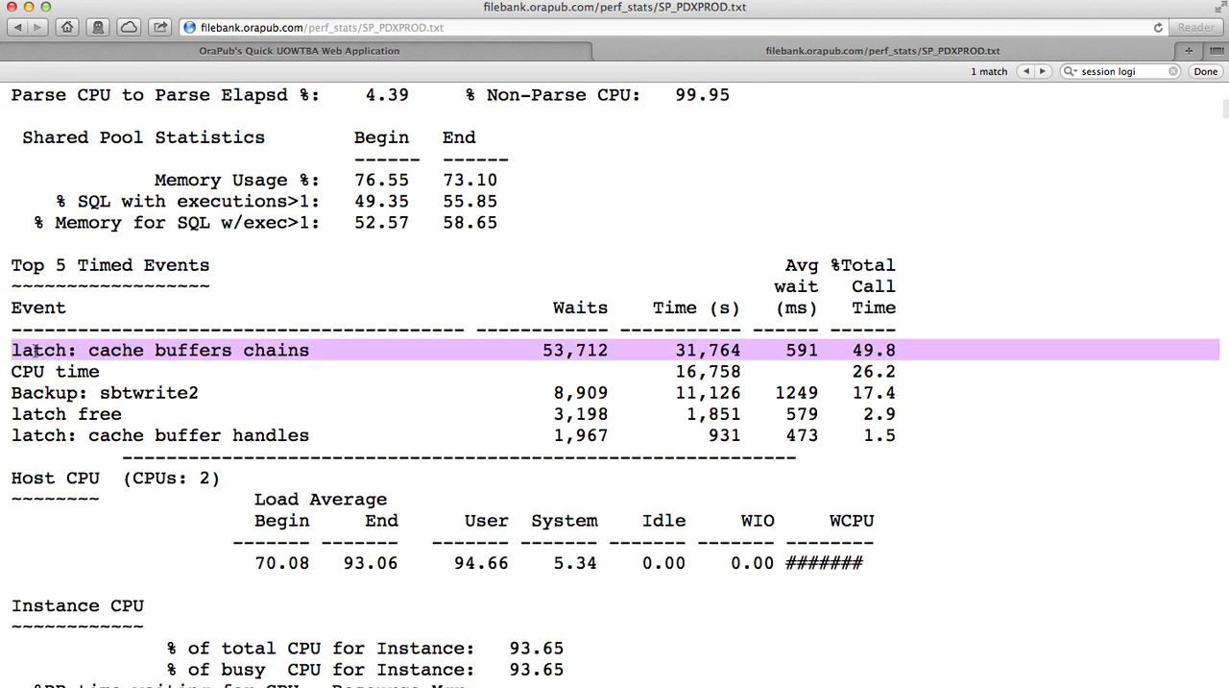
mouse_move(717, 361)
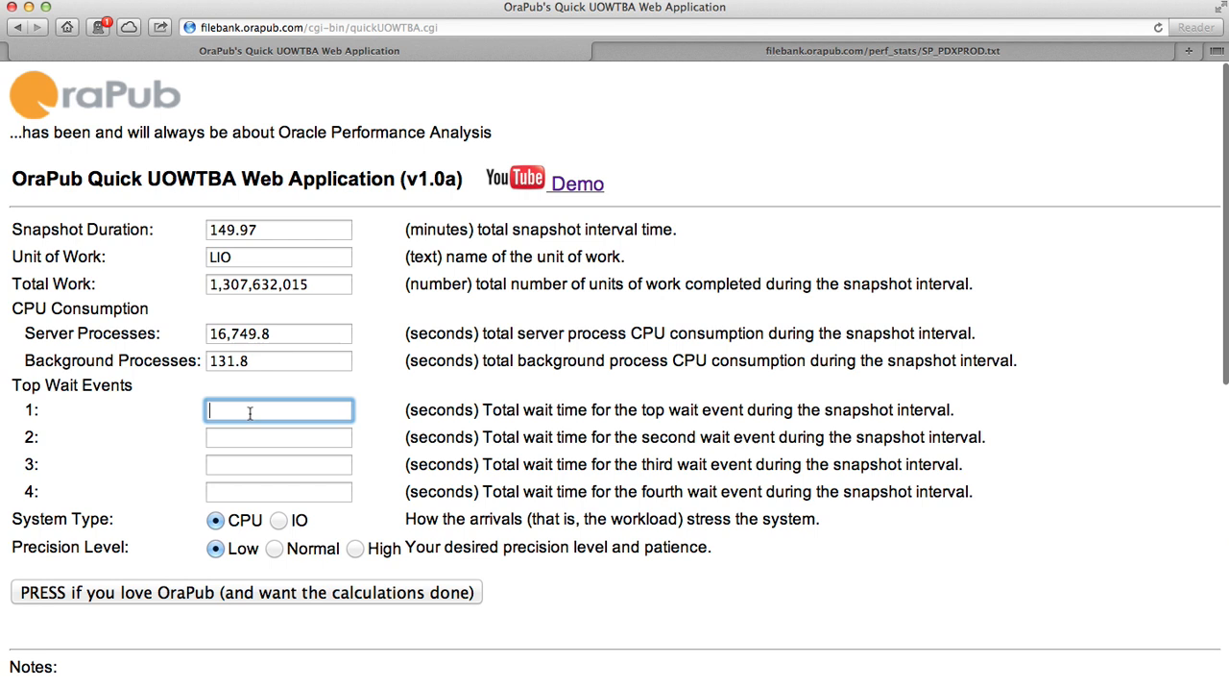
type("31,764")
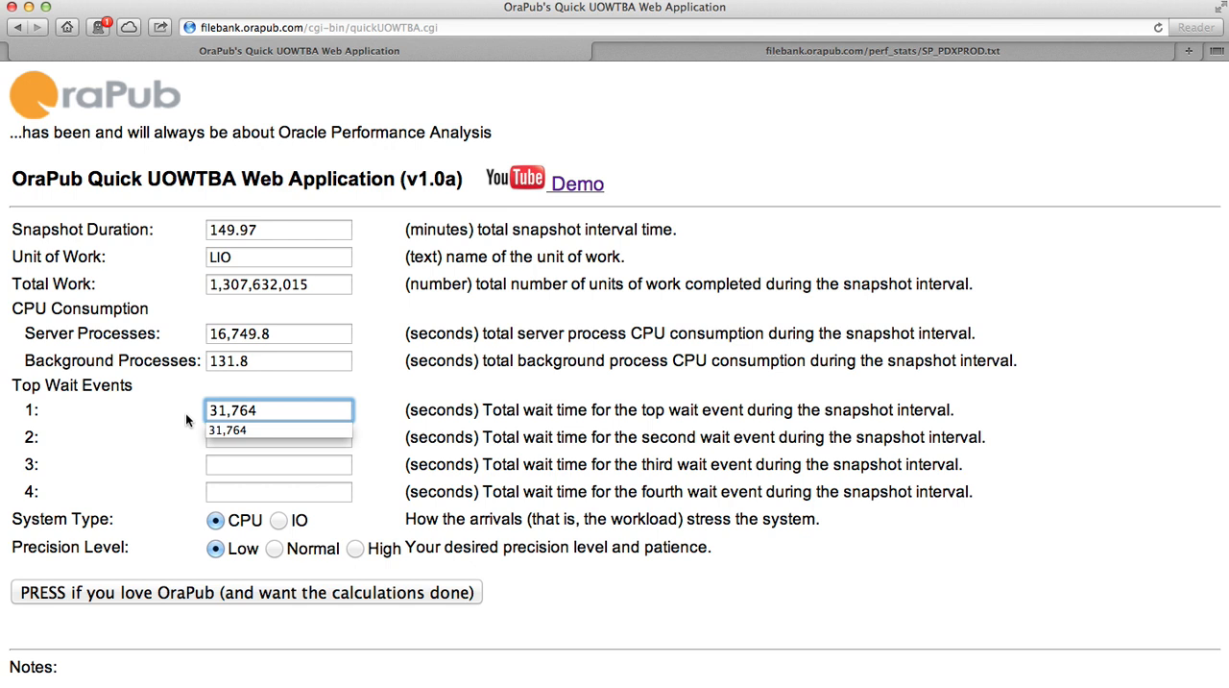
left_click(278, 438)
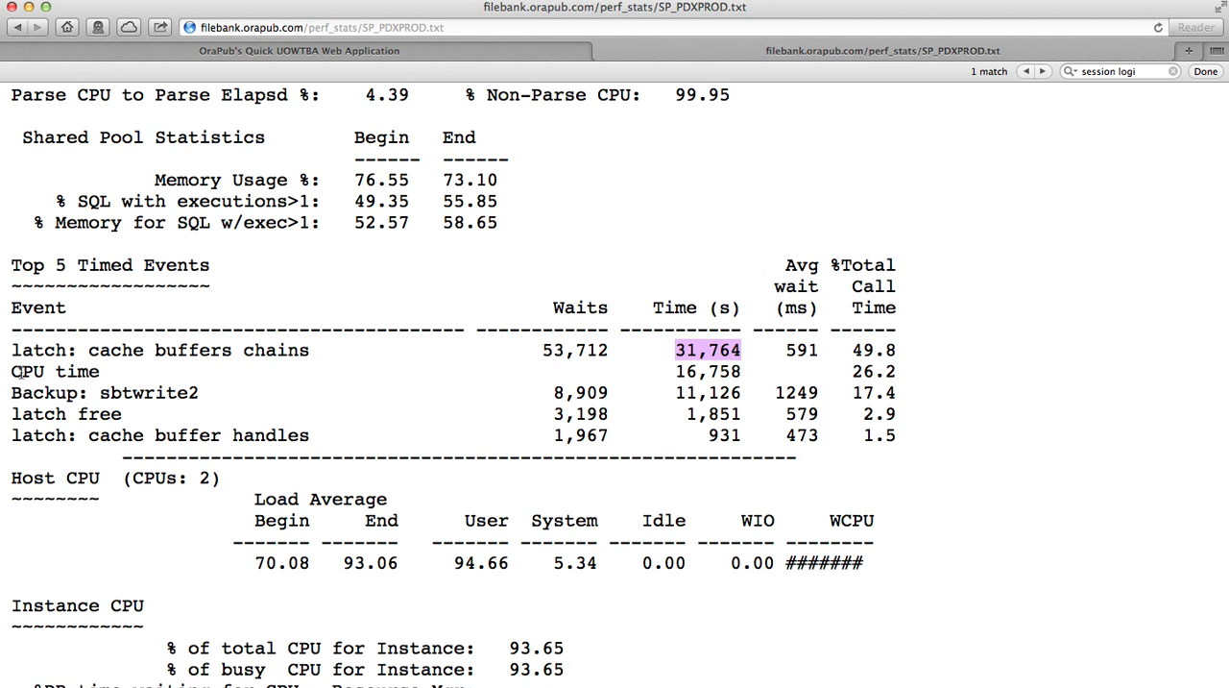
left_click(57, 373)
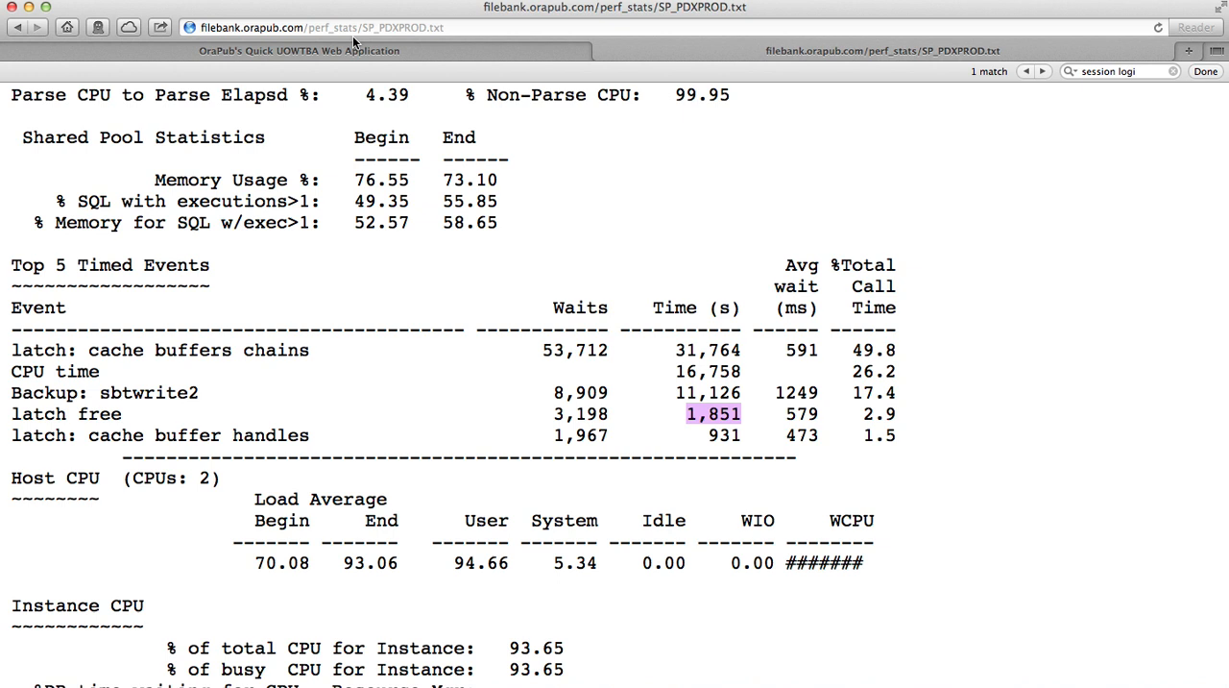
left_click(300, 50)
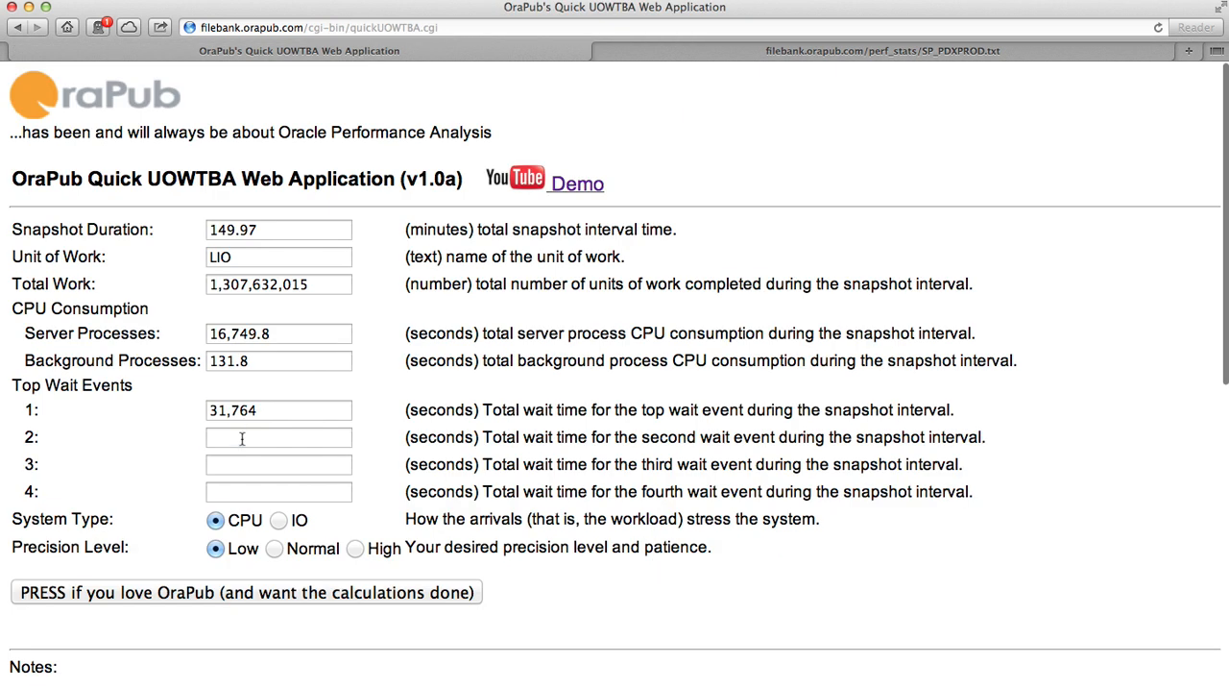
left_click(279, 438)
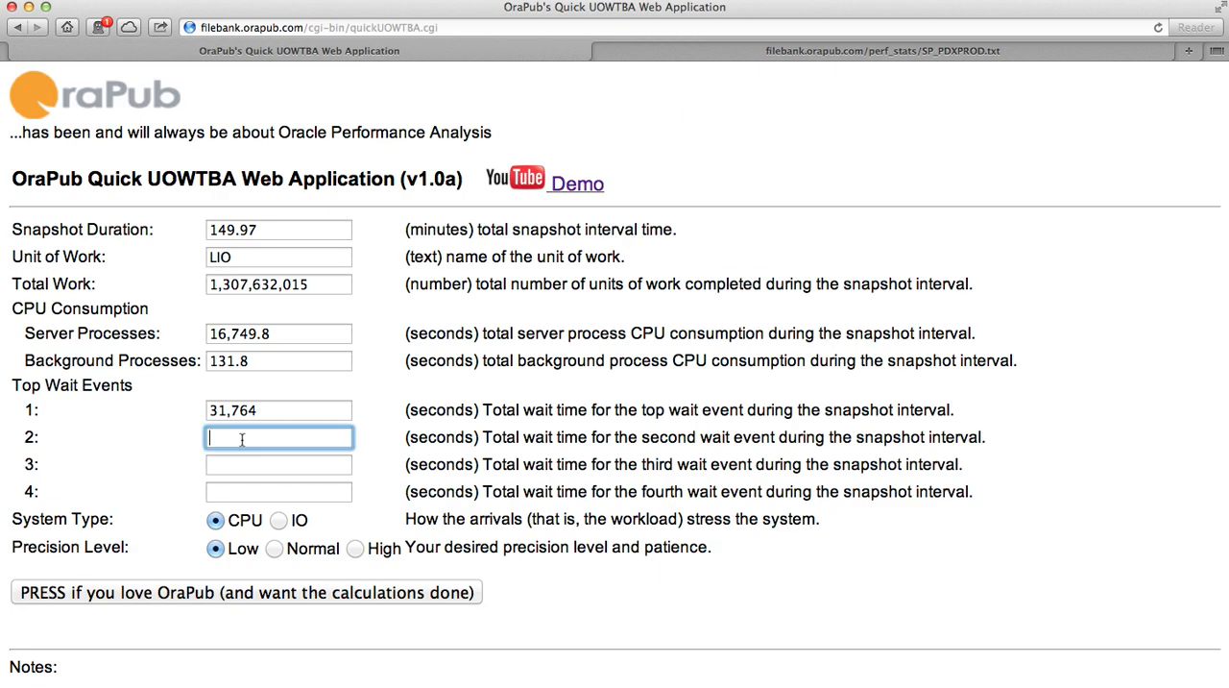
type("1,851")
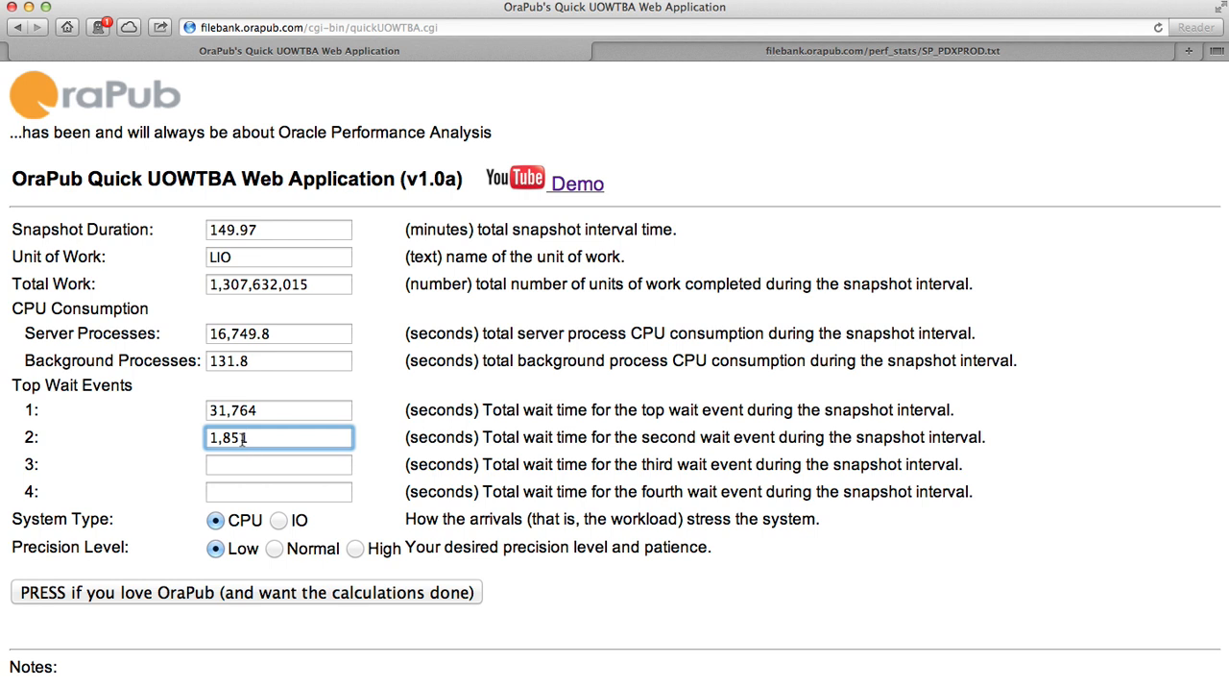
left_click(278, 464)
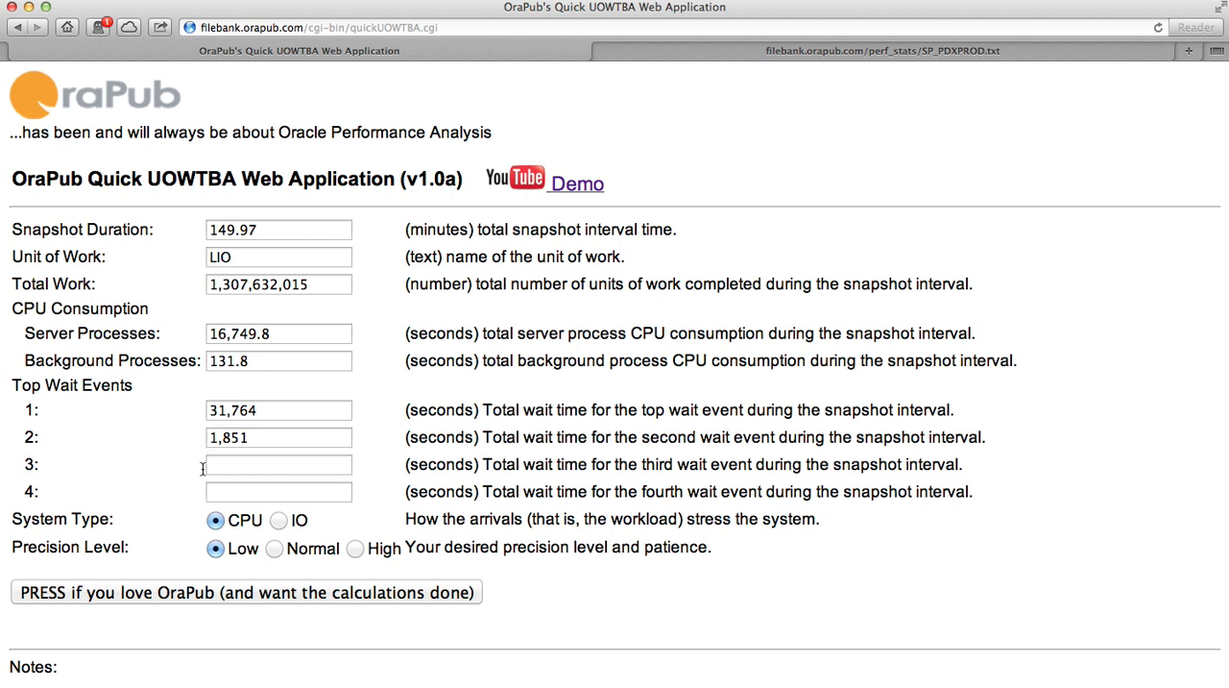
Step: Enter the third and fourth top wait event times as 931 and 0 seconds
left_click(880, 50)
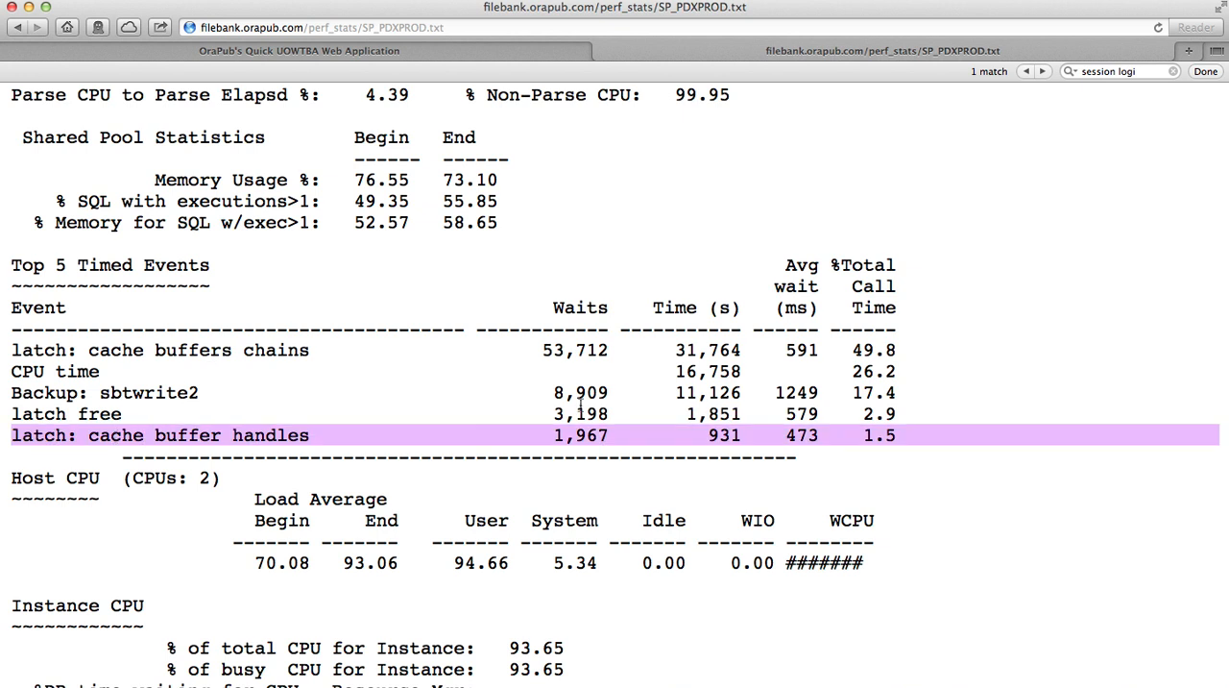
double_click(723, 434)
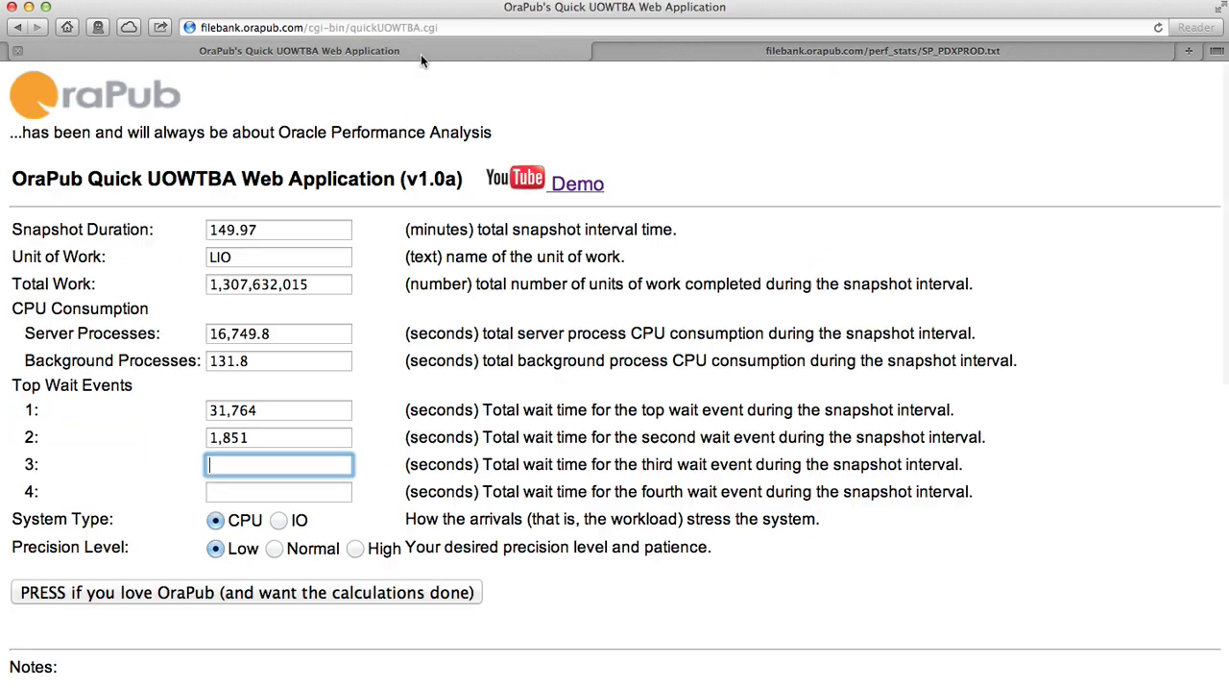
type("931")
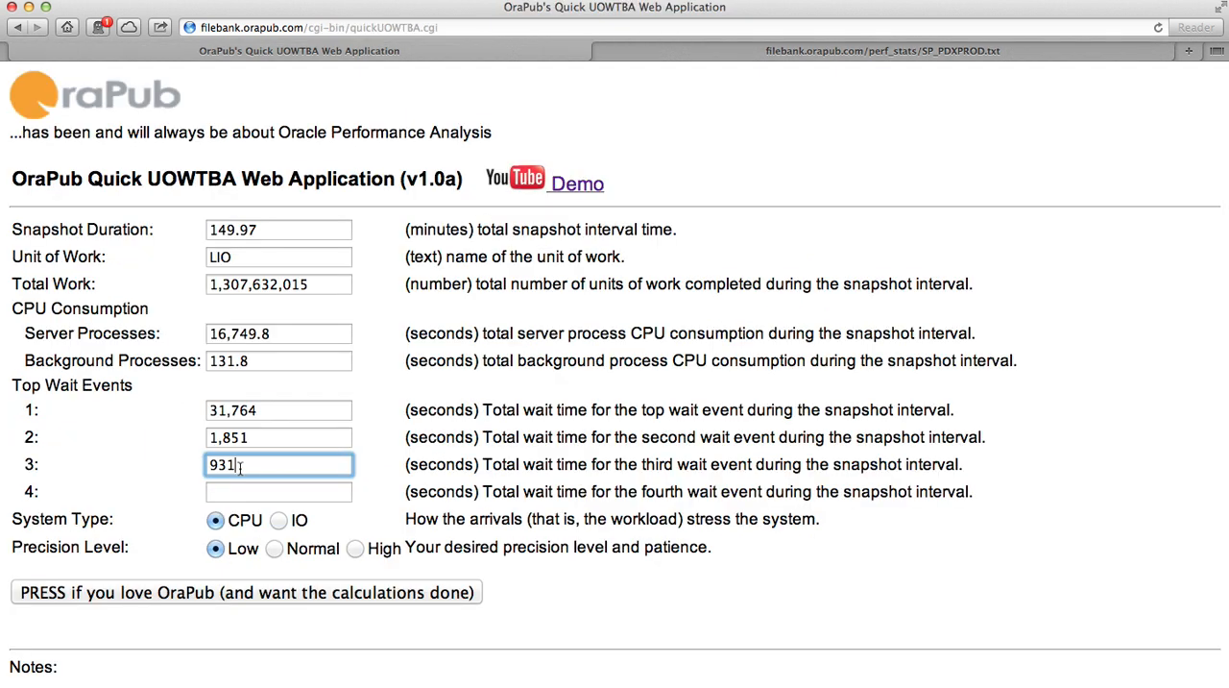
type("0")
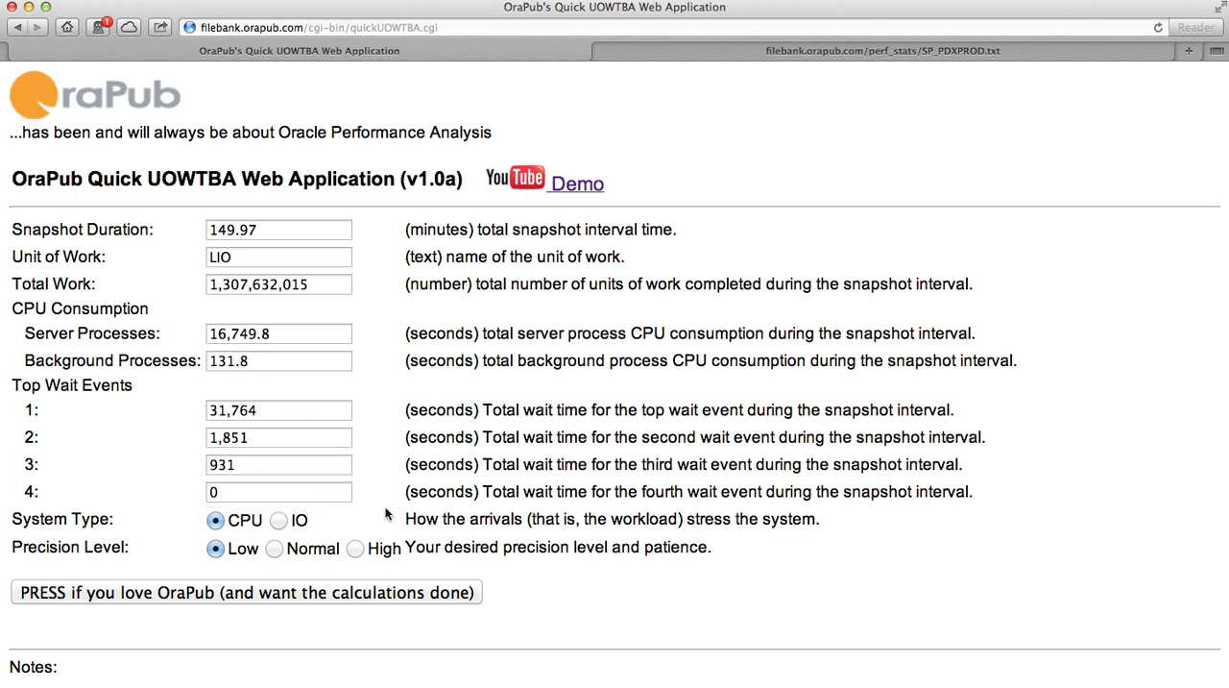
mouse_move(317, 519)
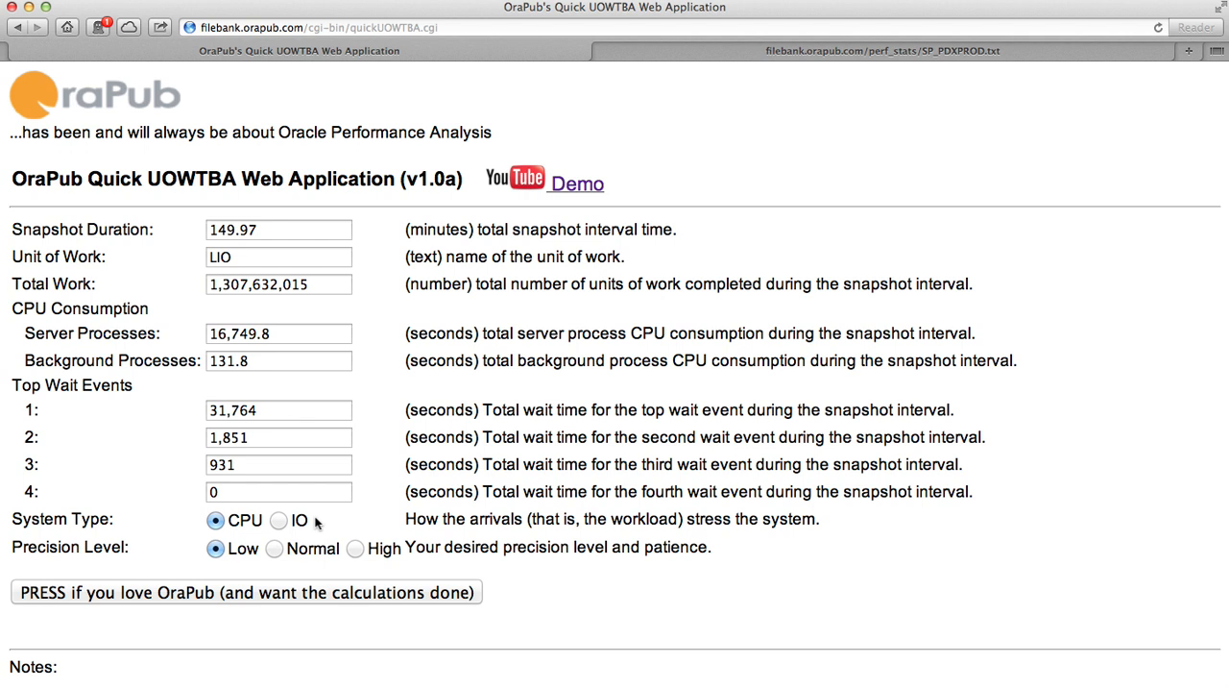
mouse_move(192, 486)
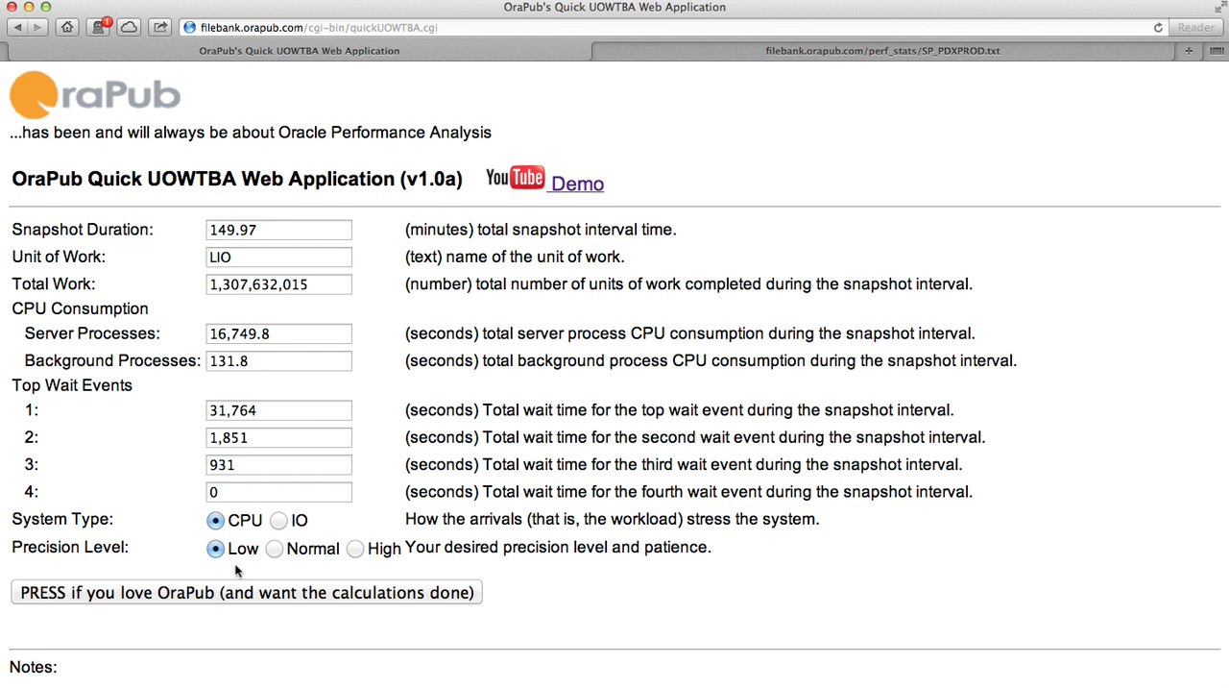
Step: Set the Precision Level to Normal with System Type left as CPU
left_click(275, 550)
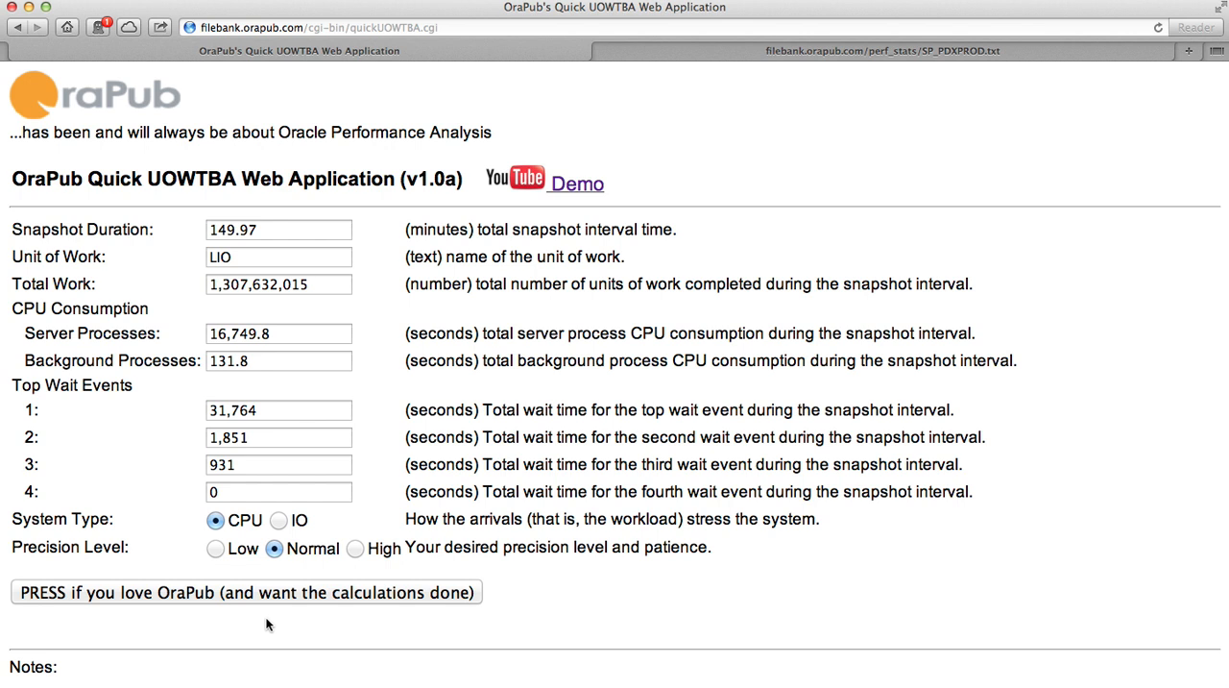
mouse_move(354, 515)
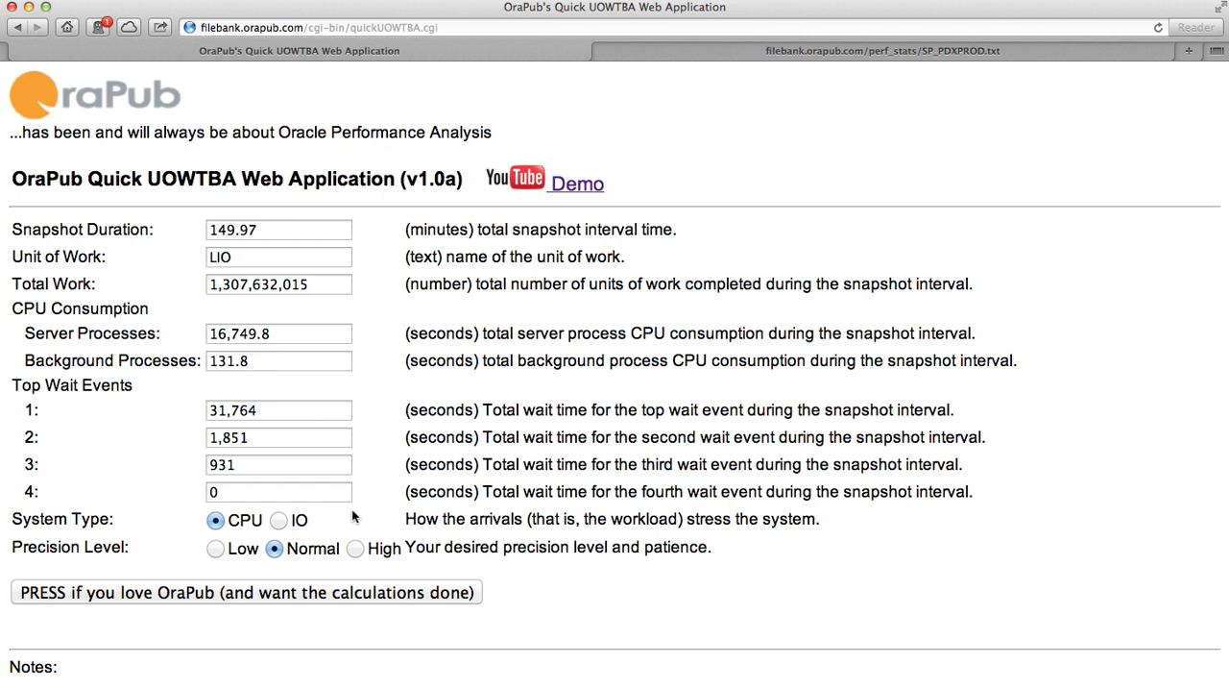
mouse_move(231, 618)
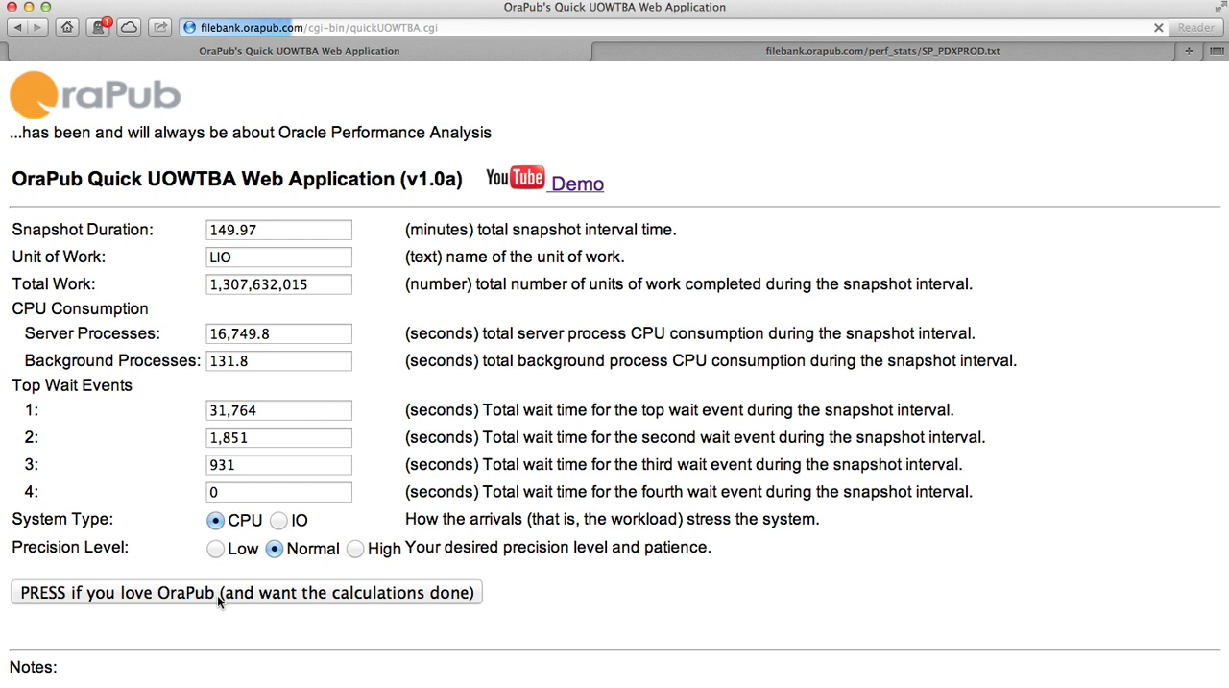
Step: Calculate the results, mark the 145.32151041 LIO/ms arrival rate and request the response time graph
left_click(246, 591)
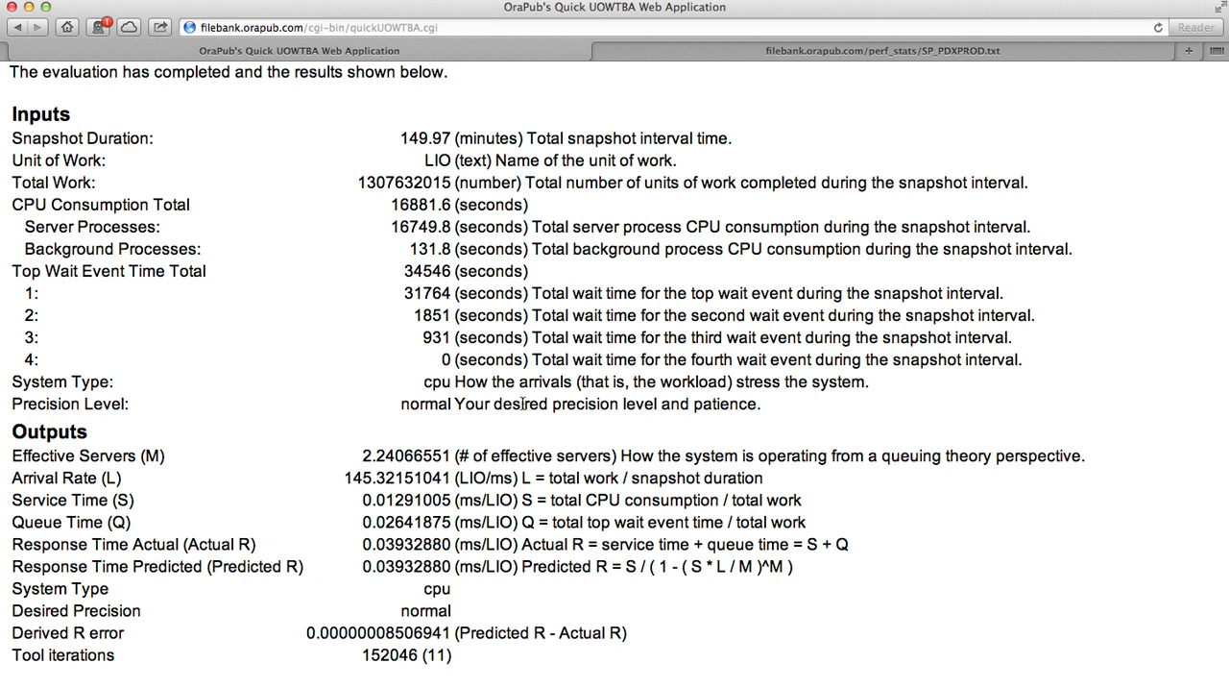
mouse_move(254, 643)
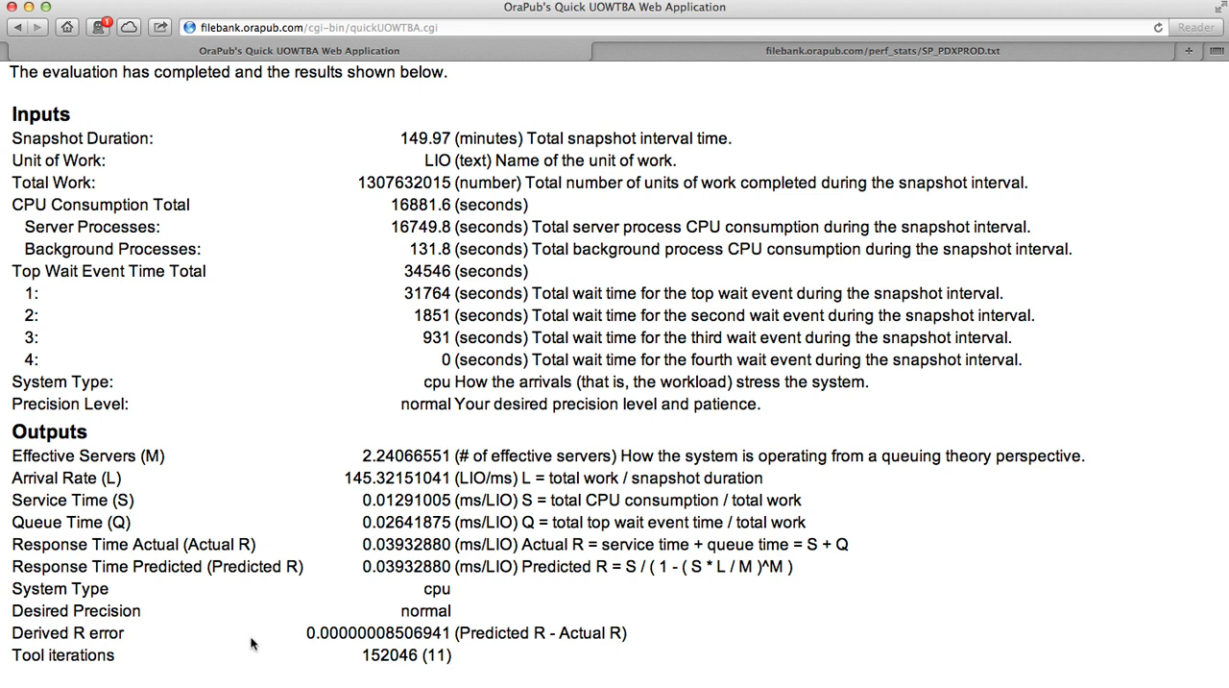
mouse_move(157, 661)
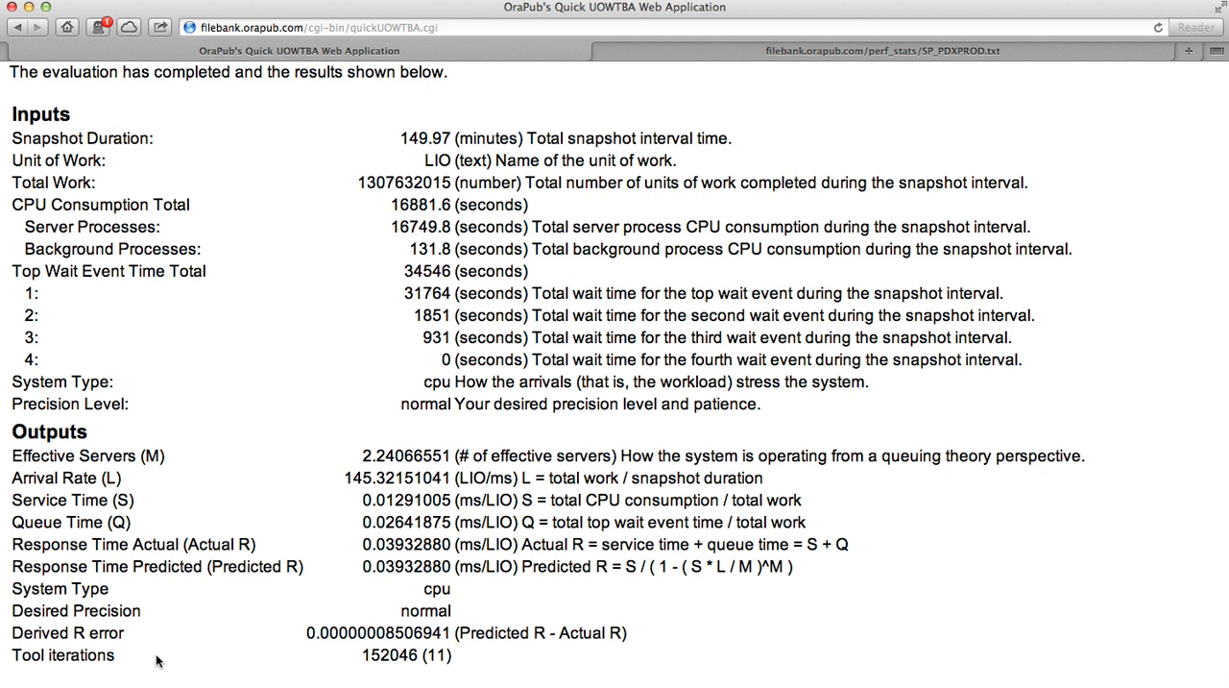
mouse_move(572, 498)
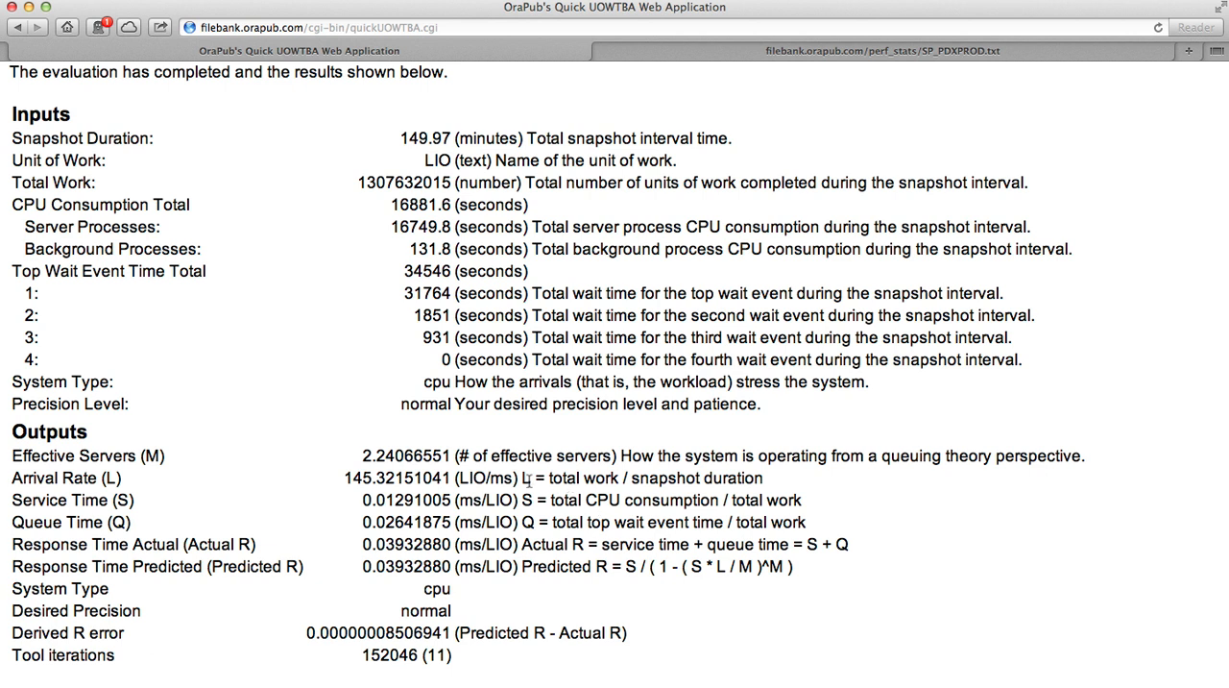
mouse_move(526, 476)
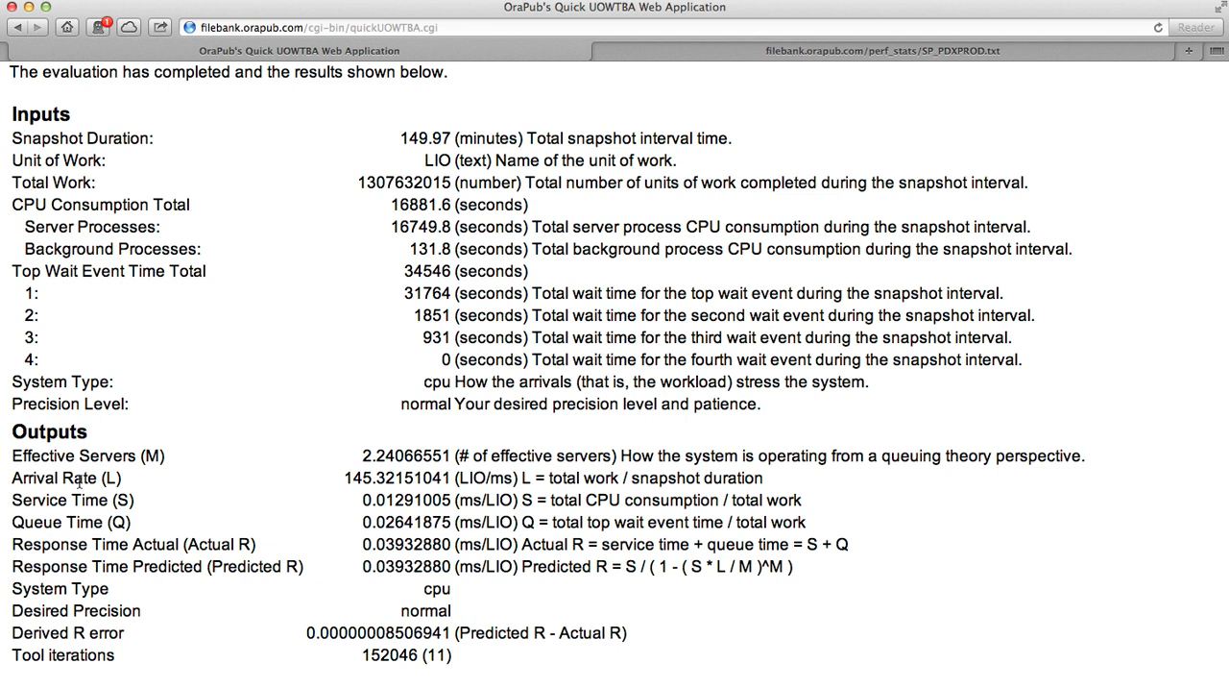
double_click(67, 476)
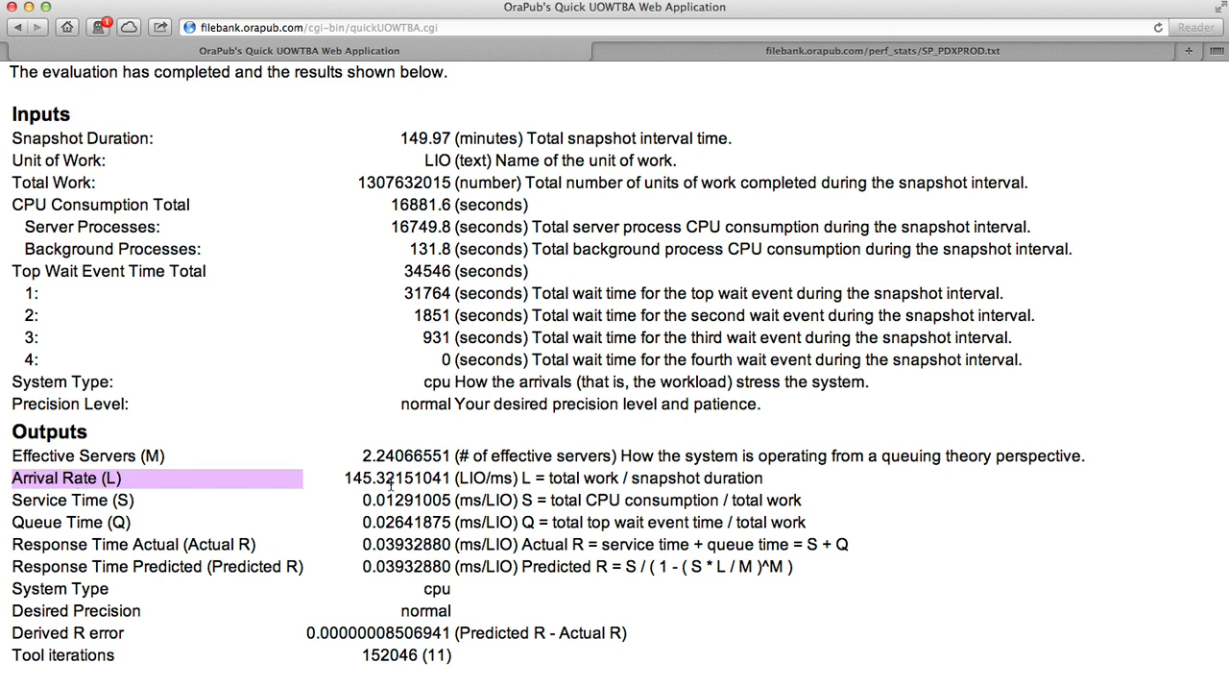
mouse_move(538, 481)
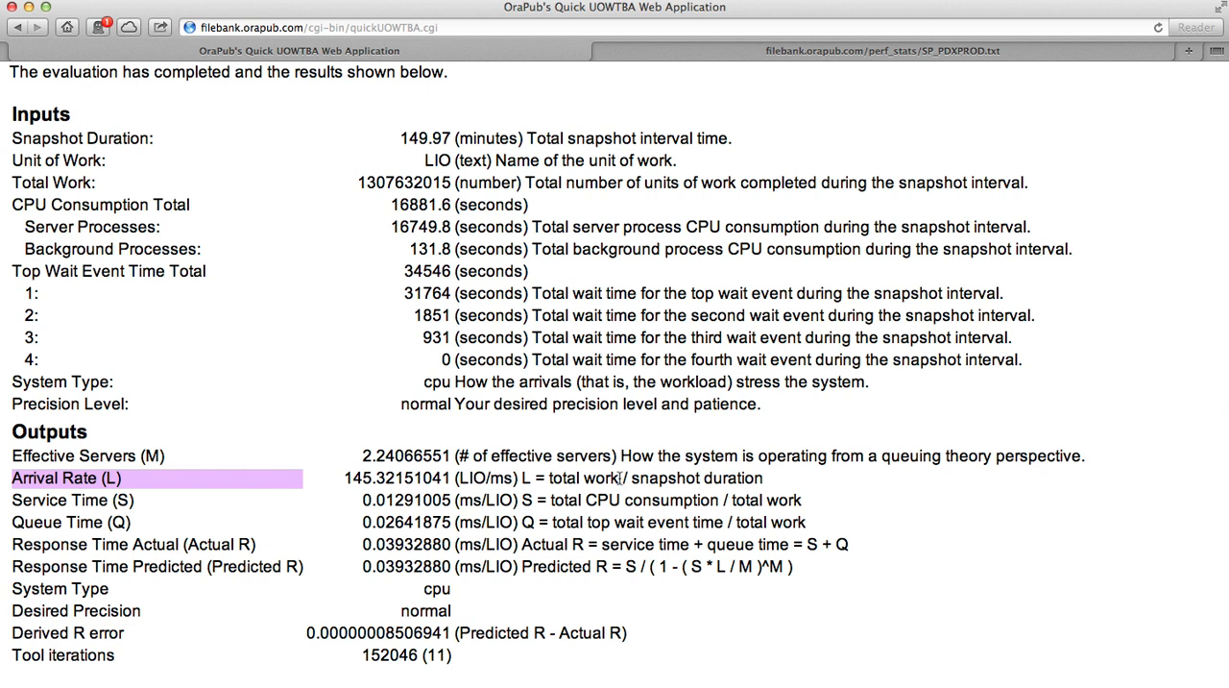
mouse_move(703, 476)
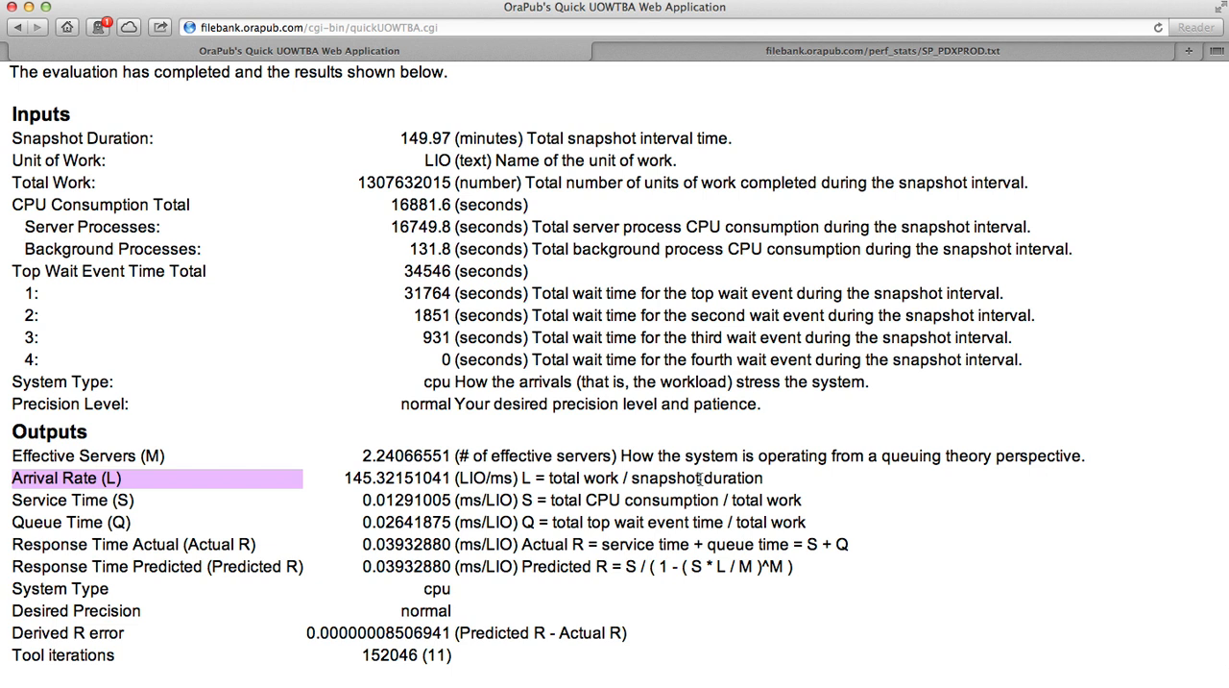
mouse_move(699, 479)
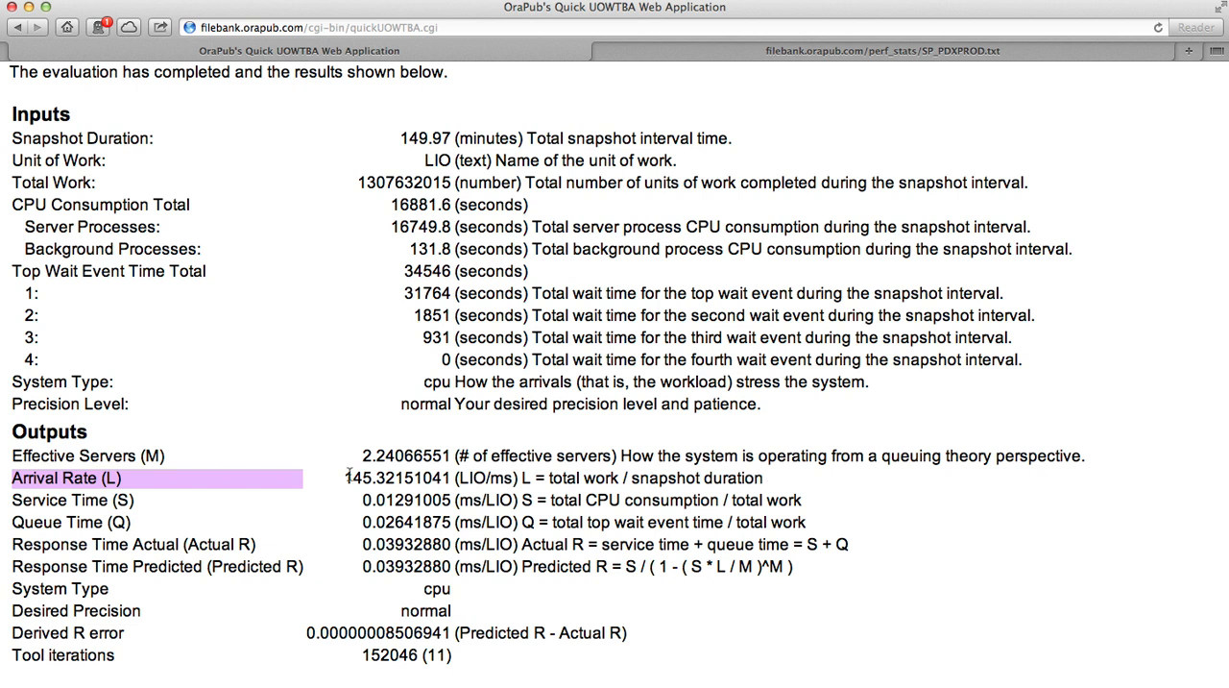
mouse_move(344, 486)
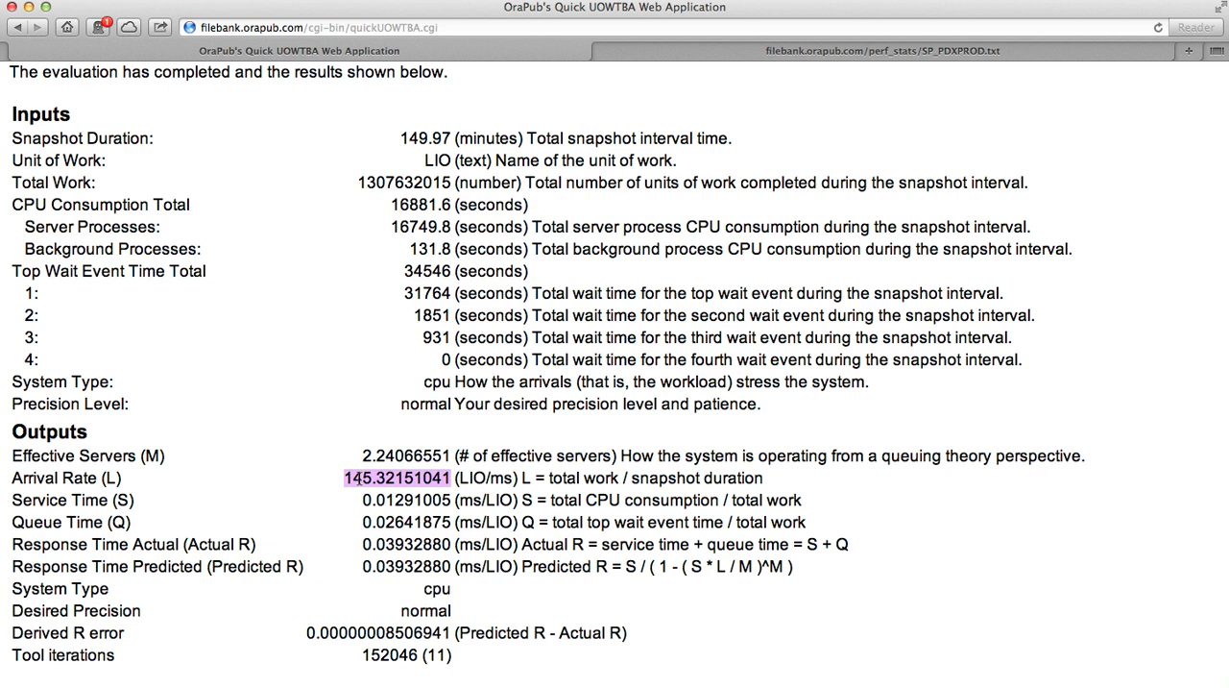
scroll("down", 3)
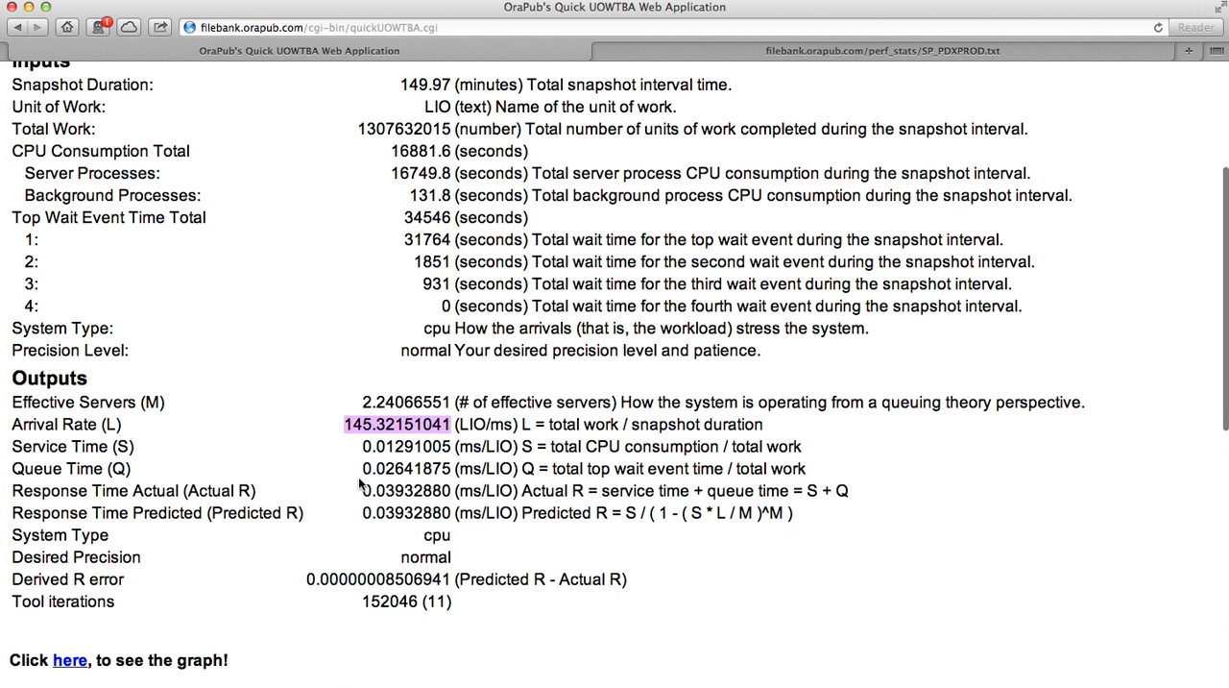
scroll("down", 3)
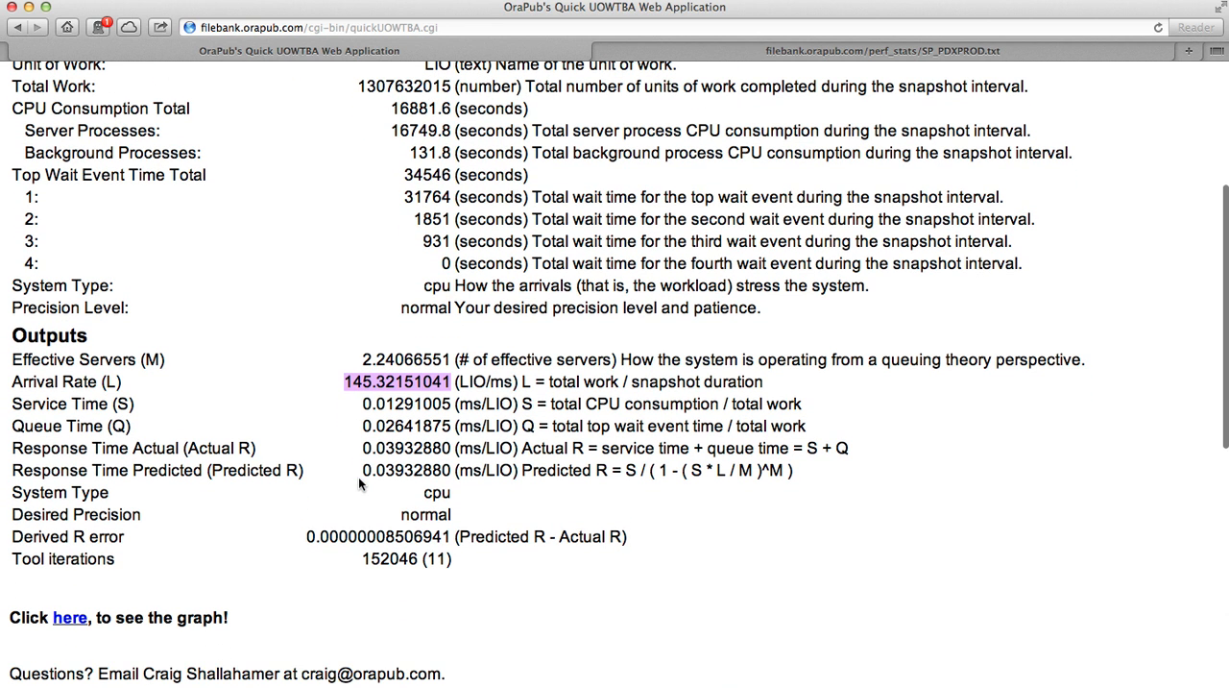
mouse_move(69, 619)
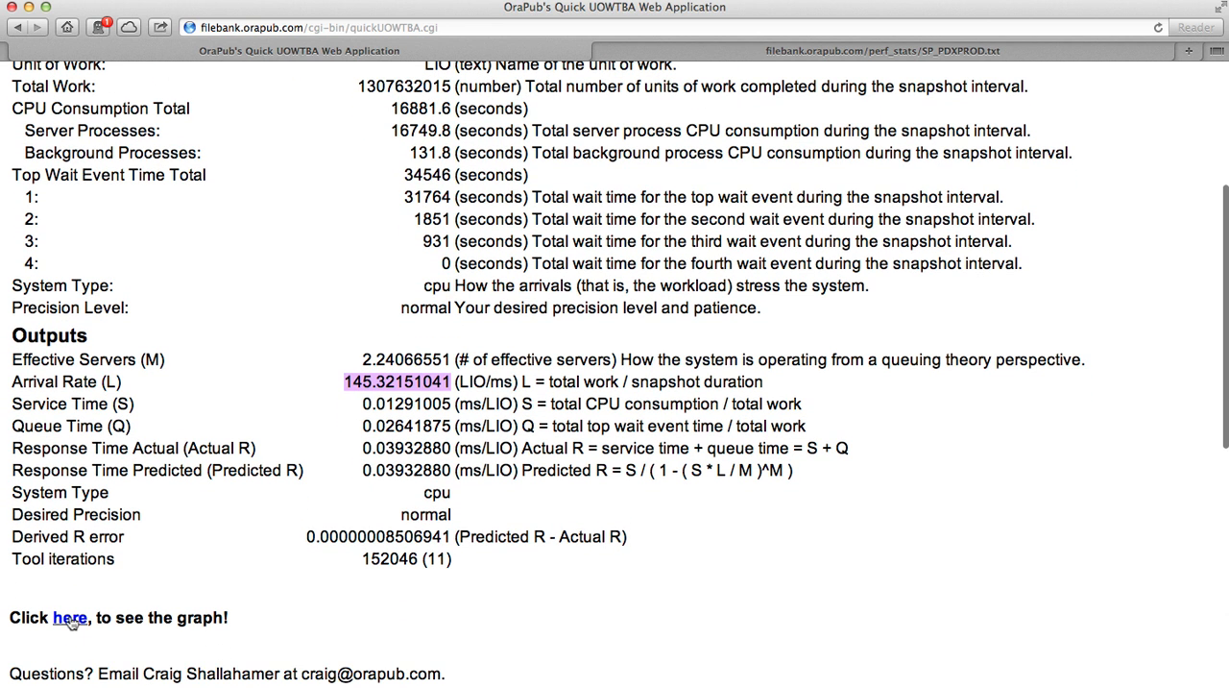
left_click(69, 619)
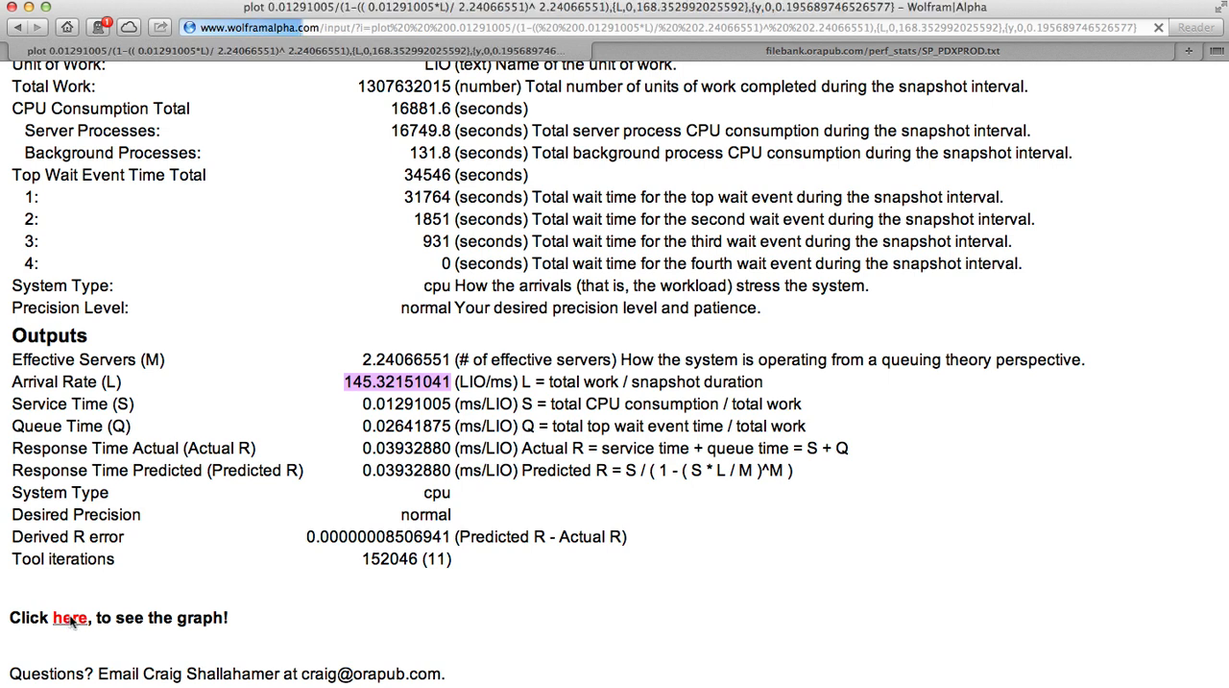
Step: View the Wolfram Alpha response time plot, dismissing the sign-up promotion over it
left_click(70, 619)
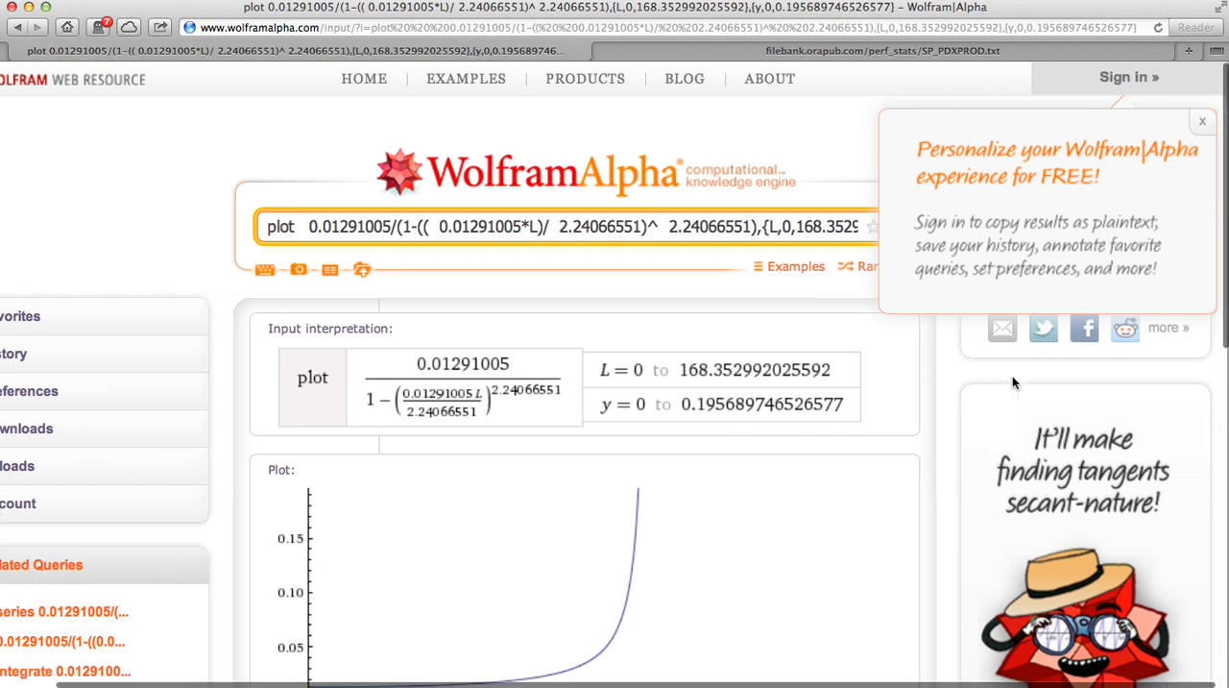
left_click(1202, 119)
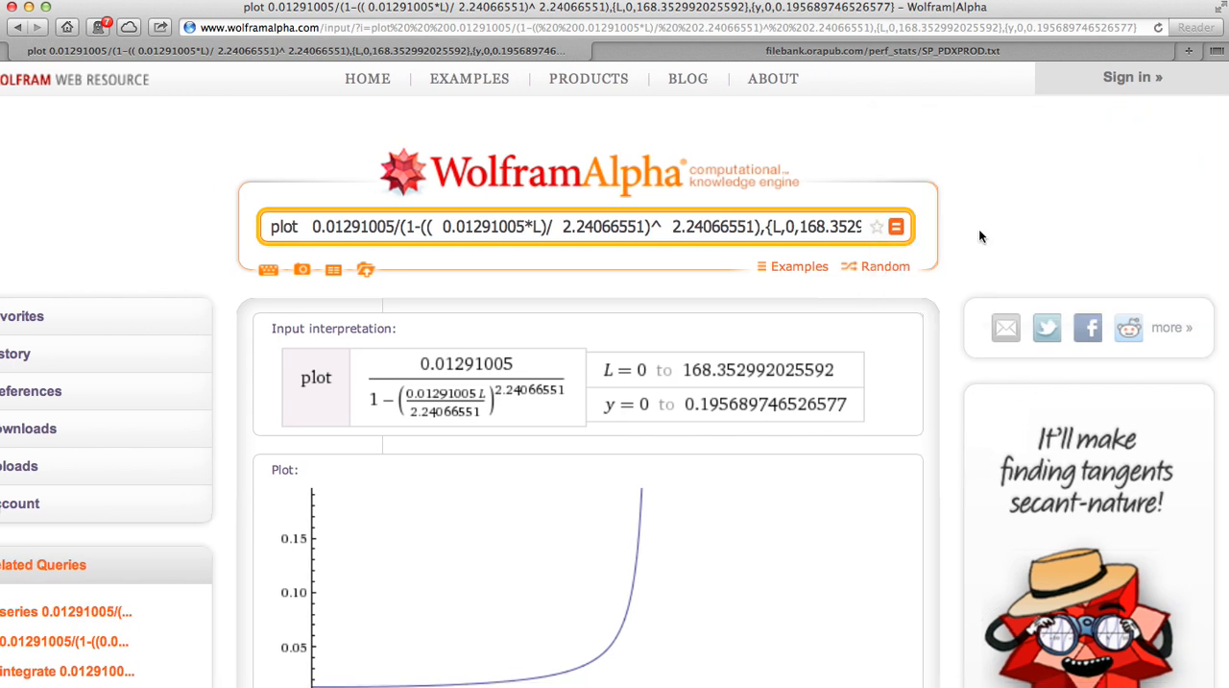
scroll("down", 3)
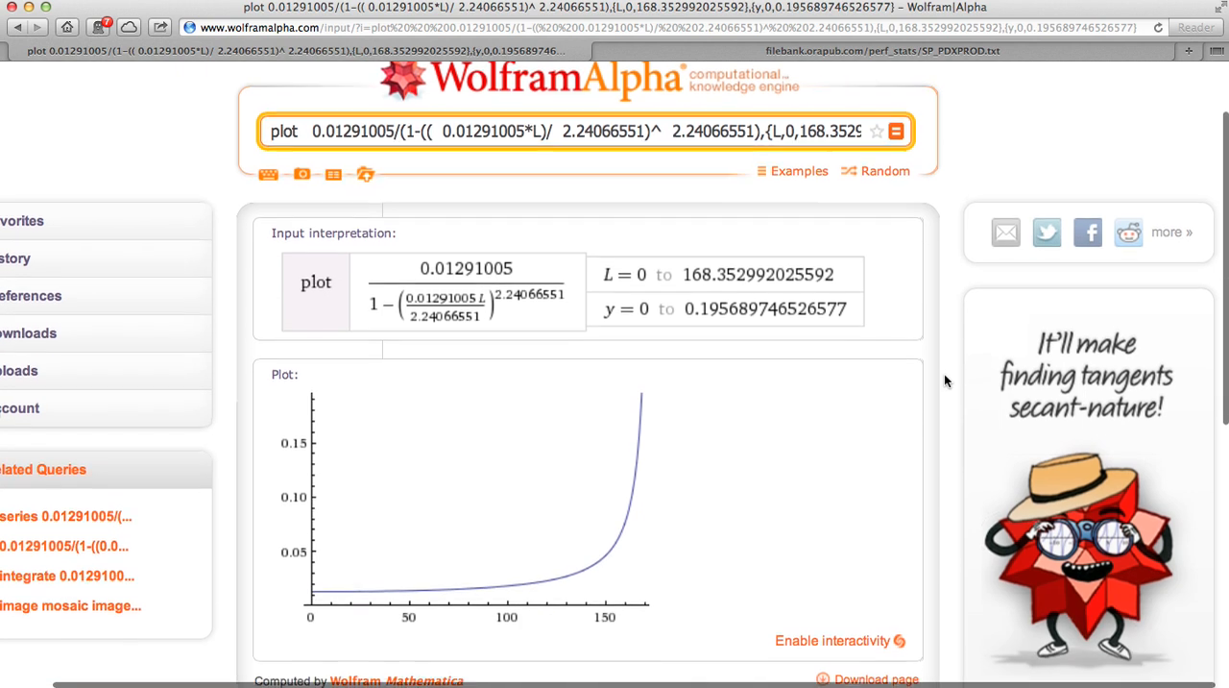
scroll("down", 3)
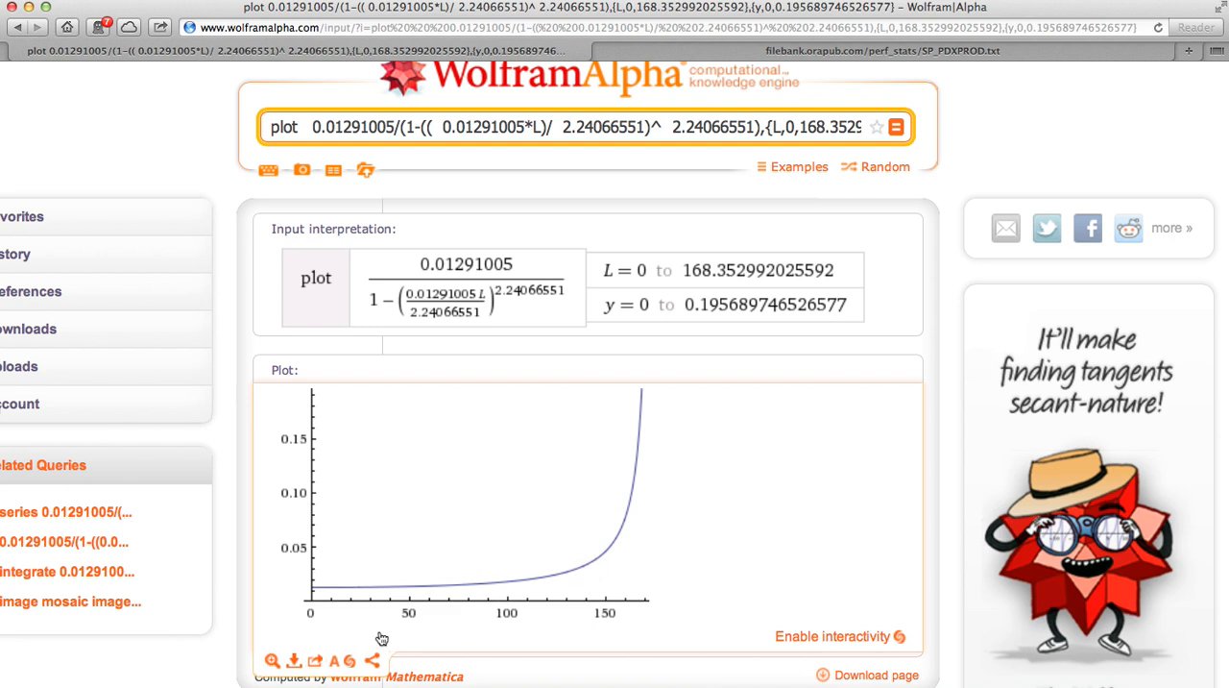
mouse_move(361, 624)
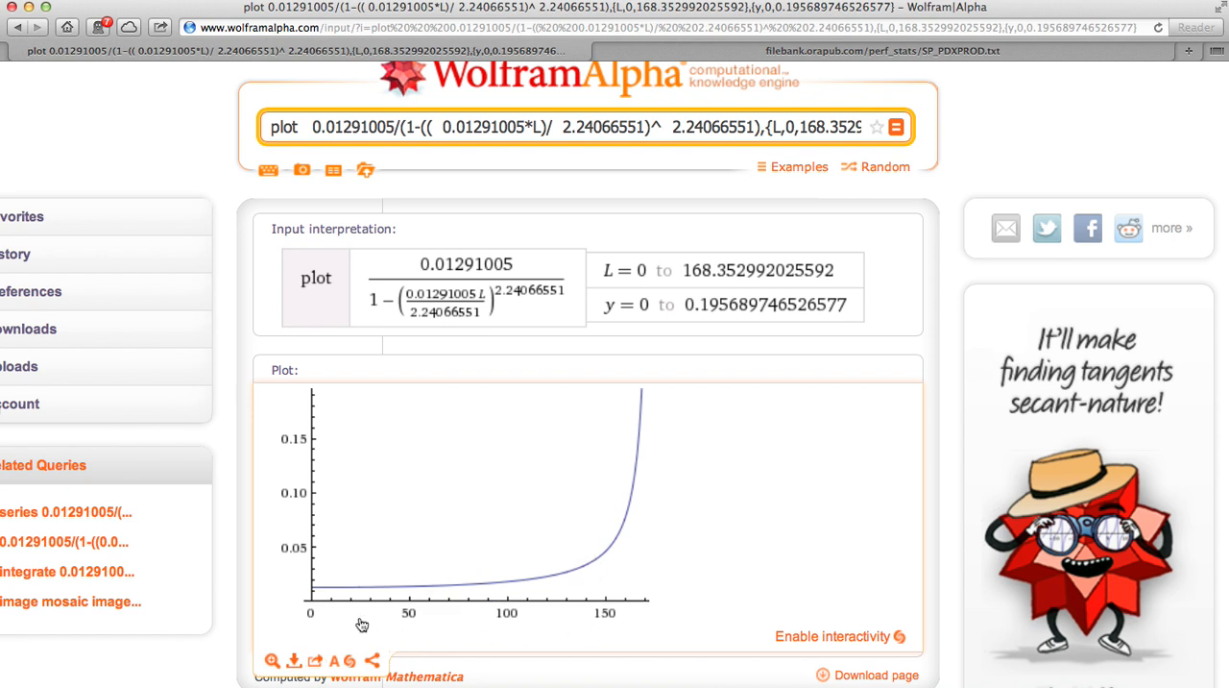
mouse_move(561, 634)
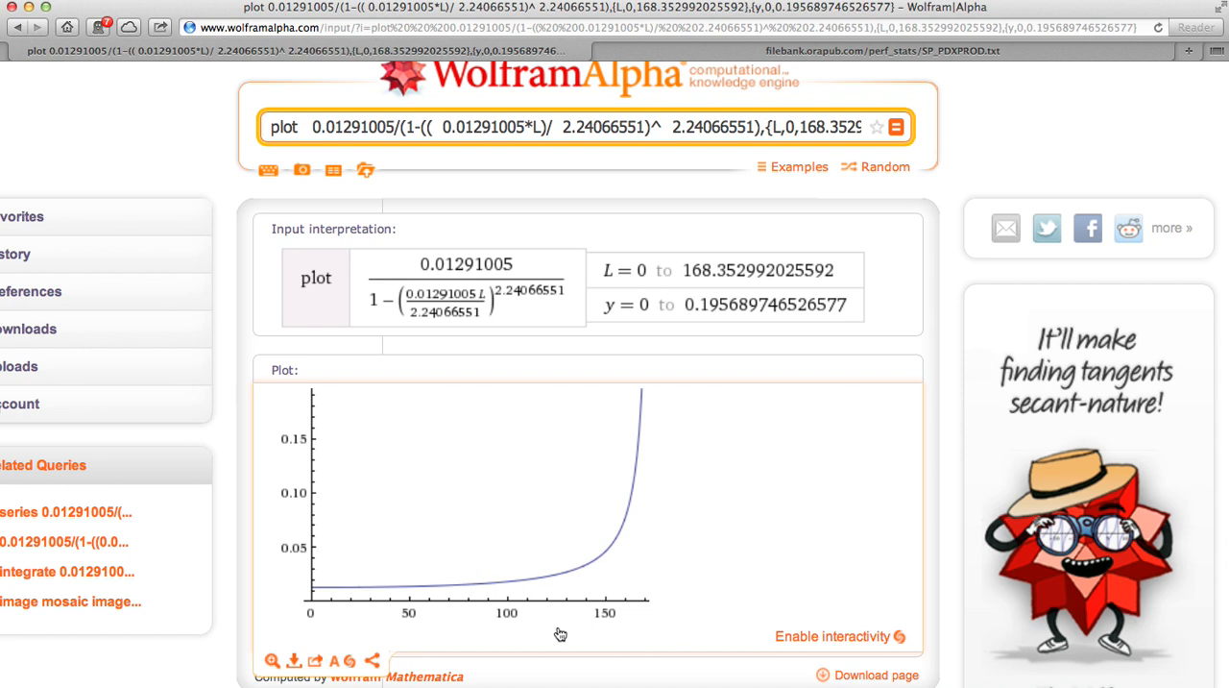
mouse_move(273, 463)
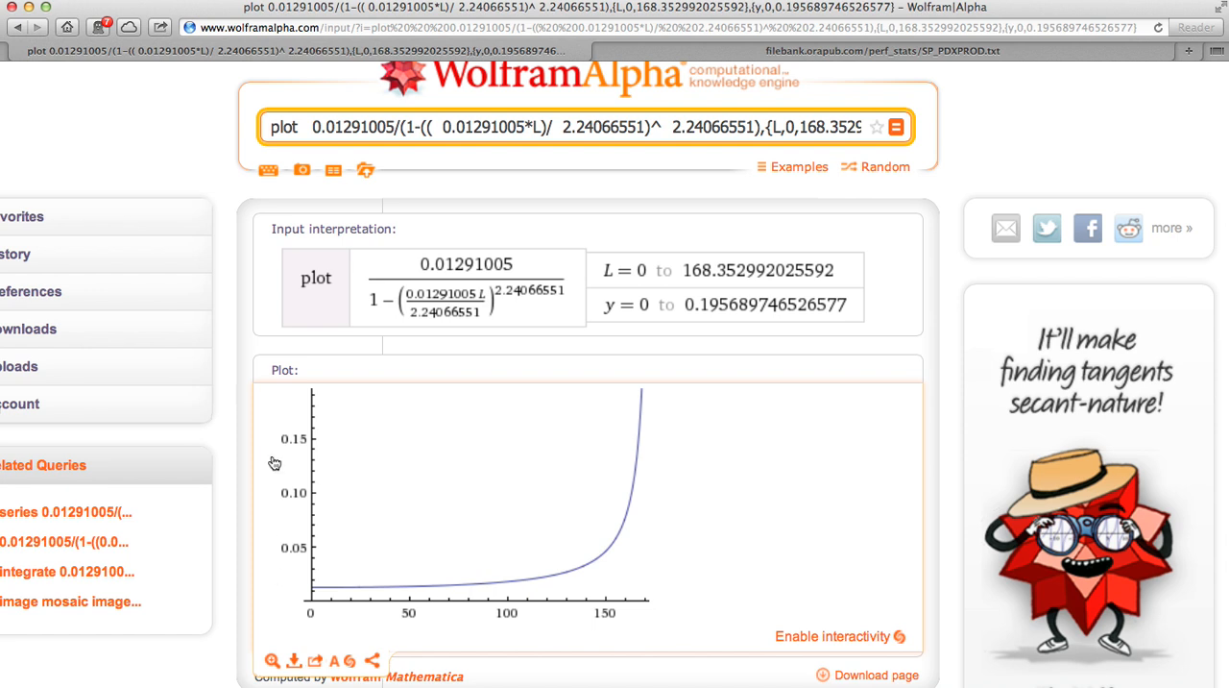
mouse_move(269, 582)
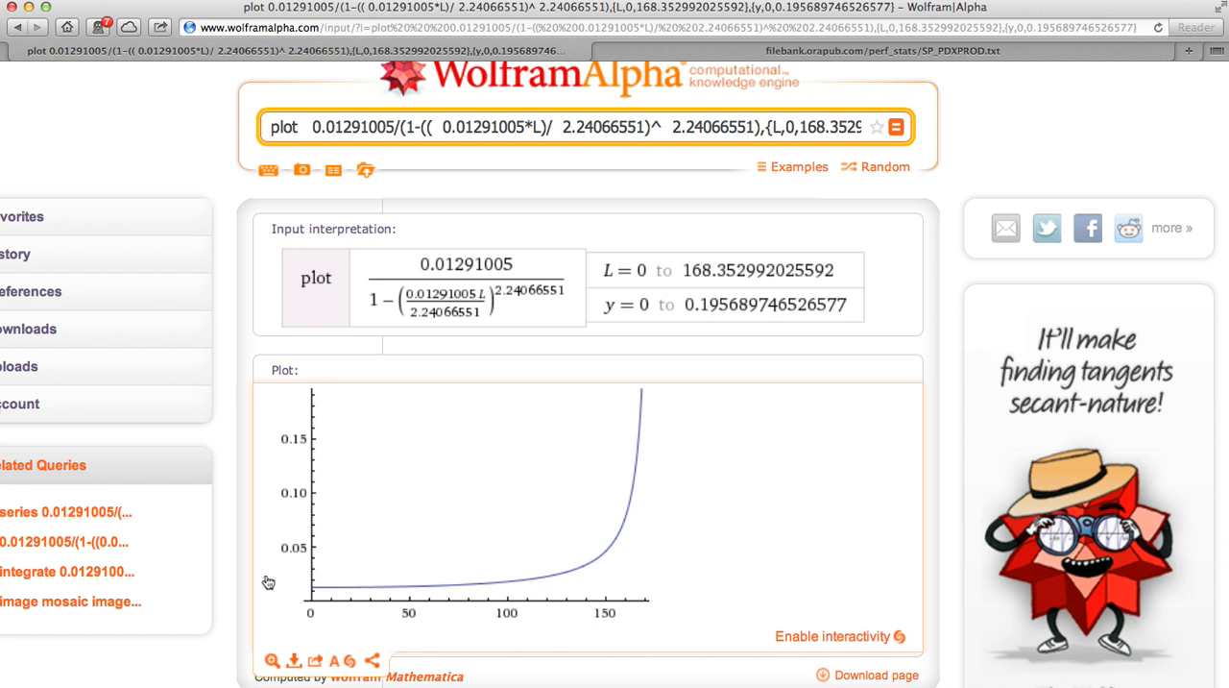
mouse_move(273, 588)
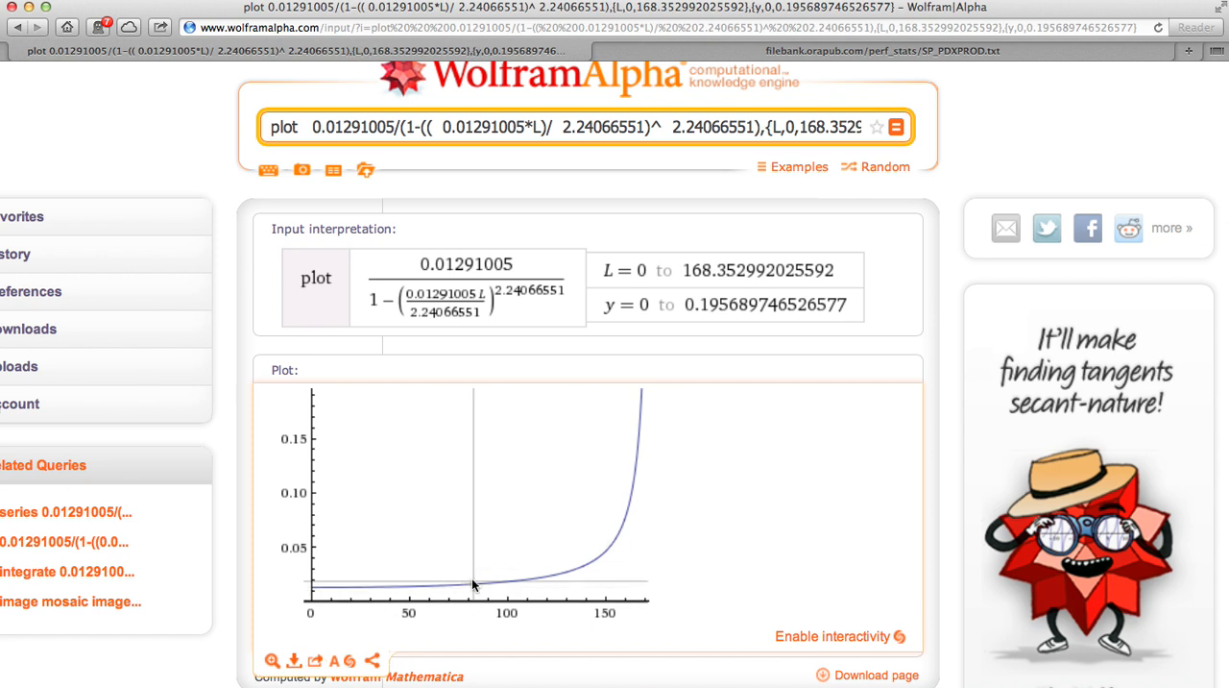
mouse_move(396, 639)
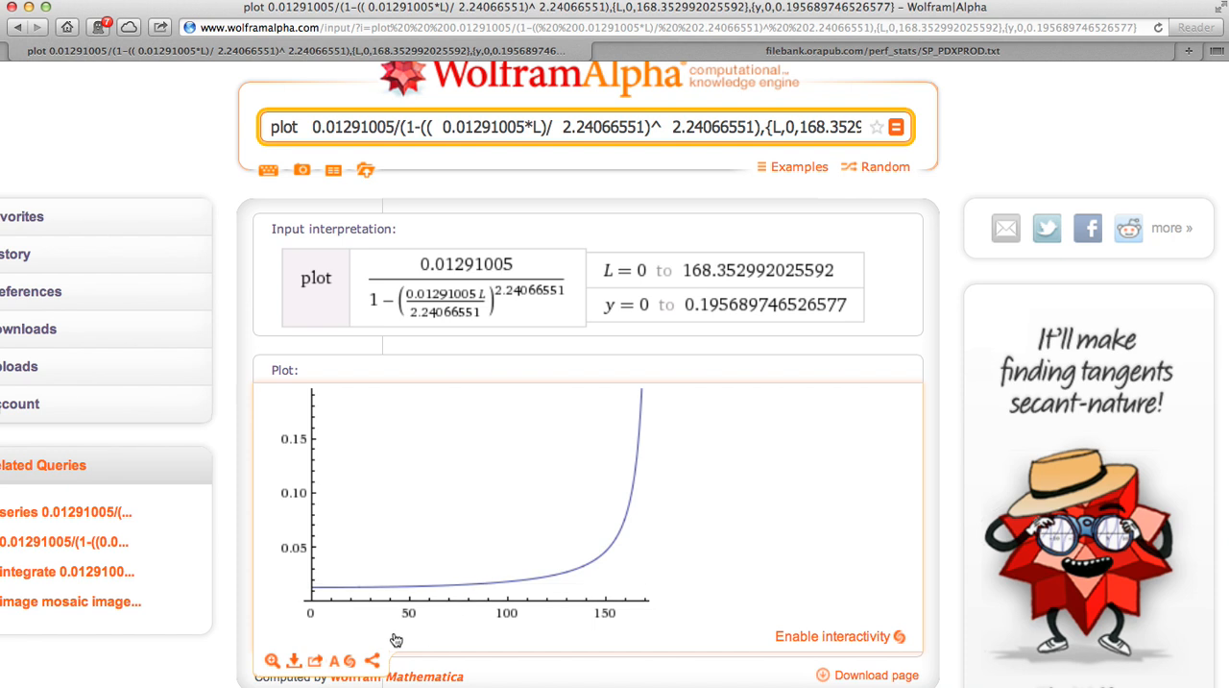
mouse_move(265, 526)
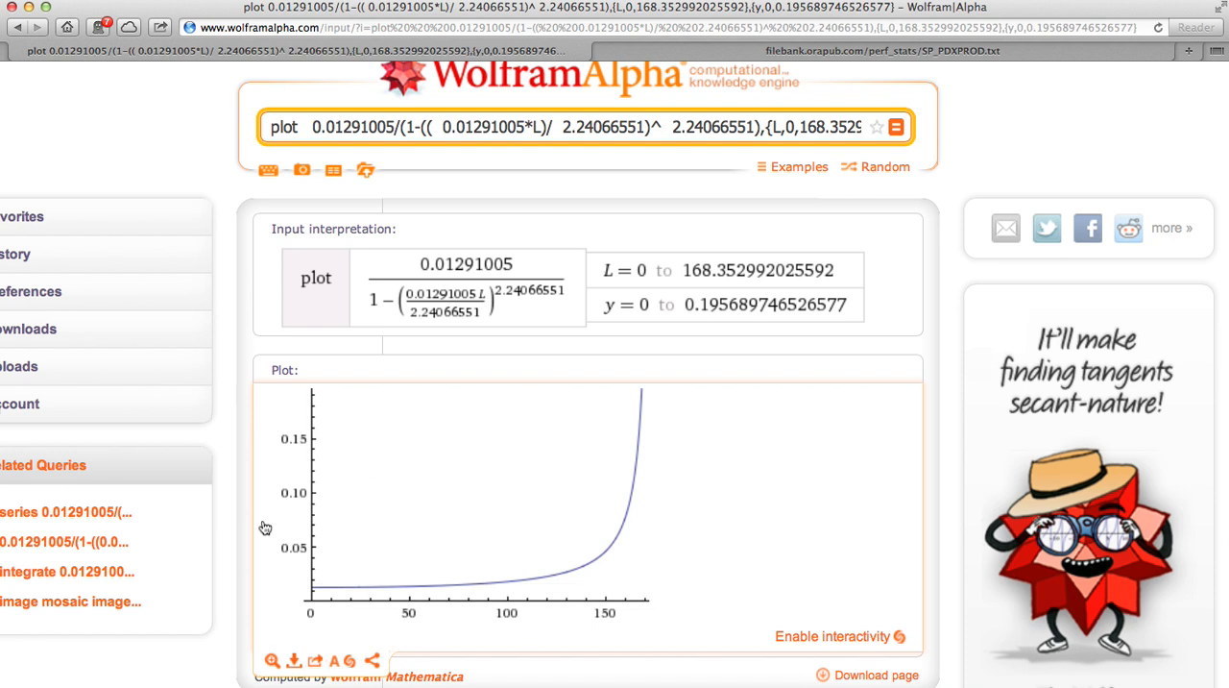
mouse_move(565, 626)
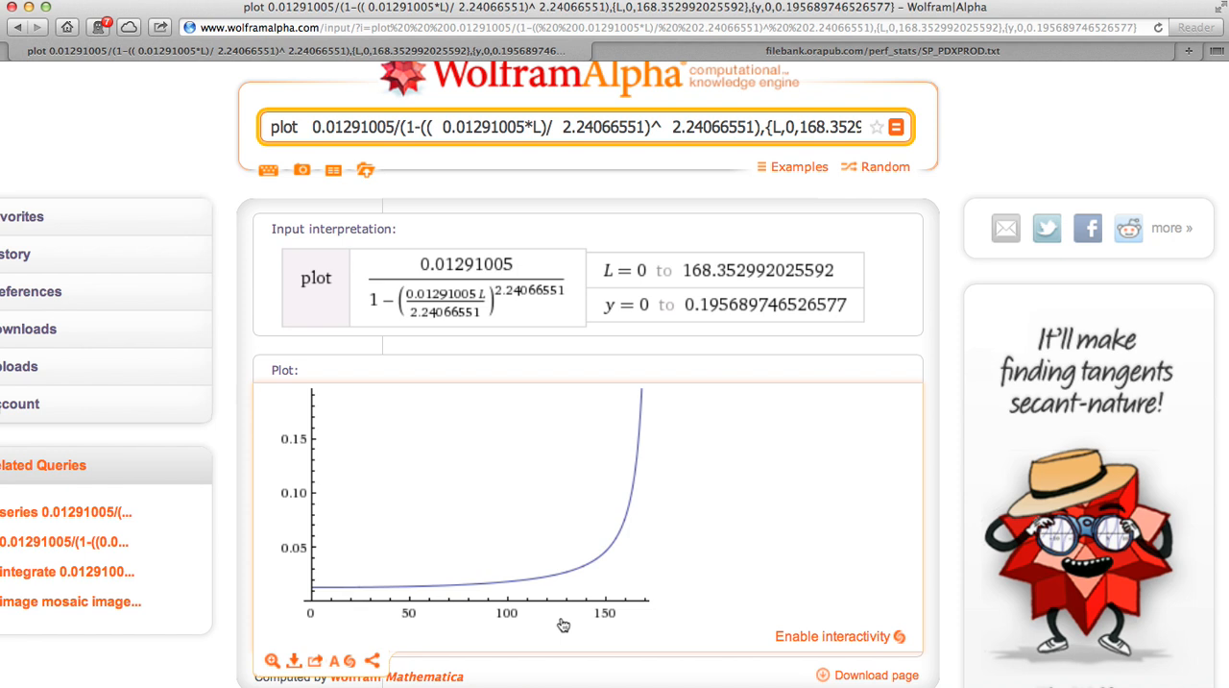
mouse_move(599, 622)
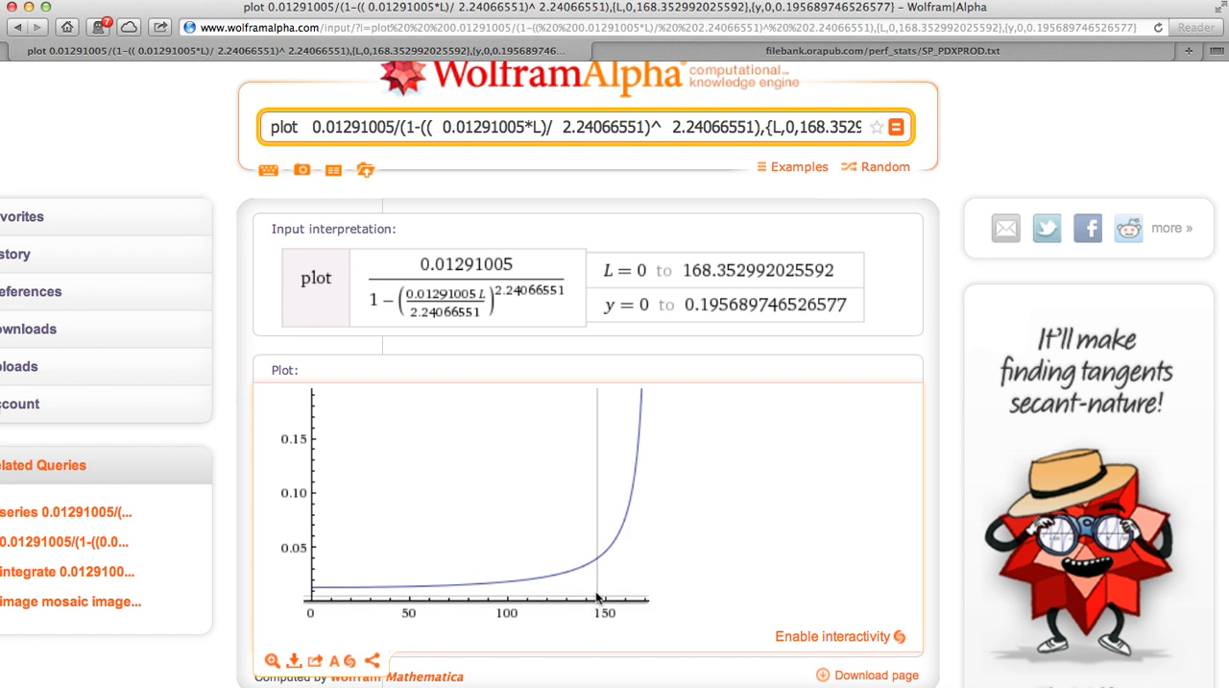
mouse_move(597, 565)
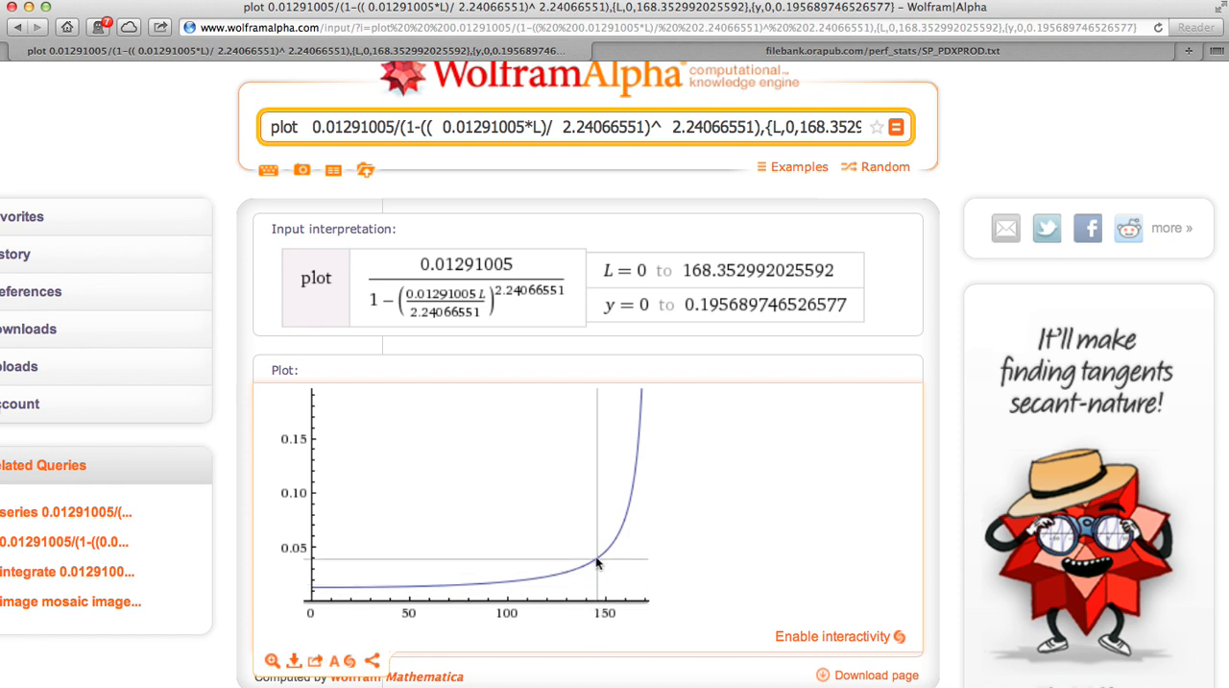
mouse_move(369, 573)
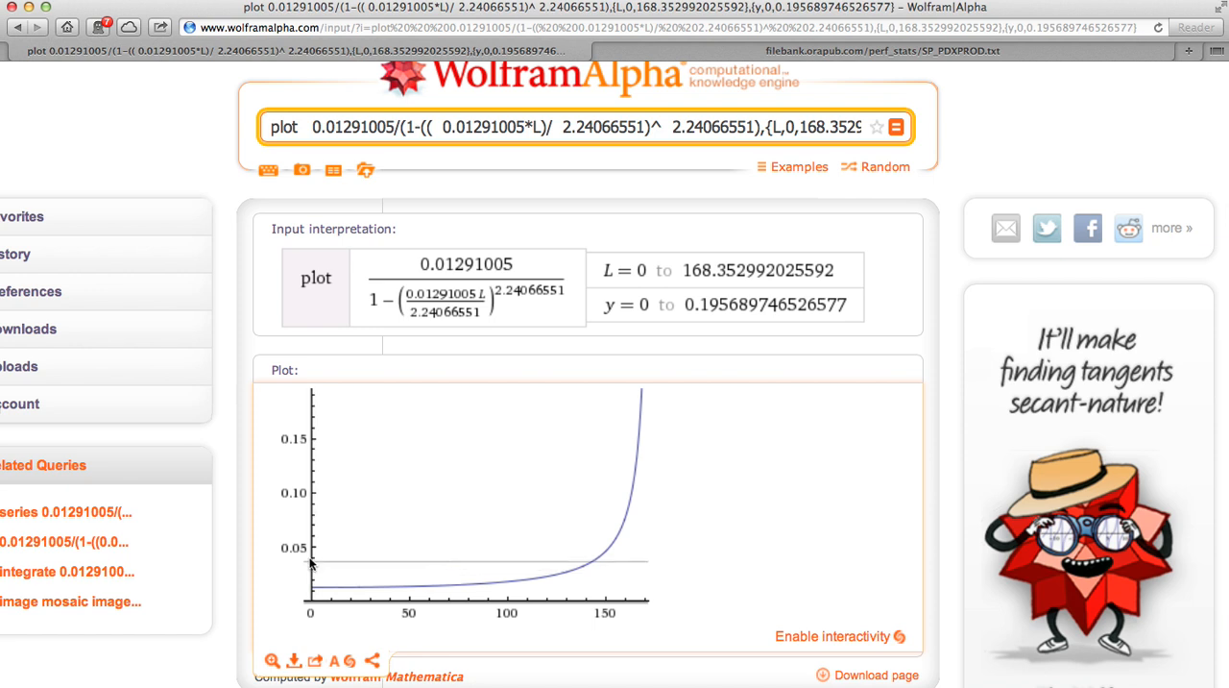
mouse_move(595, 564)
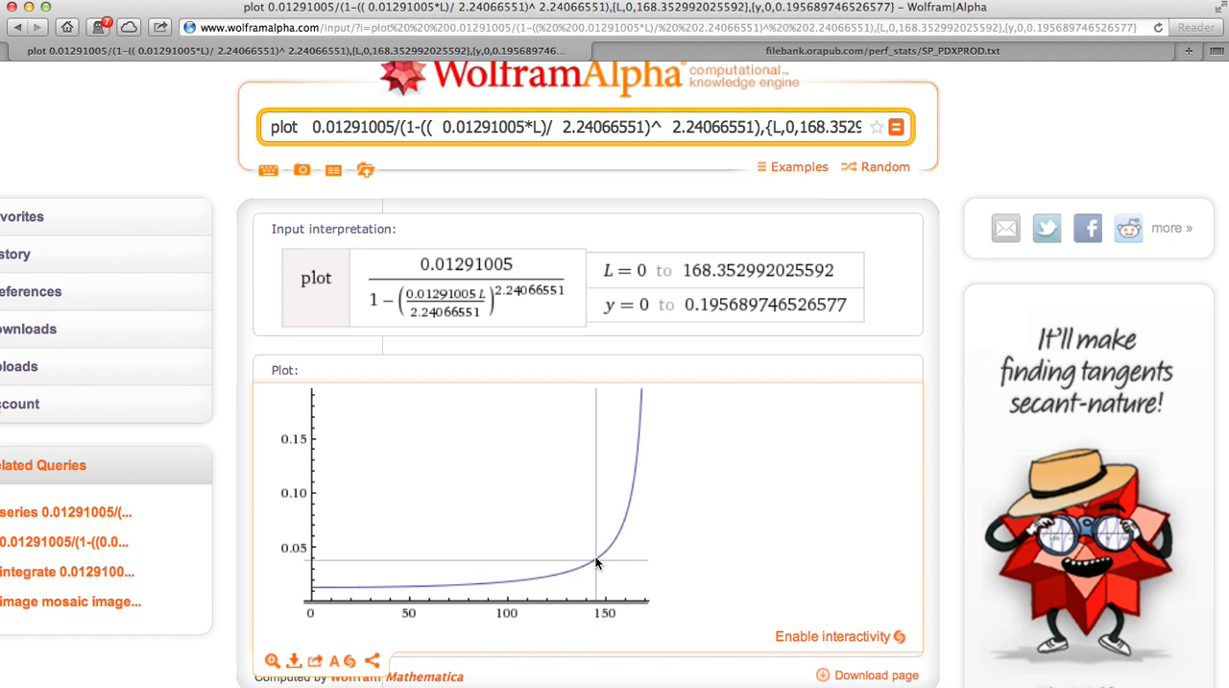
mouse_move(292, 507)
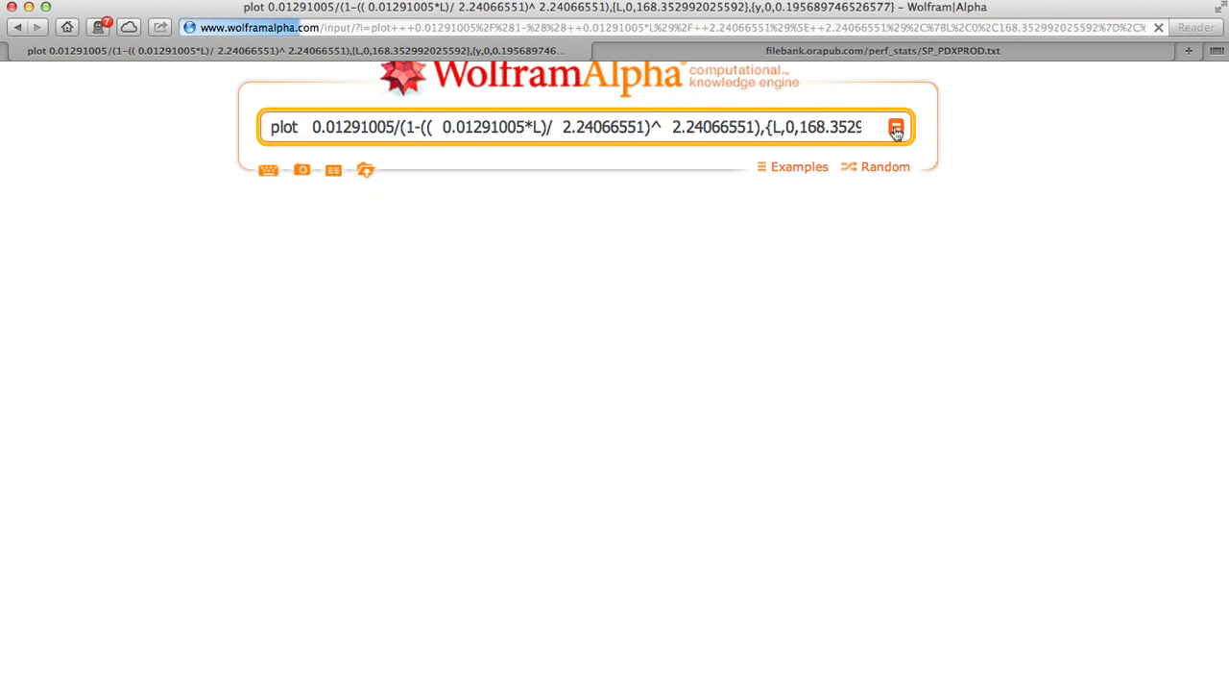
Step: Recompute the response time plot with the y range narrowed to 0 to 0.10
left_click(896, 127)
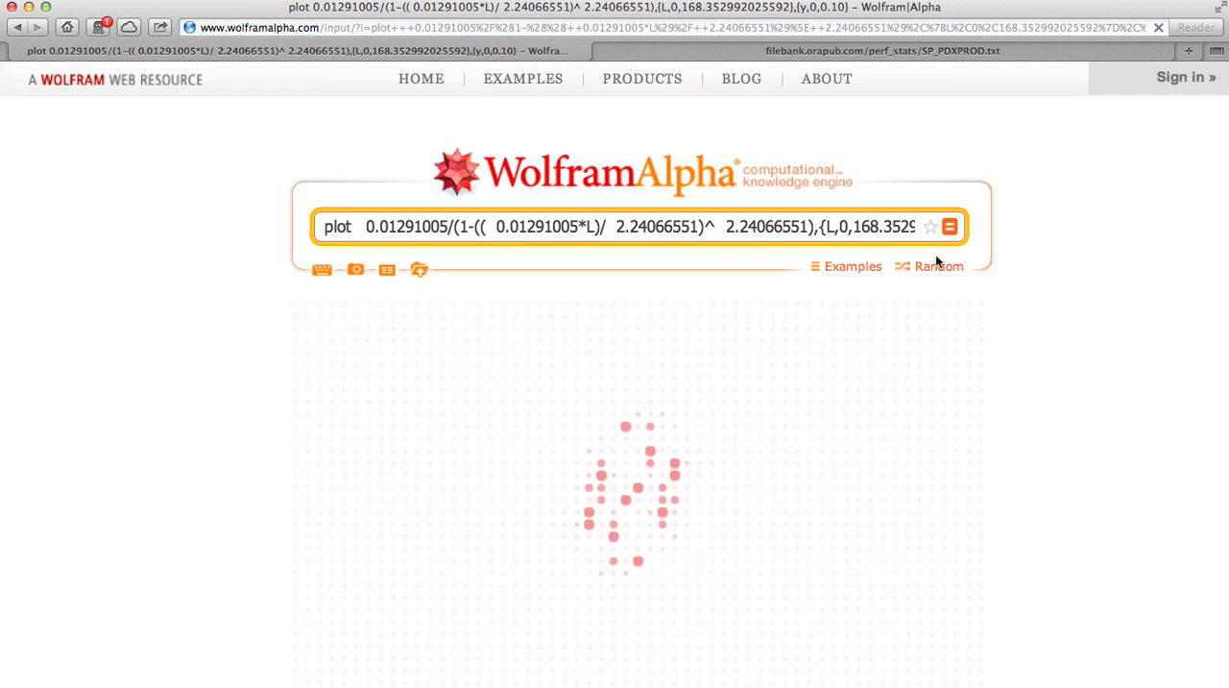
left_click(949, 227)
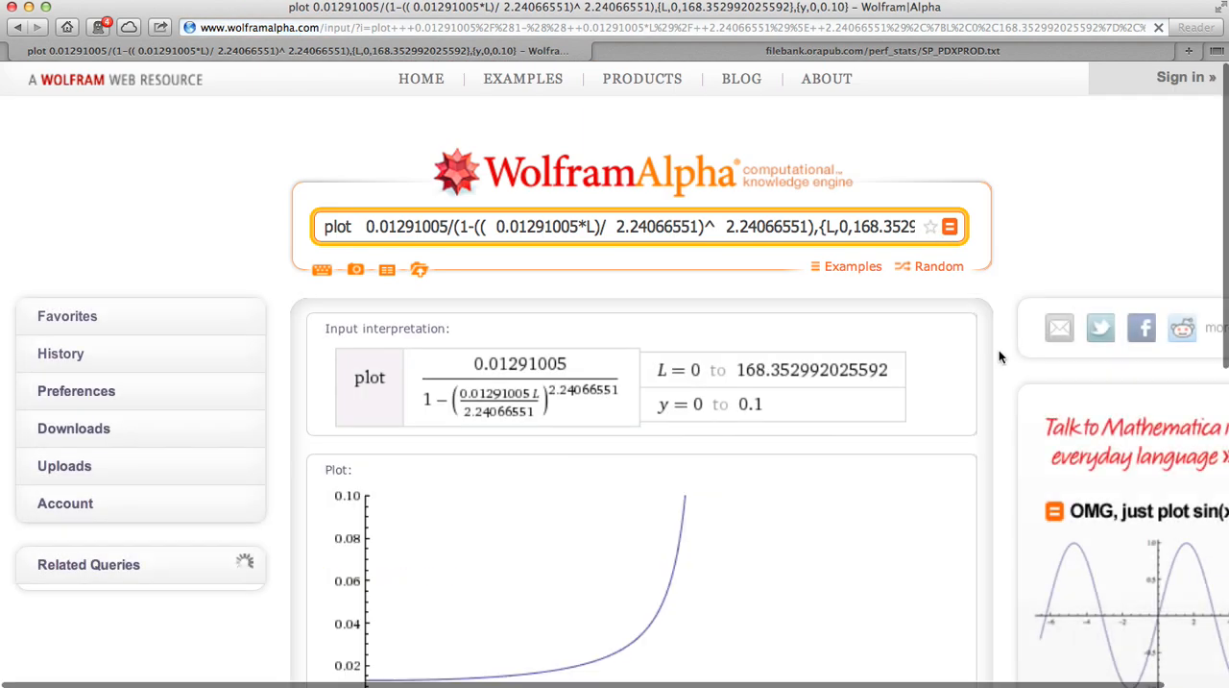
Step: Inspect the curve near L=145, go back to the UOWTBA form, and open the OraPub home page
scroll("down", 3)
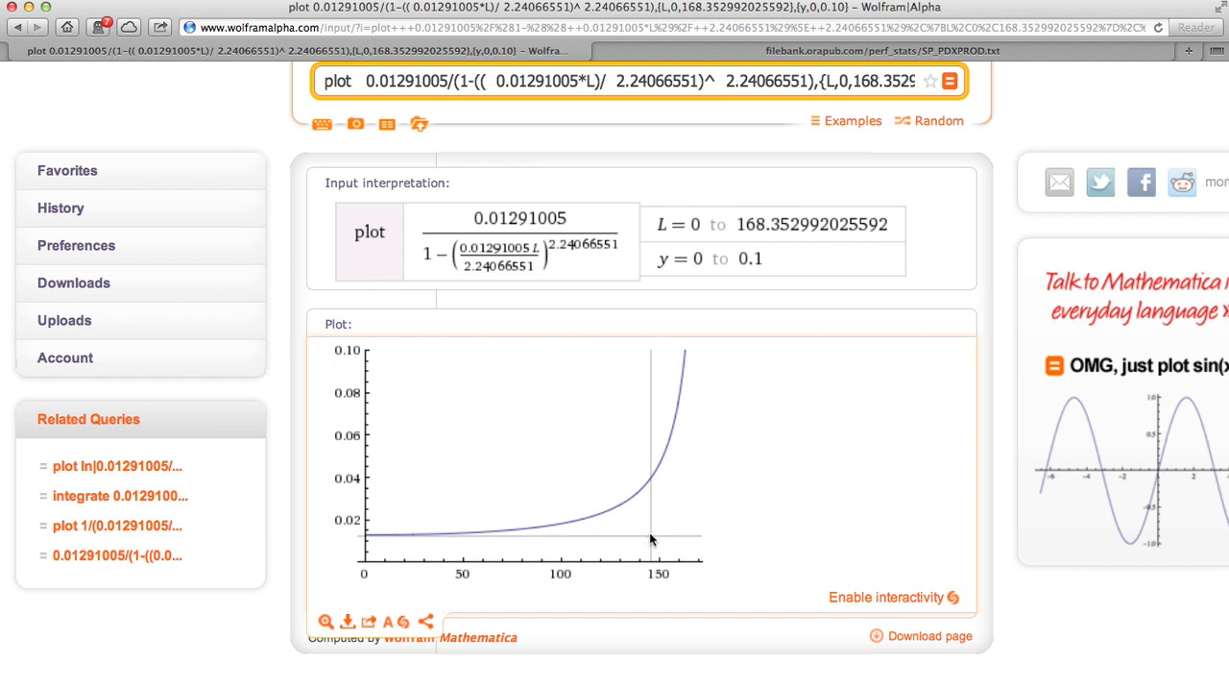
mouse_move(651, 484)
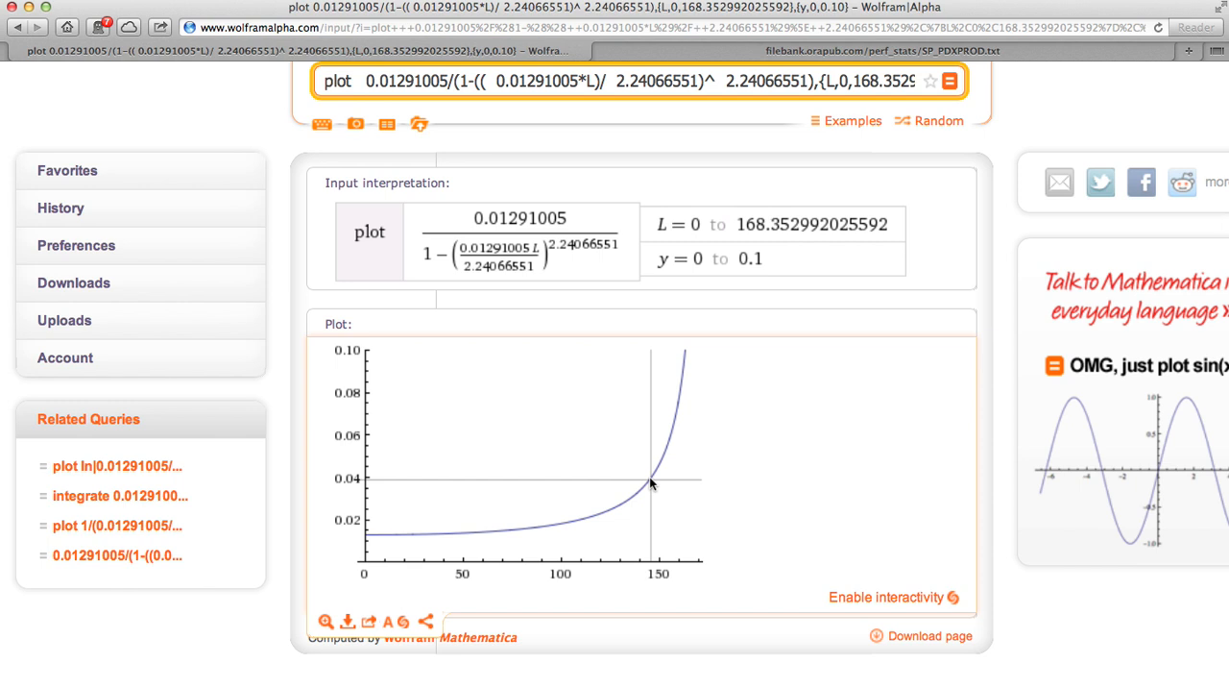
mouse_move(690, 388)
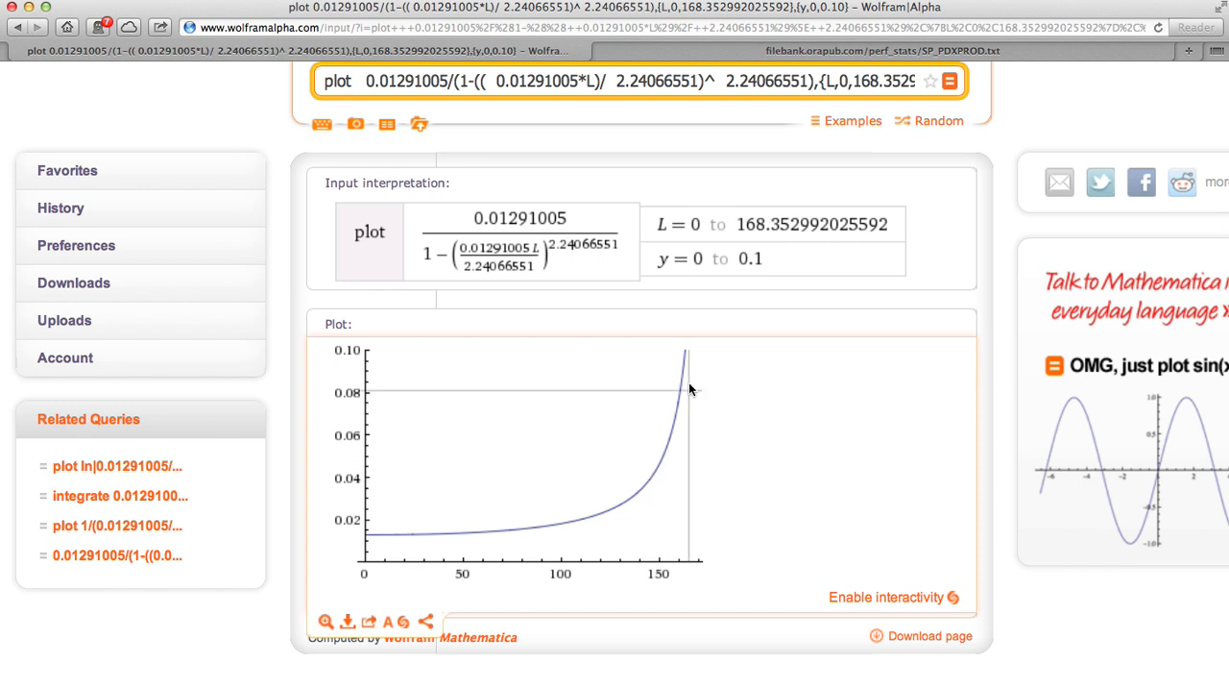
mouse_move(651, 480)
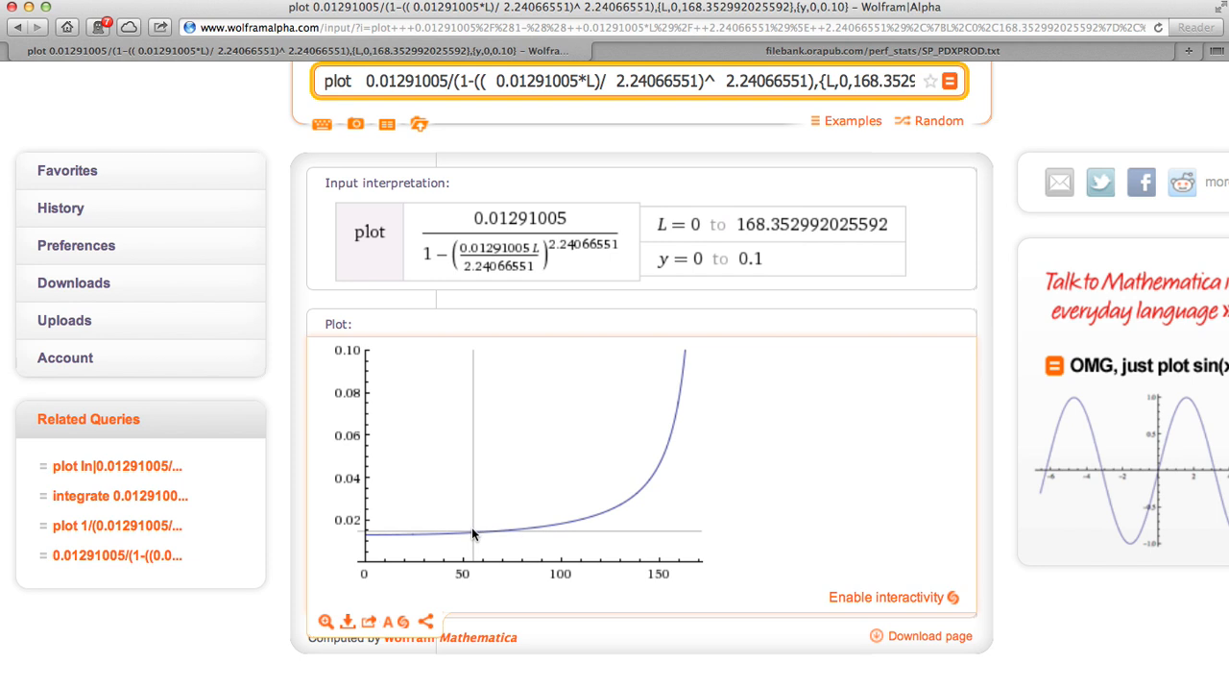
mouse_move(444, 542)
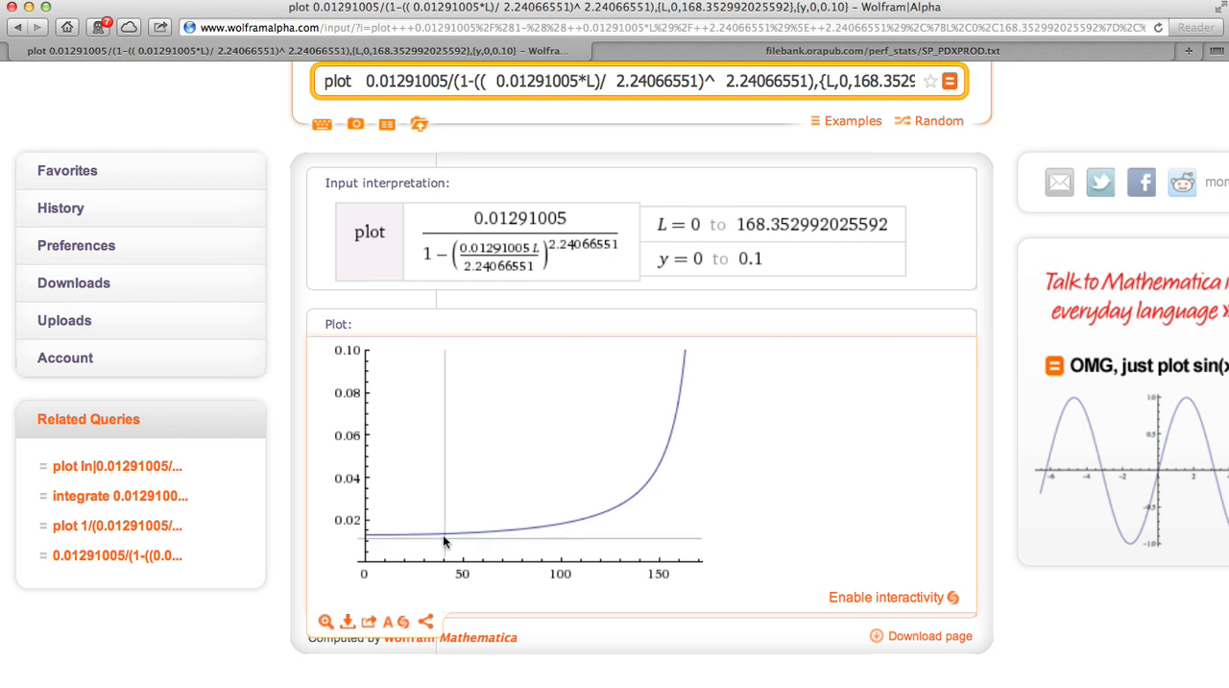
mouse_move(480, 538)
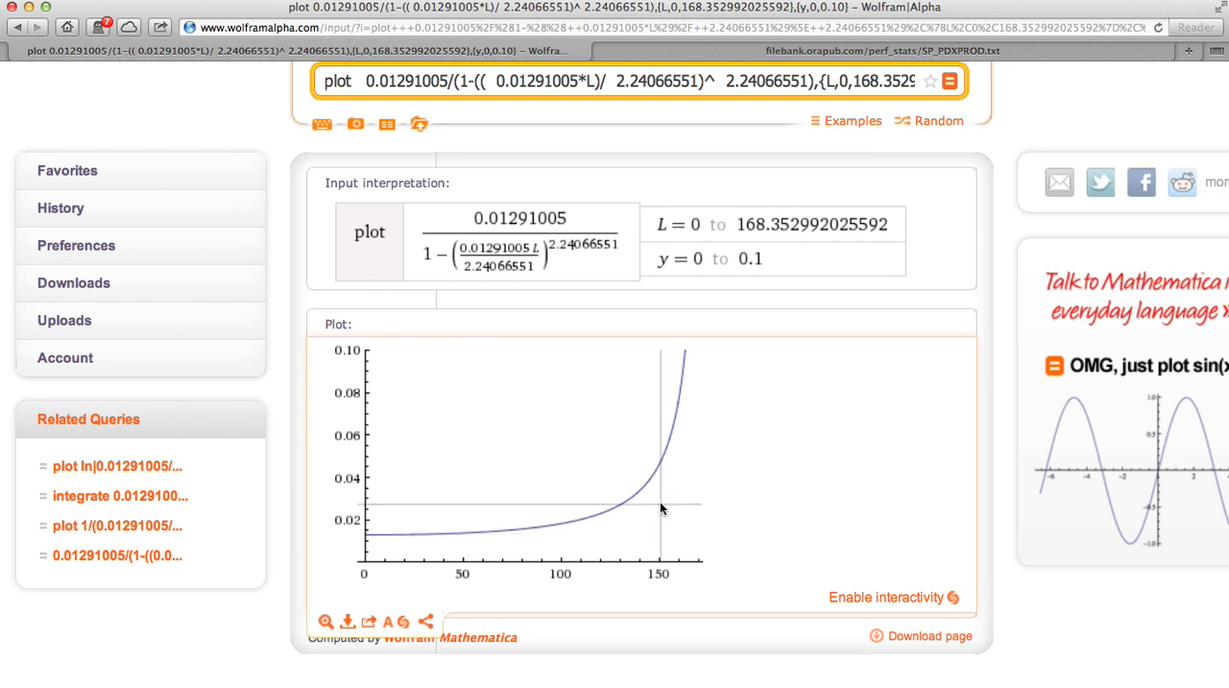
mouse_move(657, 484)
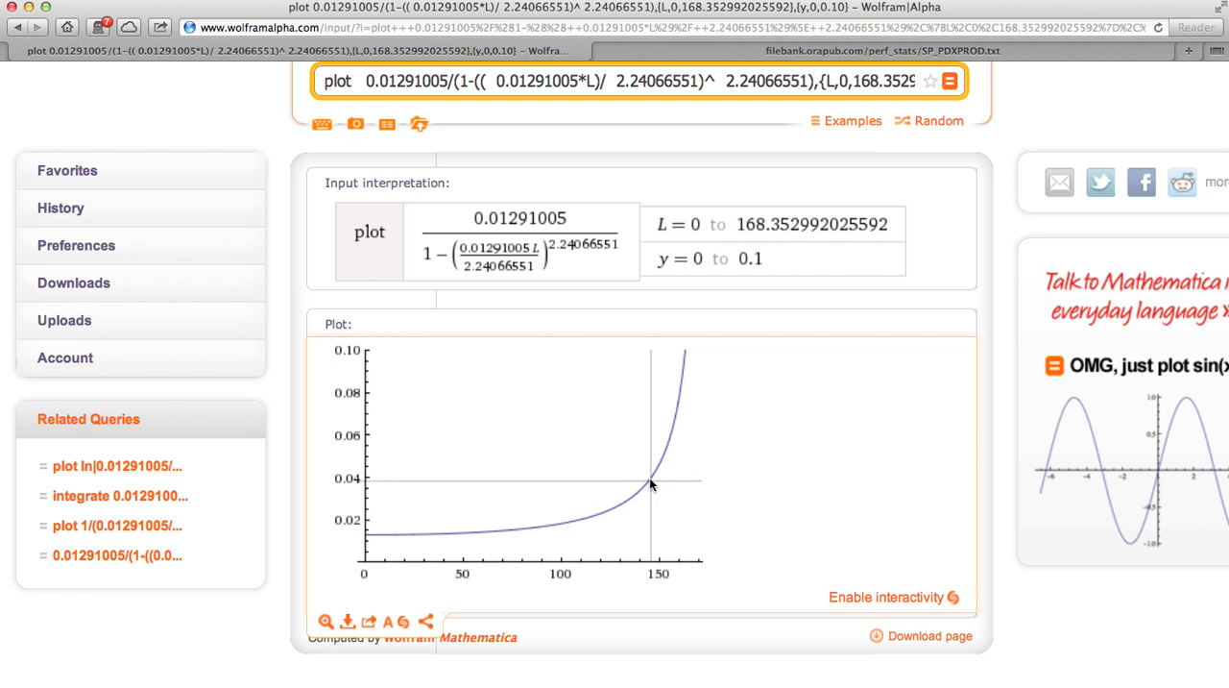
mouse_move(650, 471)
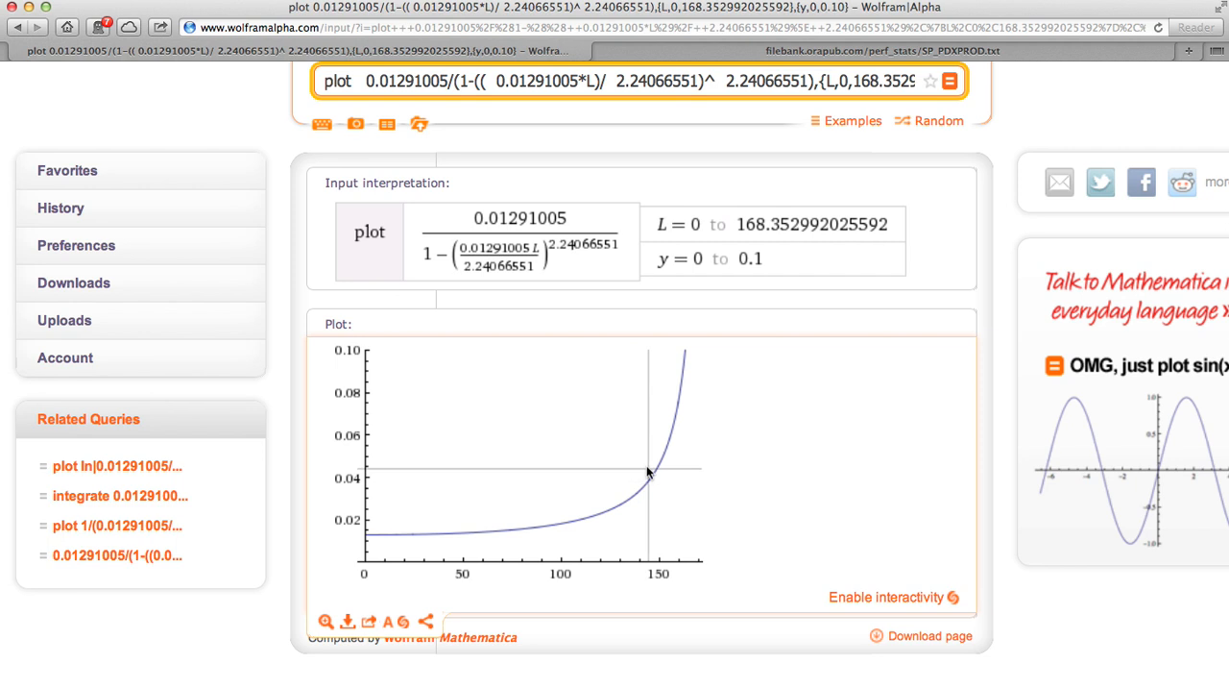
mouse_move(653, 480)
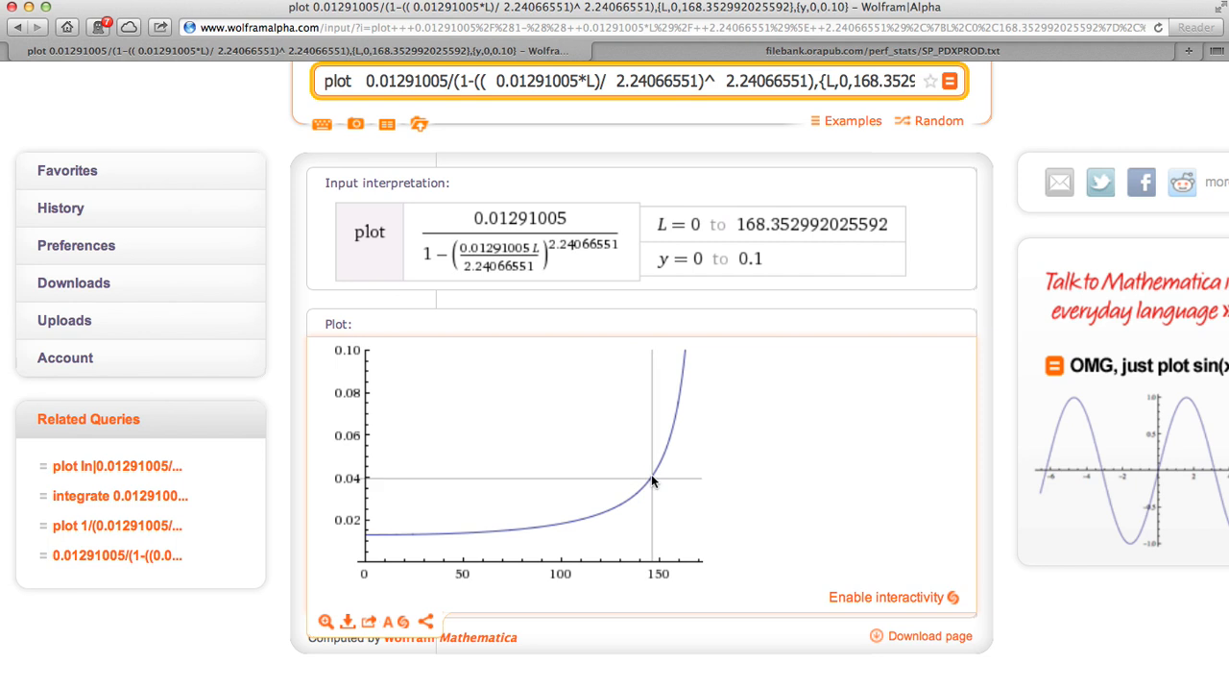
mouse_move(651, 486)
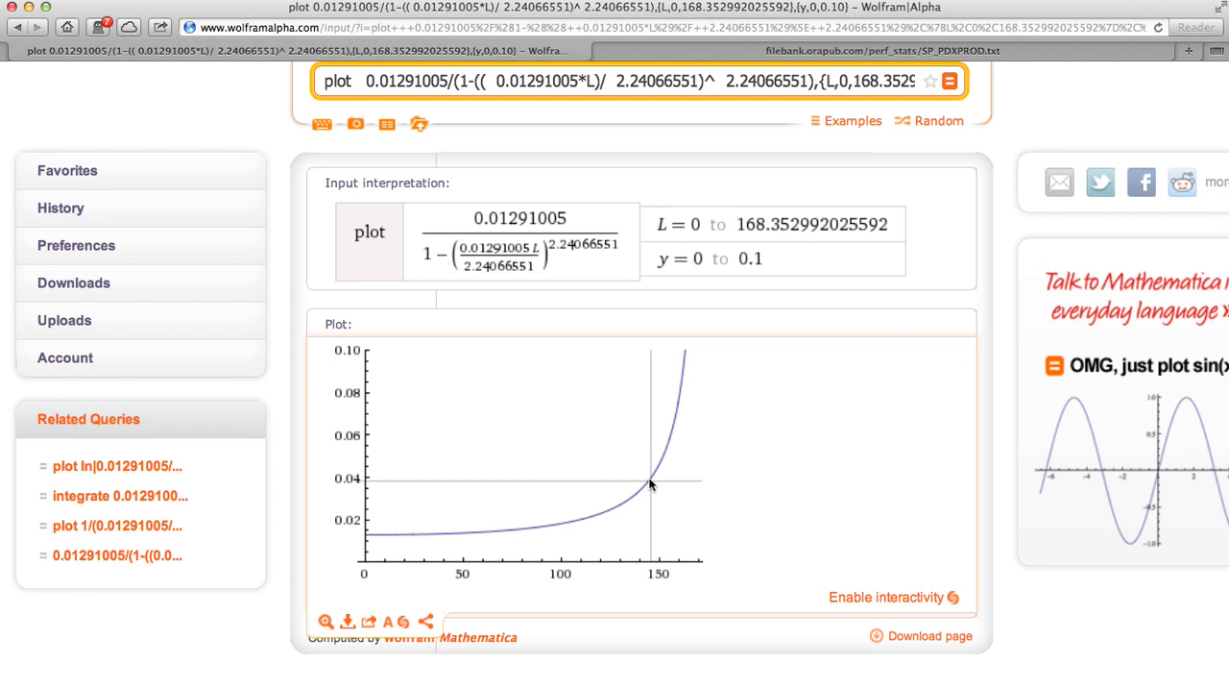
mouse_move(516, 536)
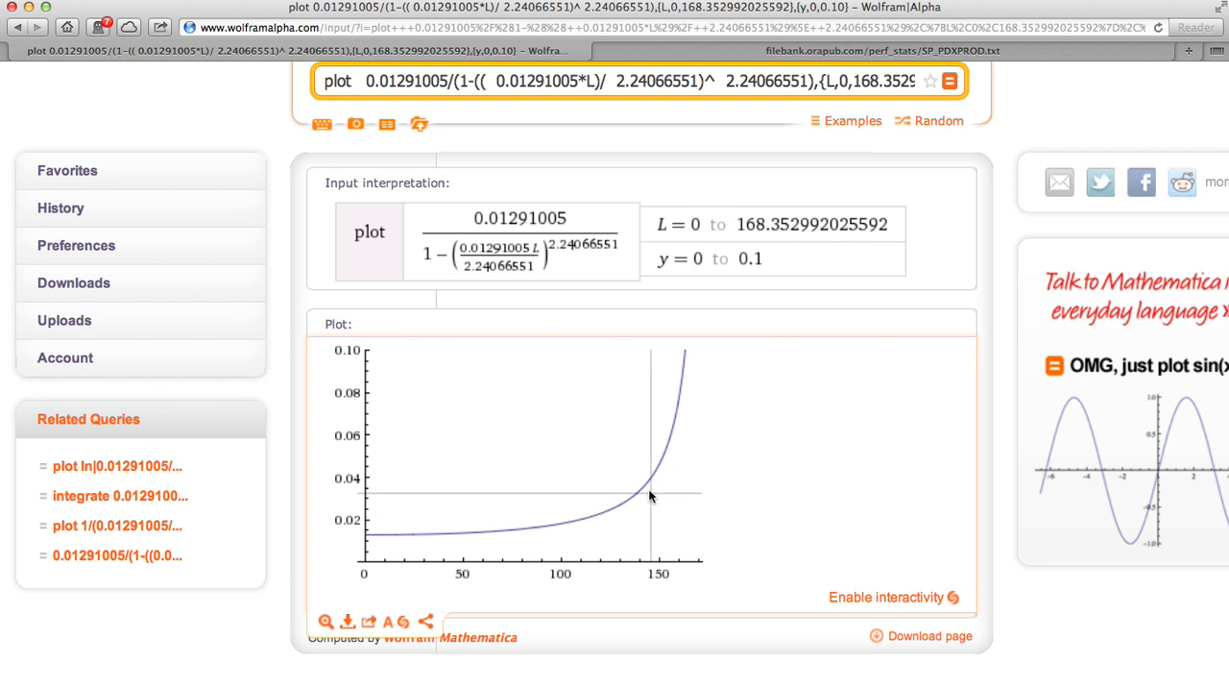
mouse_move(649, 488)
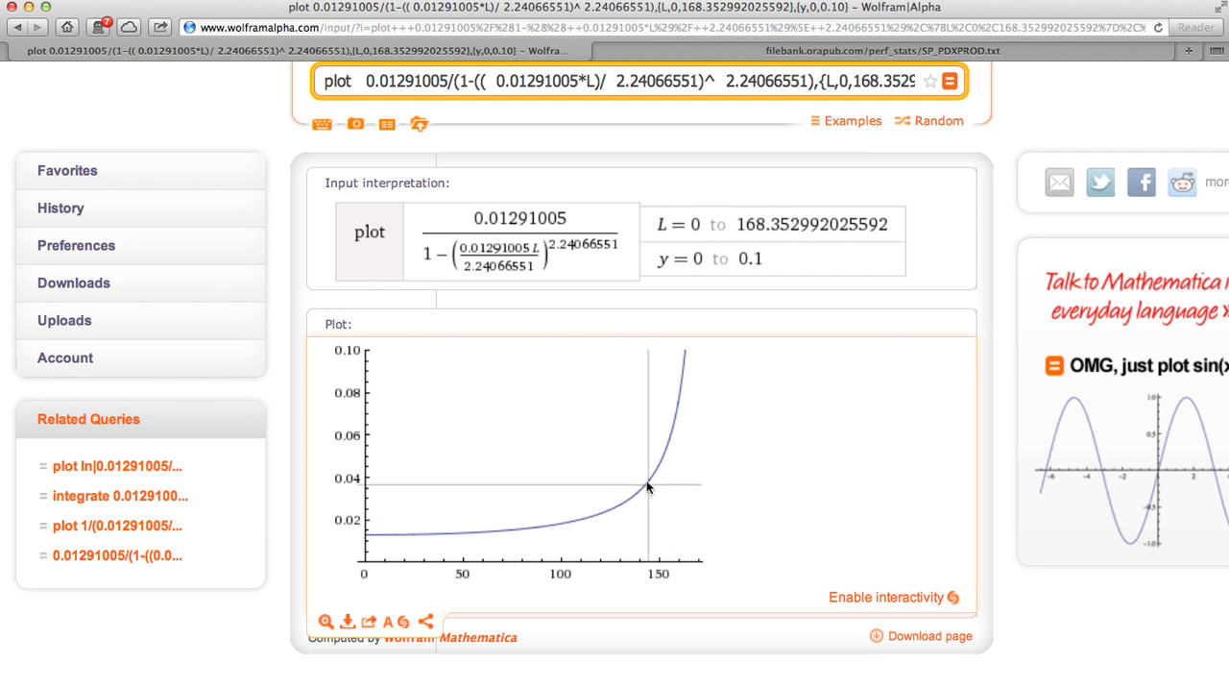
mouse_move(649, 484)
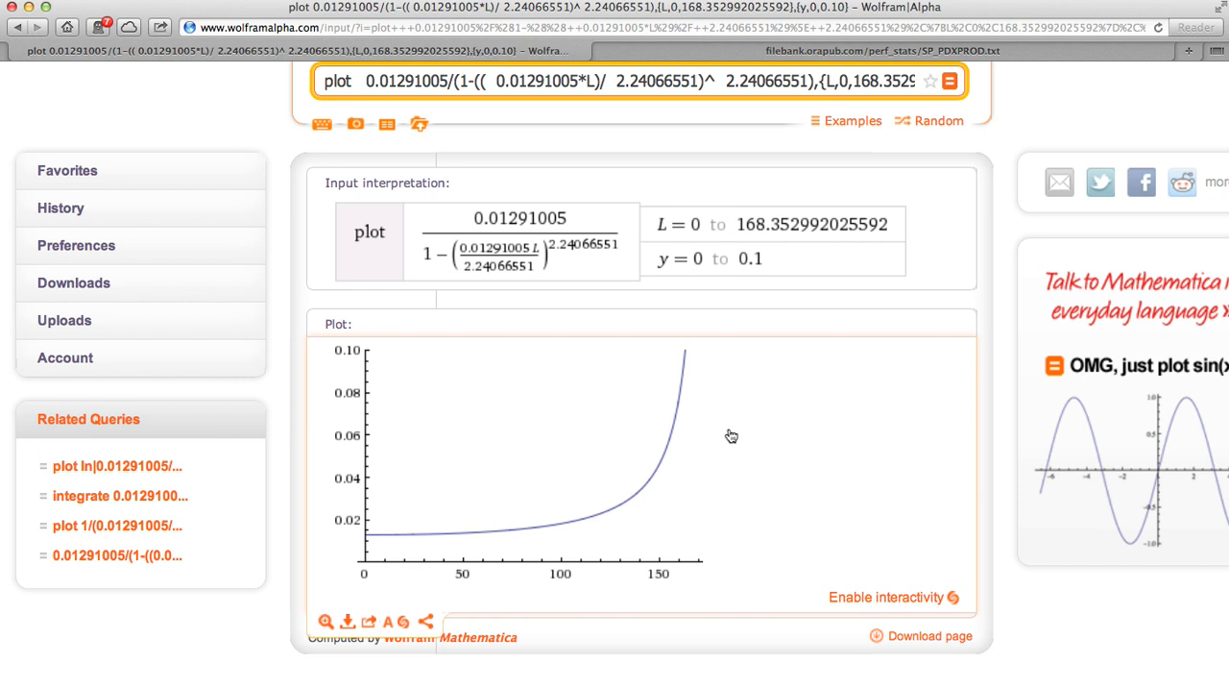
mouse_move(691, 431)
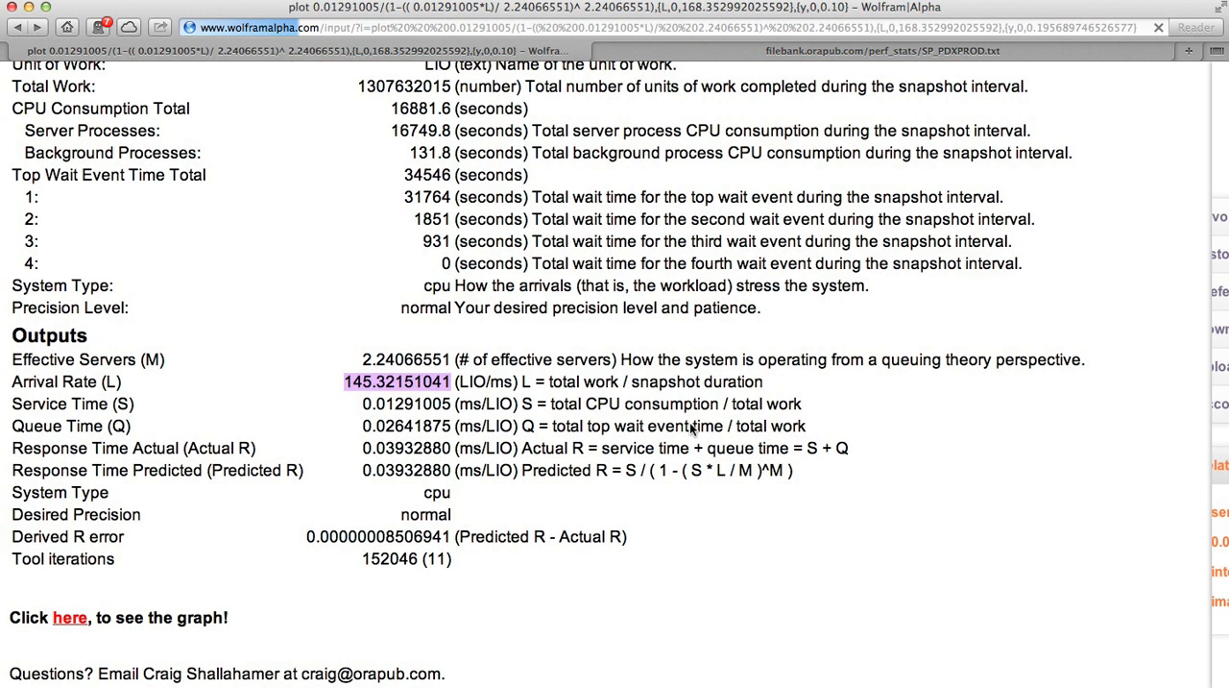
left_click(15, 27)
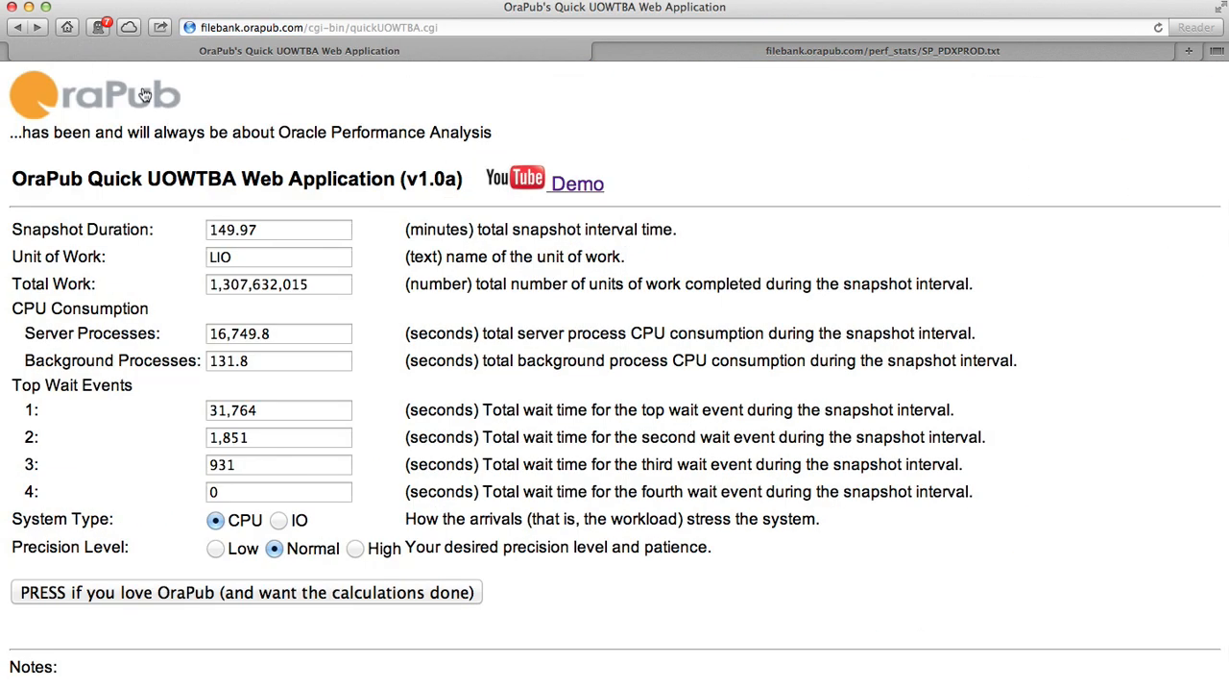
left_click(92, 95)
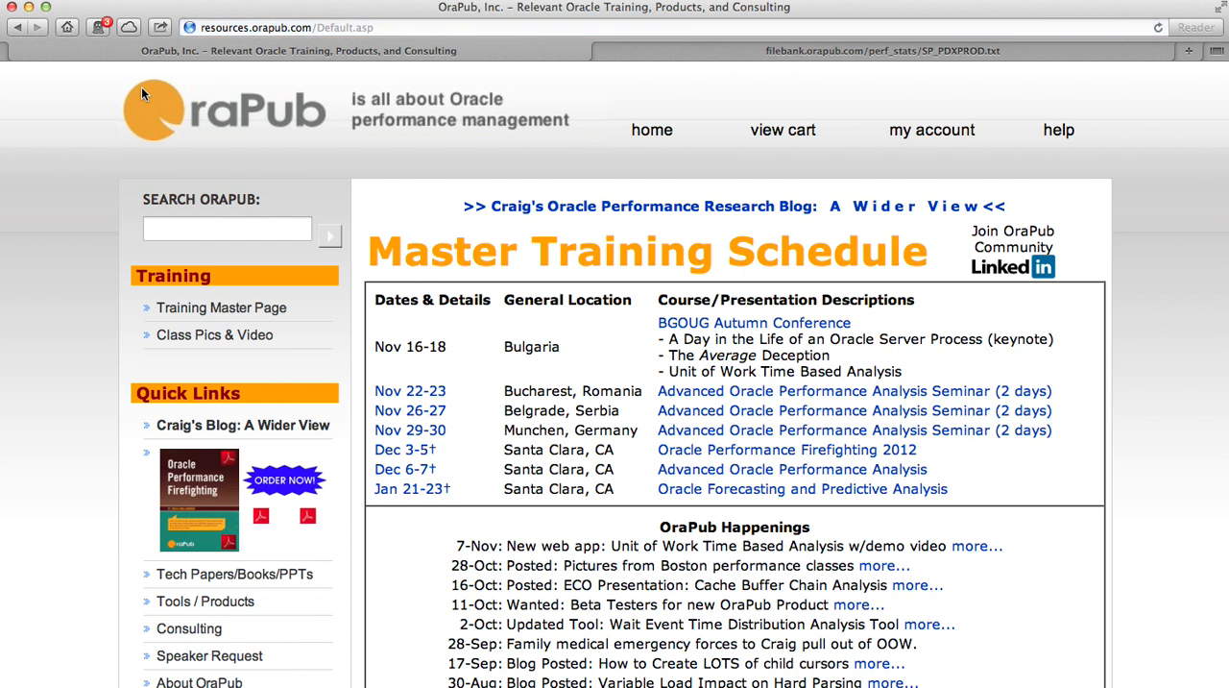
Step: Show the Training Master Page and scroll through the four course descriptions
left_click(792, 469)
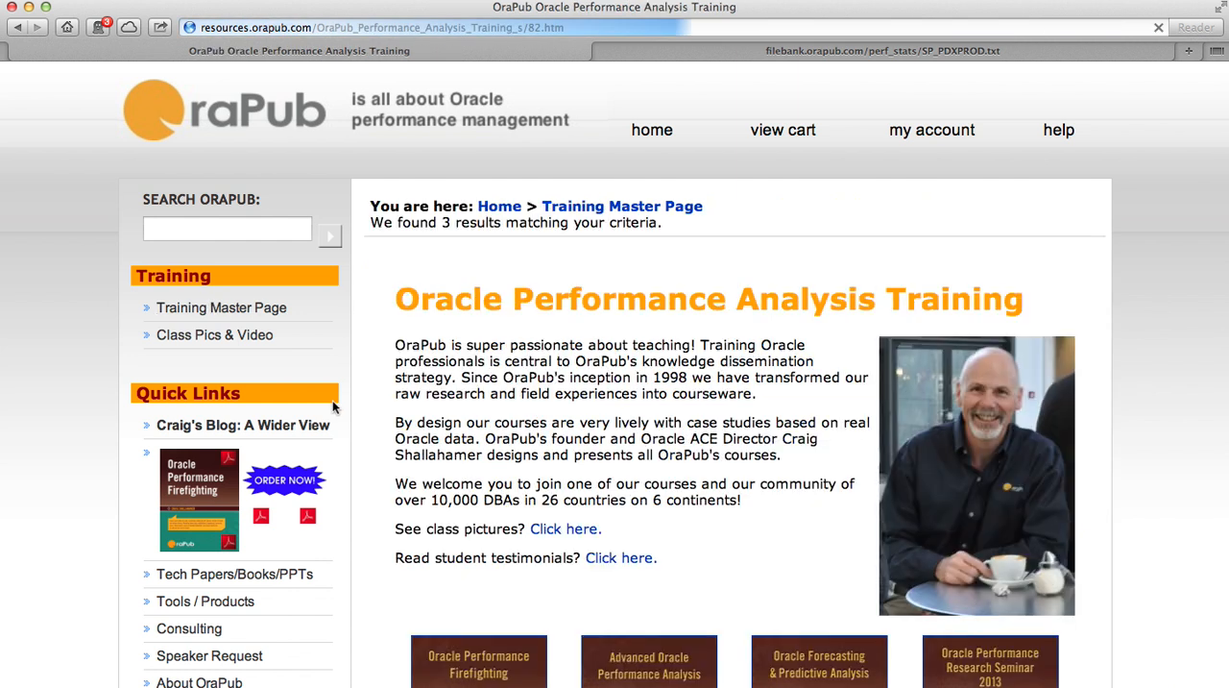
scroll("down", 3)
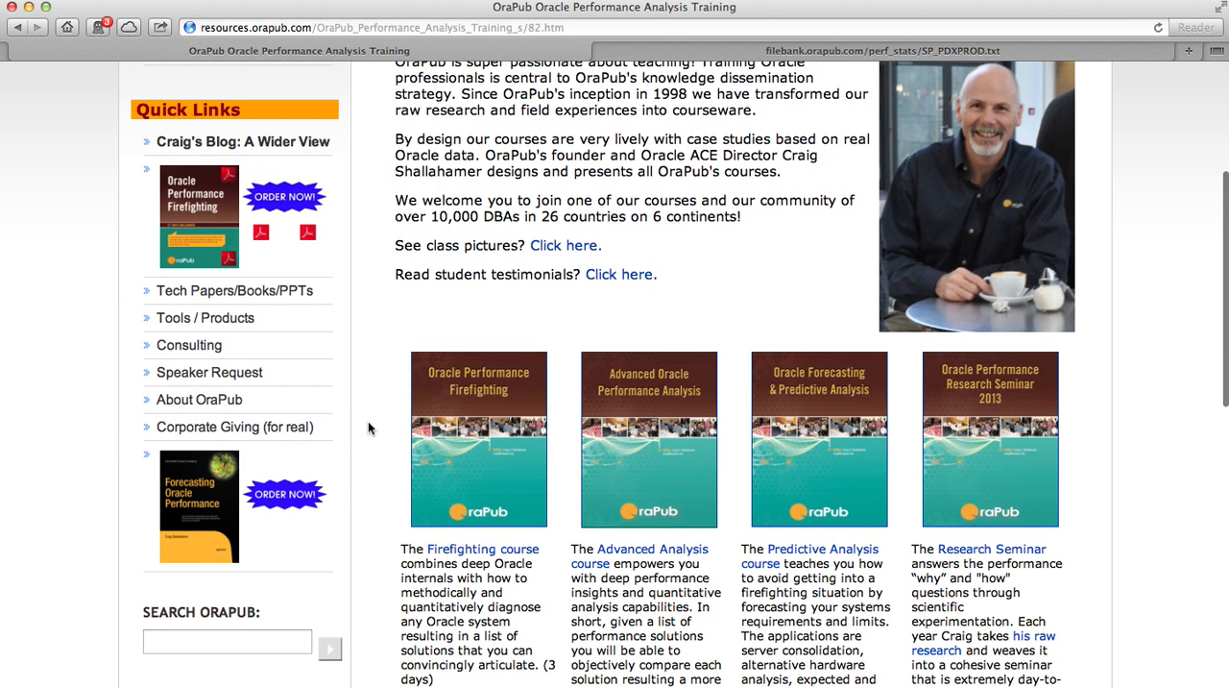
scroll("down", 3)
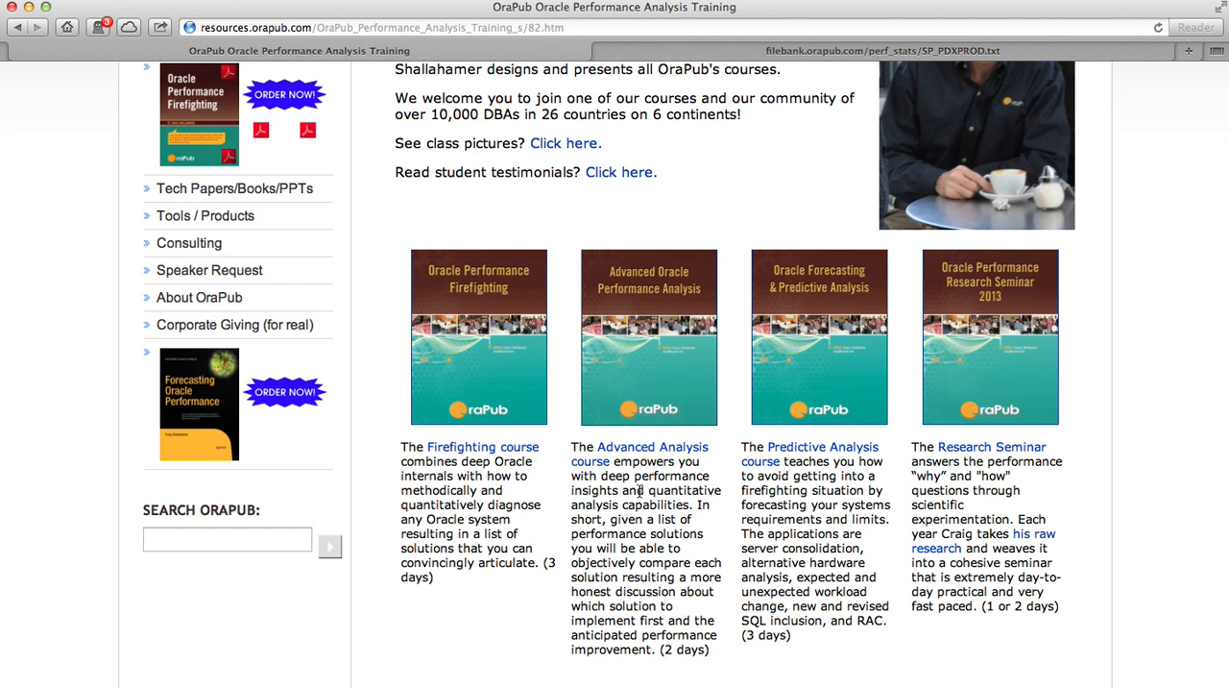
mouse_move(1065, 294)
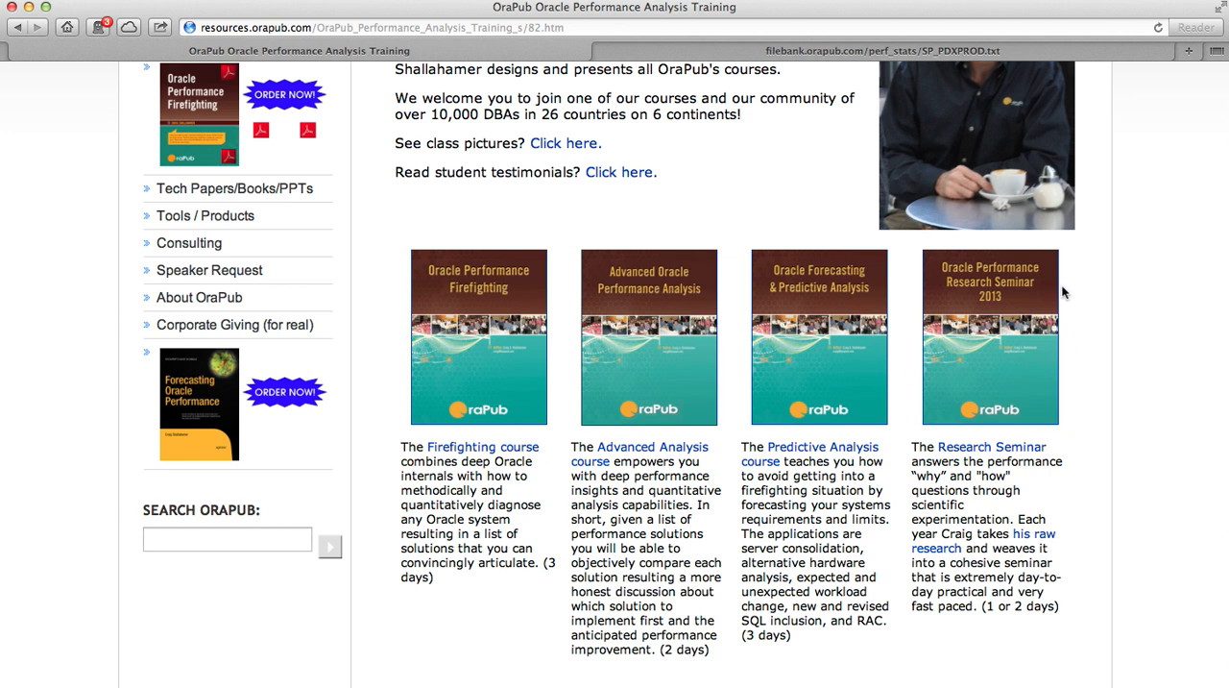
mouse_move(939, 519)
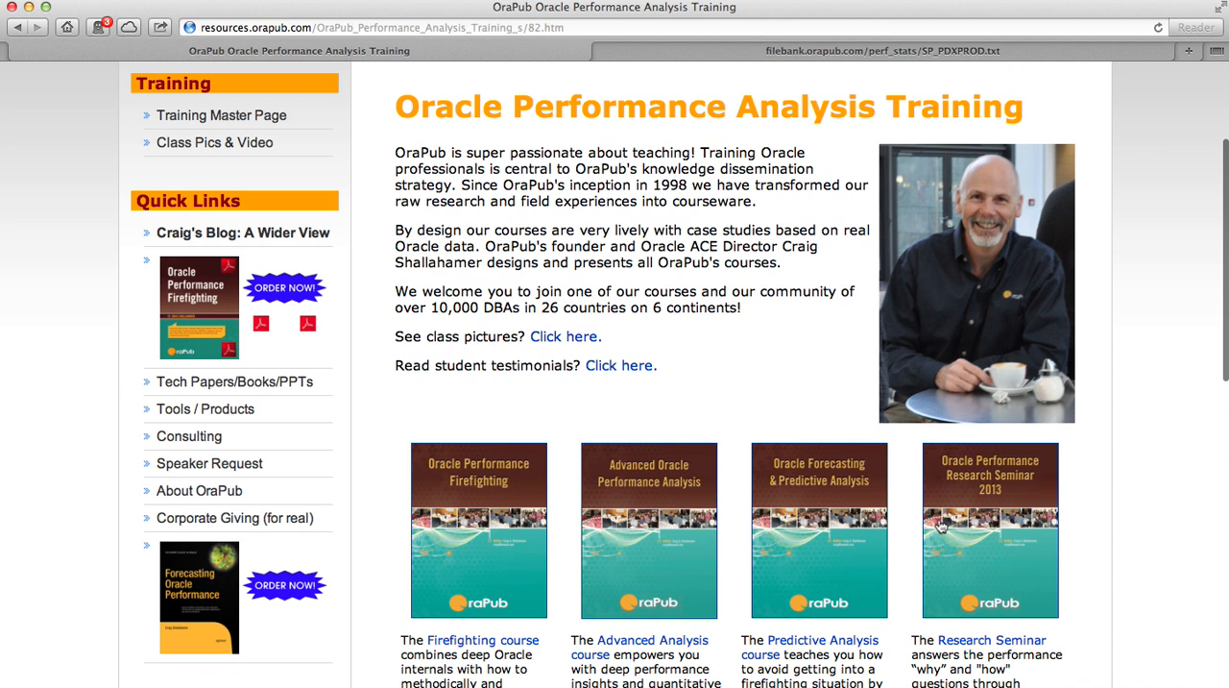
mouse_move(573, 317)
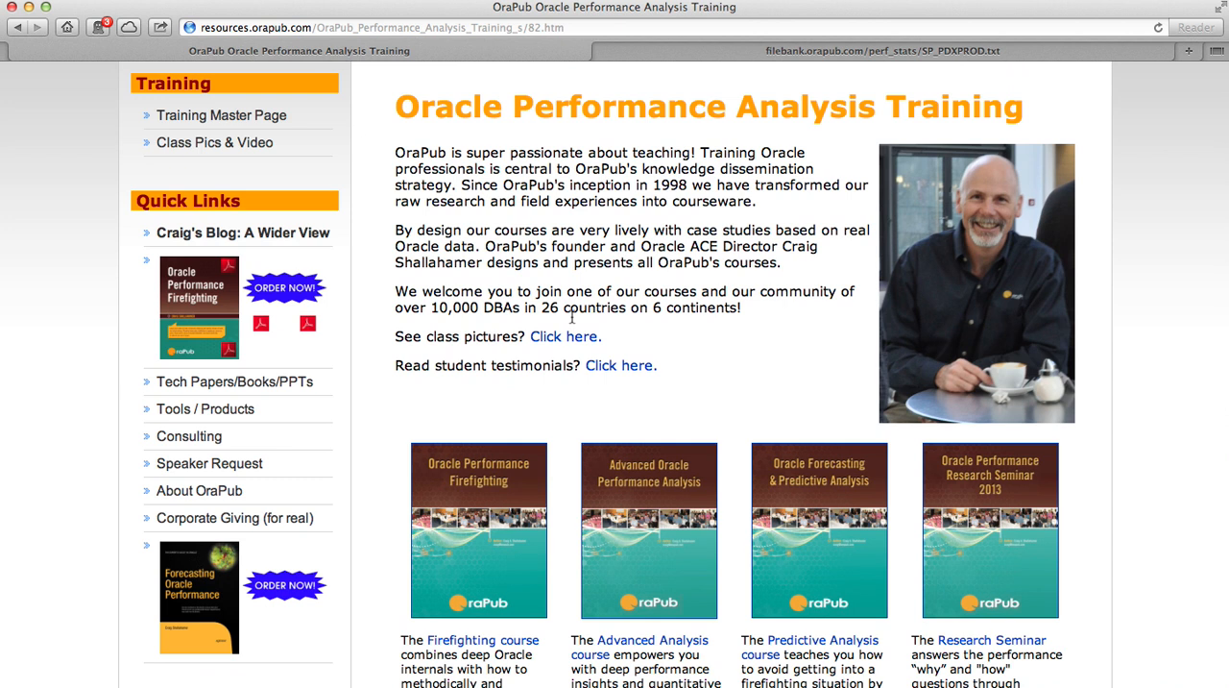